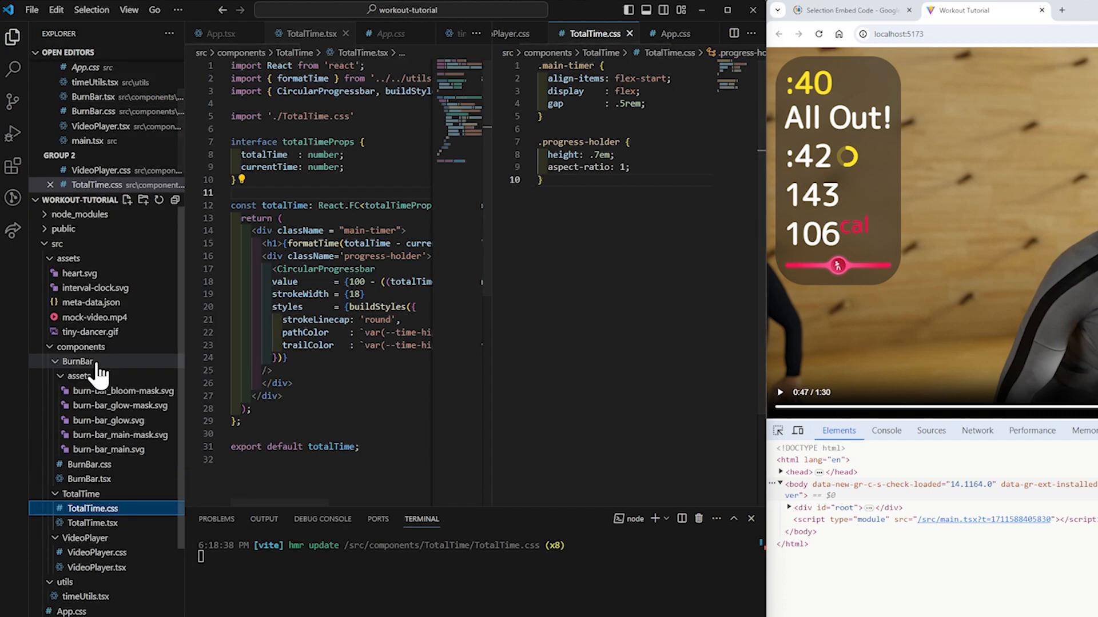
pyautogui.moveTo(155, 277)
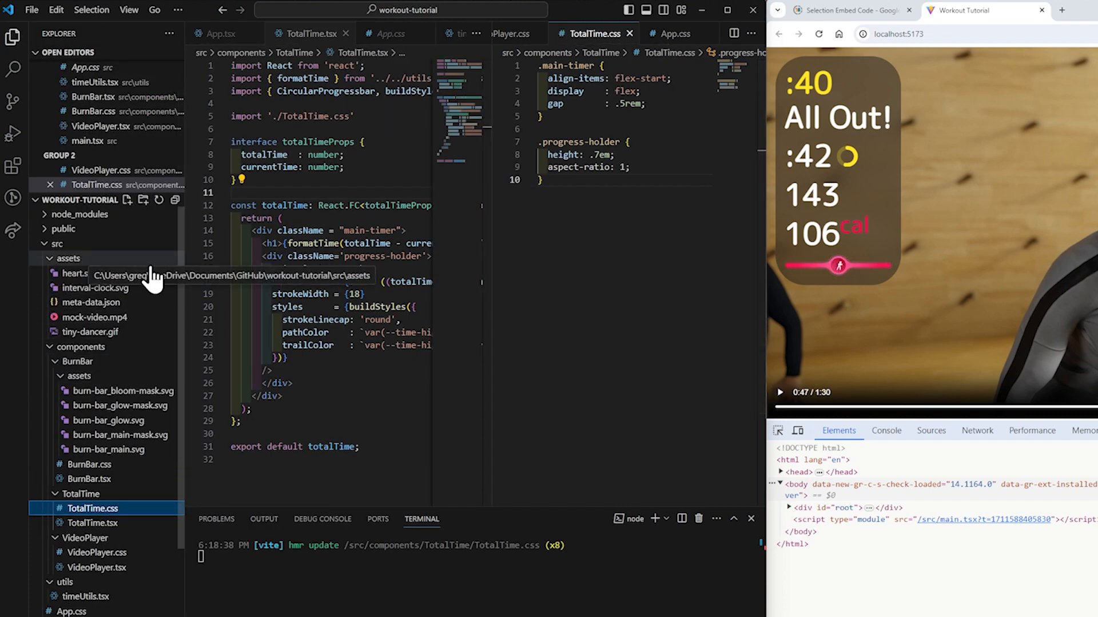
pyautogui.moveTo(91, 302)
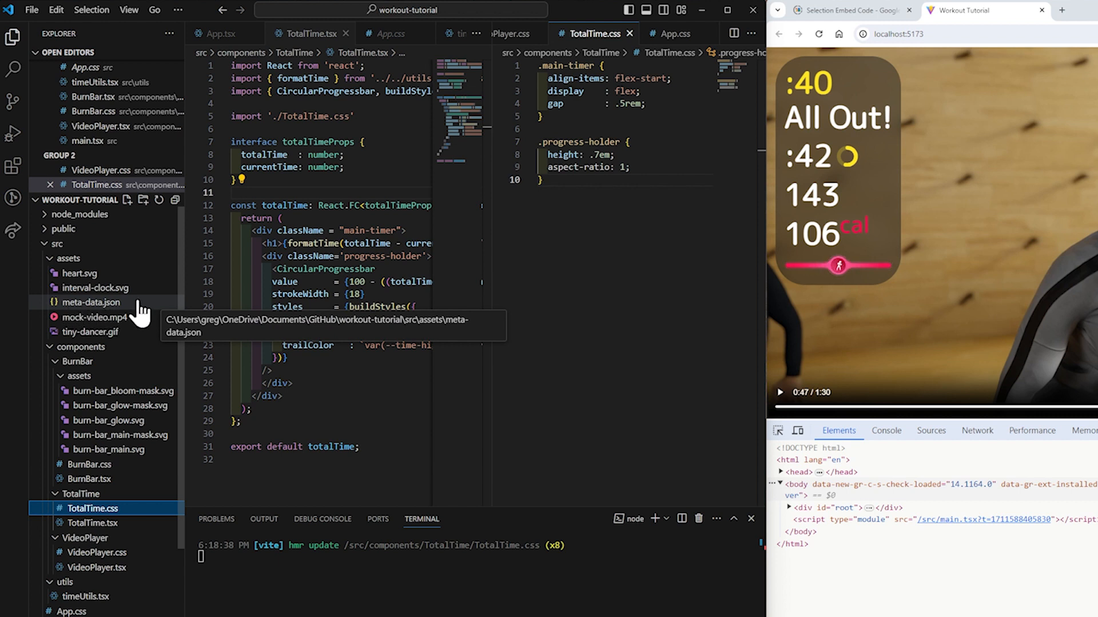
pyautogui.moveTo(129, 308)
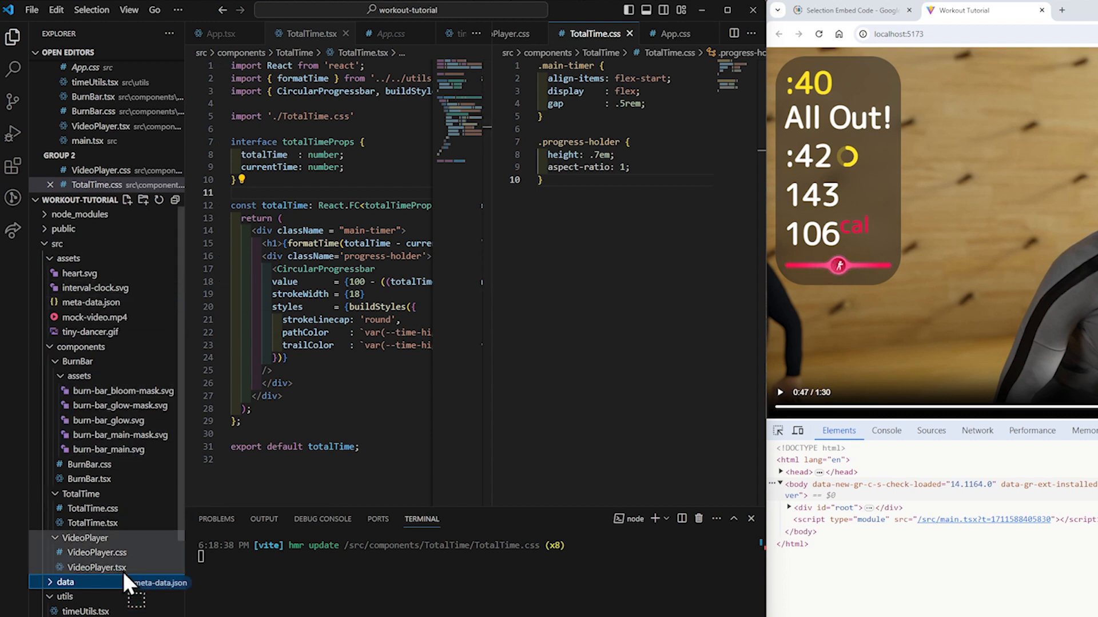
# Step: Move meta-data.json from src/assets into src/data and expand data to confirm it
pyautogui.click(64, 581)
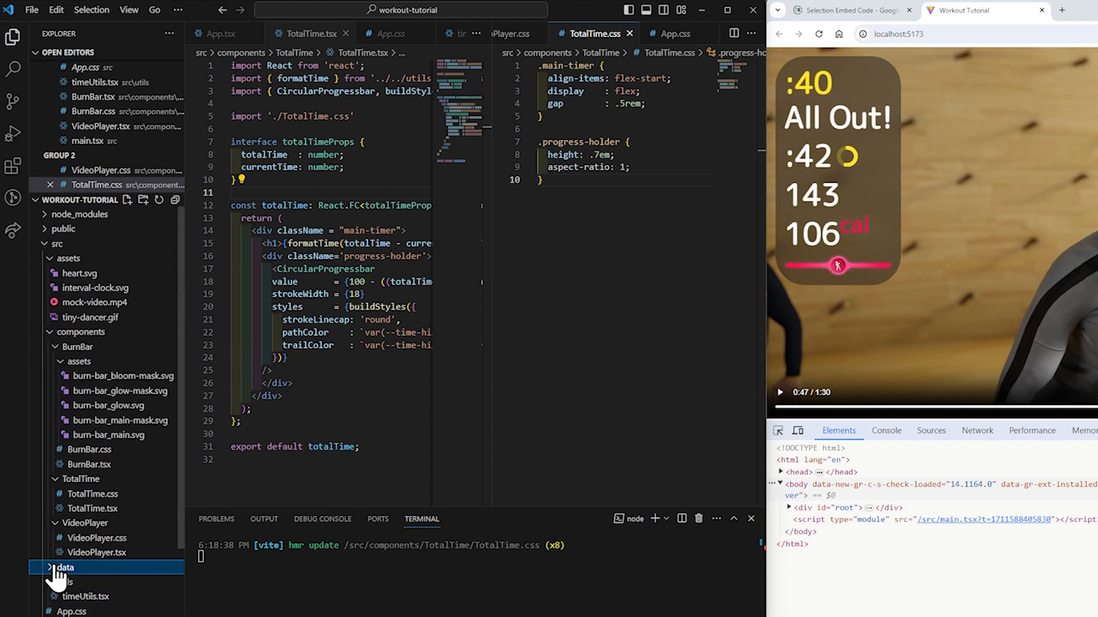
pyautogui.click(66, 568)
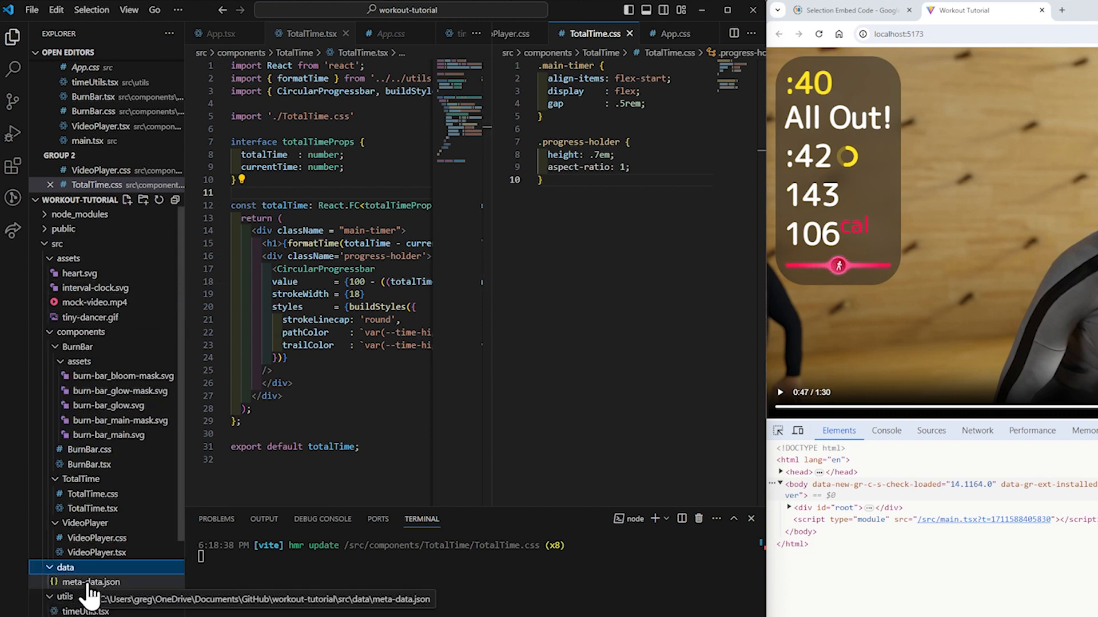
pyautogui.click(92, 582)
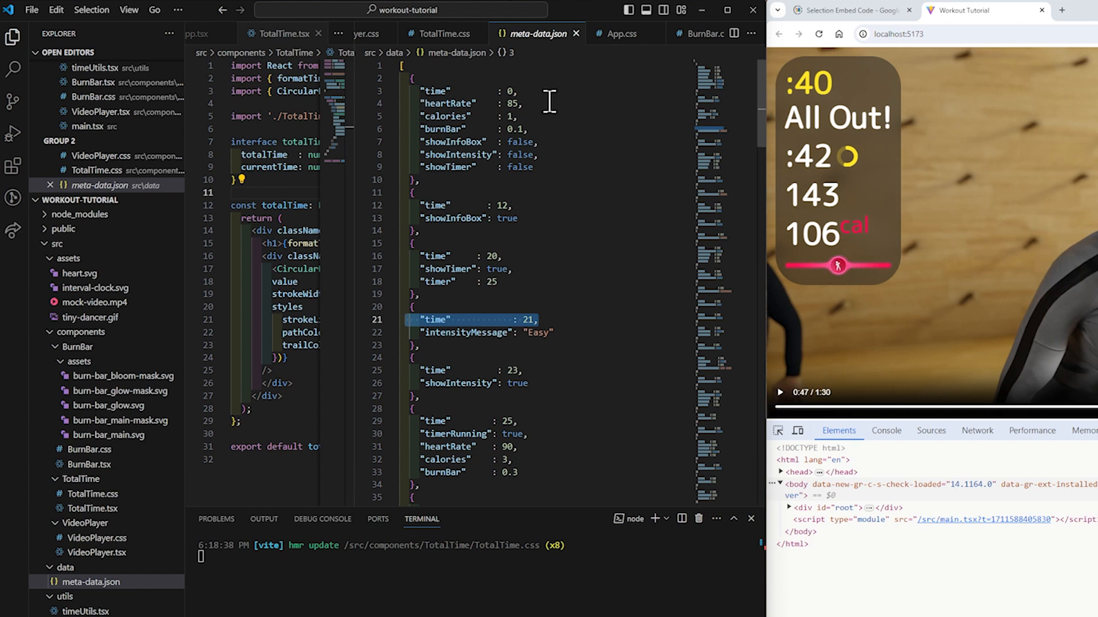
pyautogui.moveTo(638, 311)
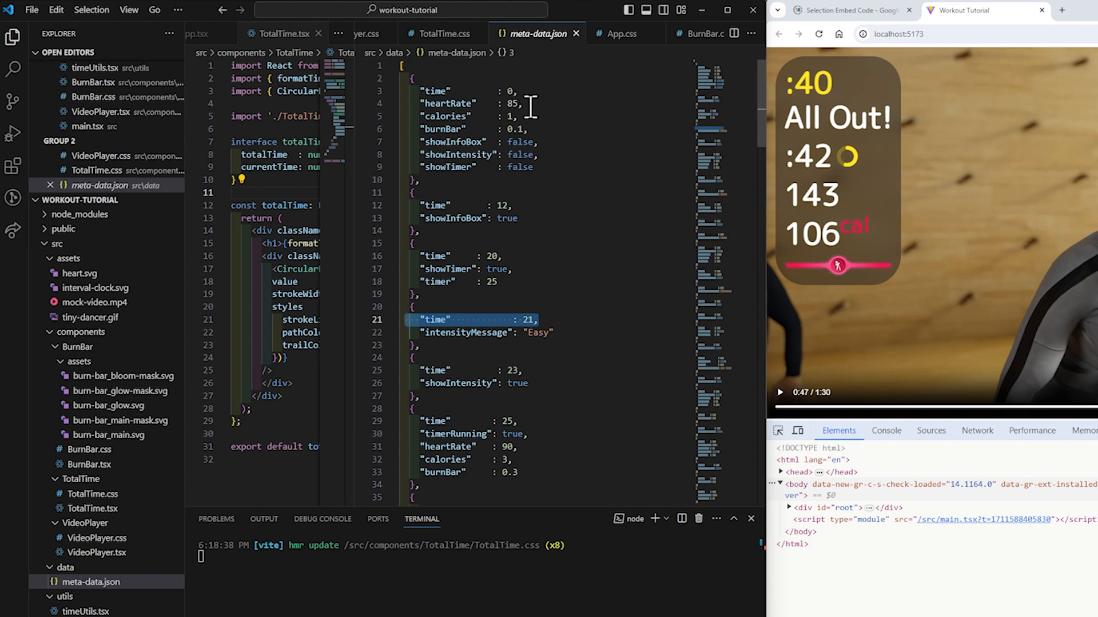
pyautogui.moveTo(527, 126)
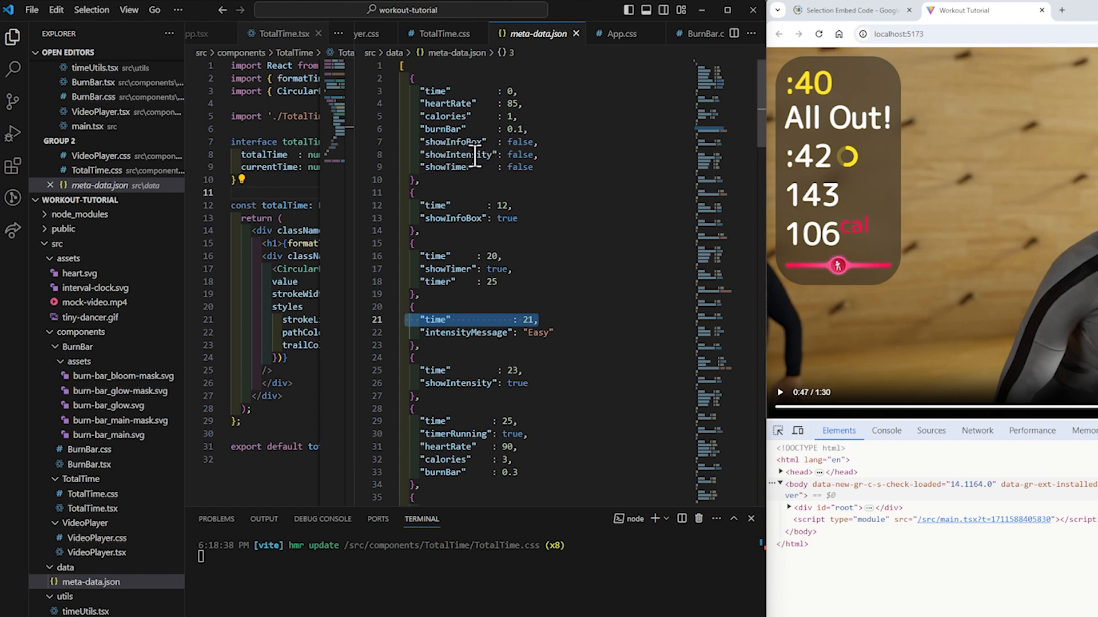
pyautogui.moveTo(445, 219)
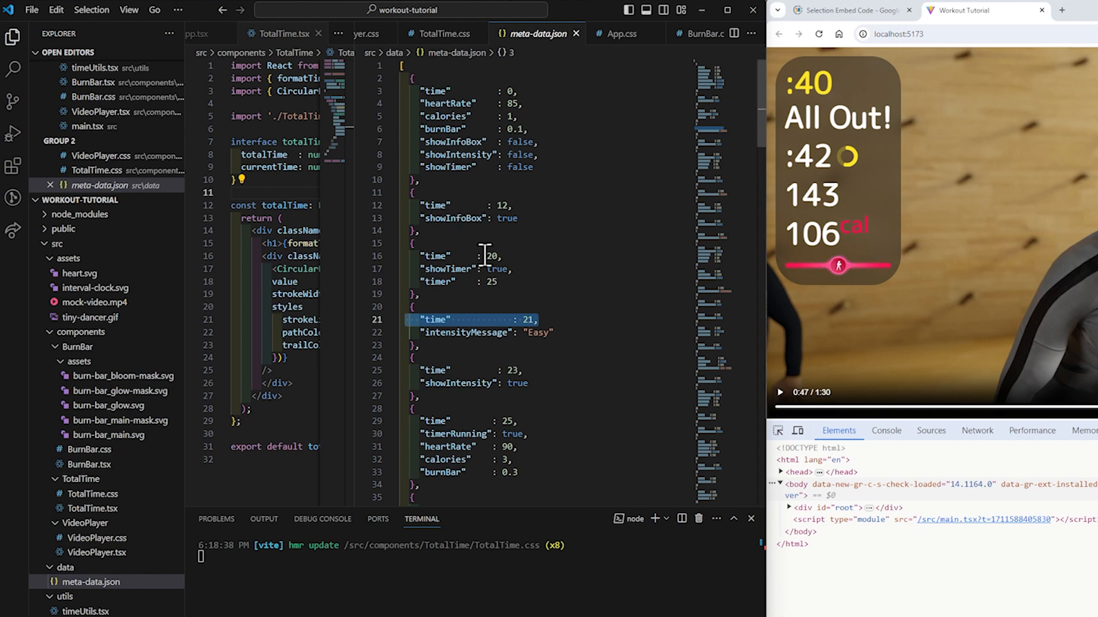
pyautogui.scroll(-3)
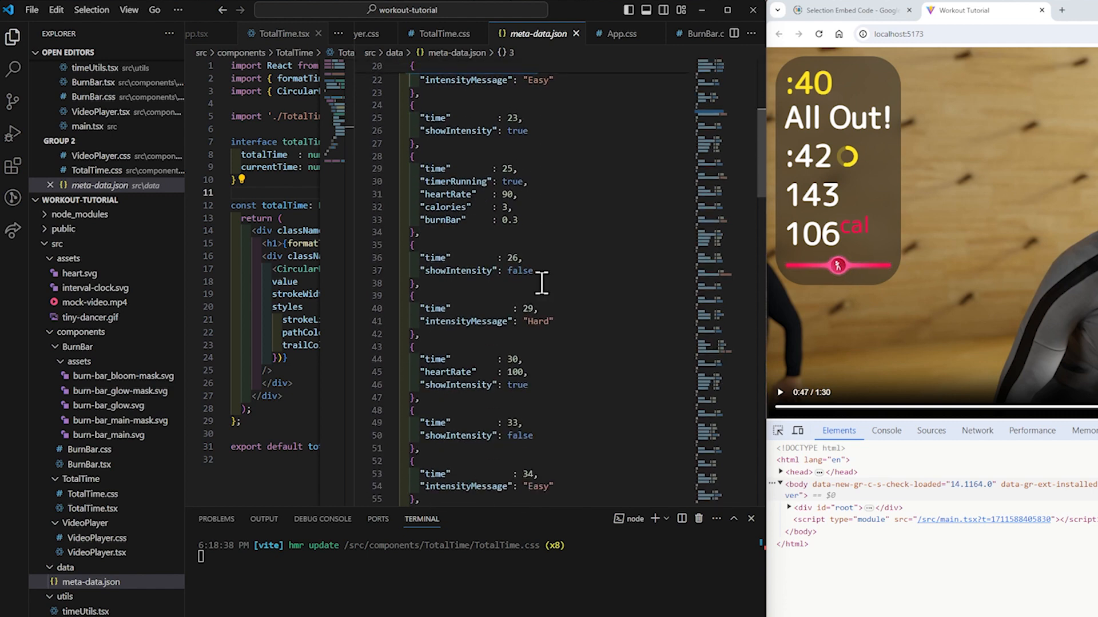
pyautogui.scroll(-3)
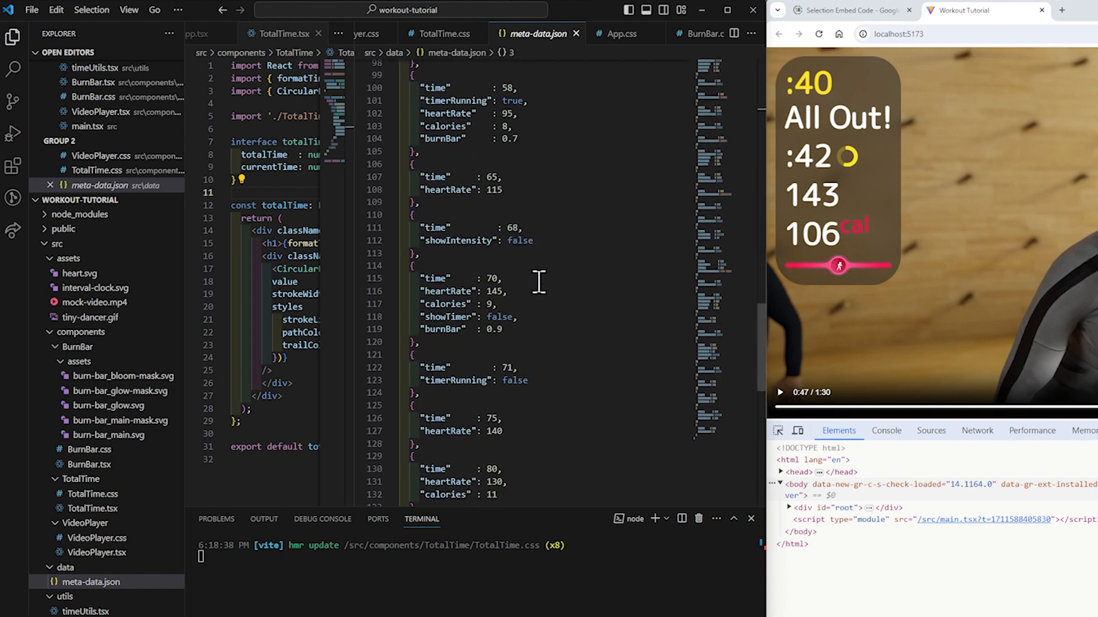
pyautogui.scroll(3)
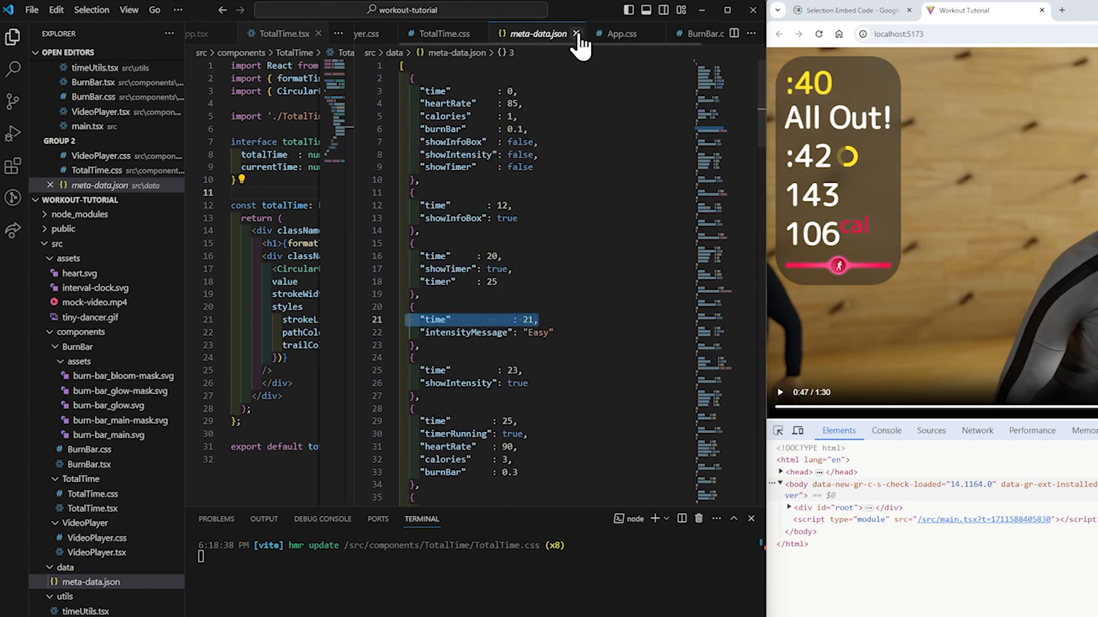
pyautogui.click(576, 33)
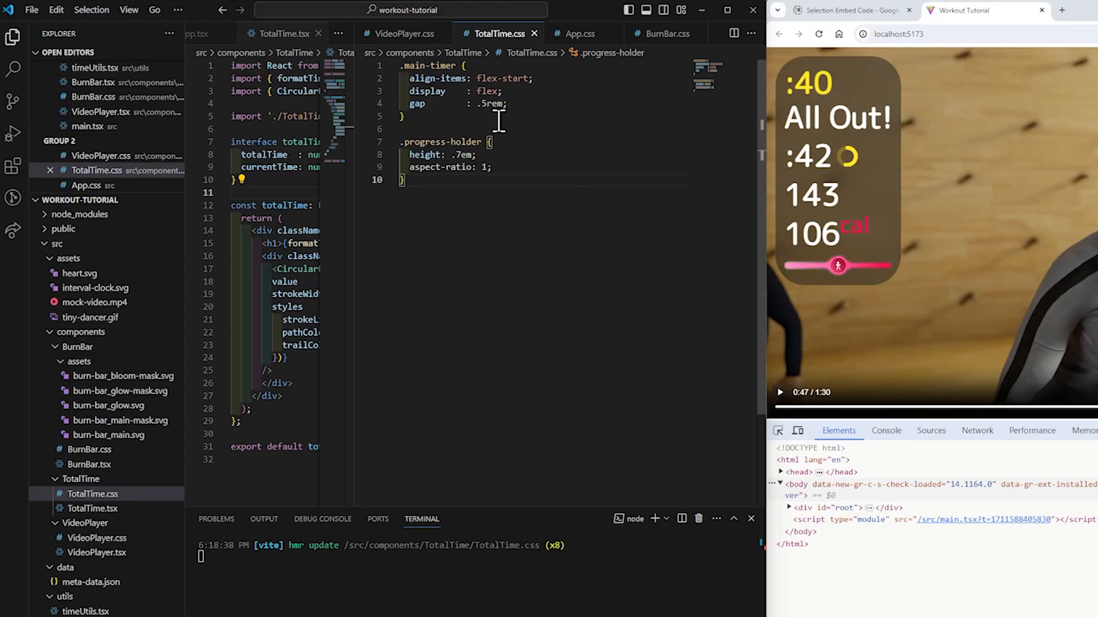
# Step: In App.tsx, add import MetaData from './data/meta-data.json' below the TotalTime import
pyautogui.click(224, 33)
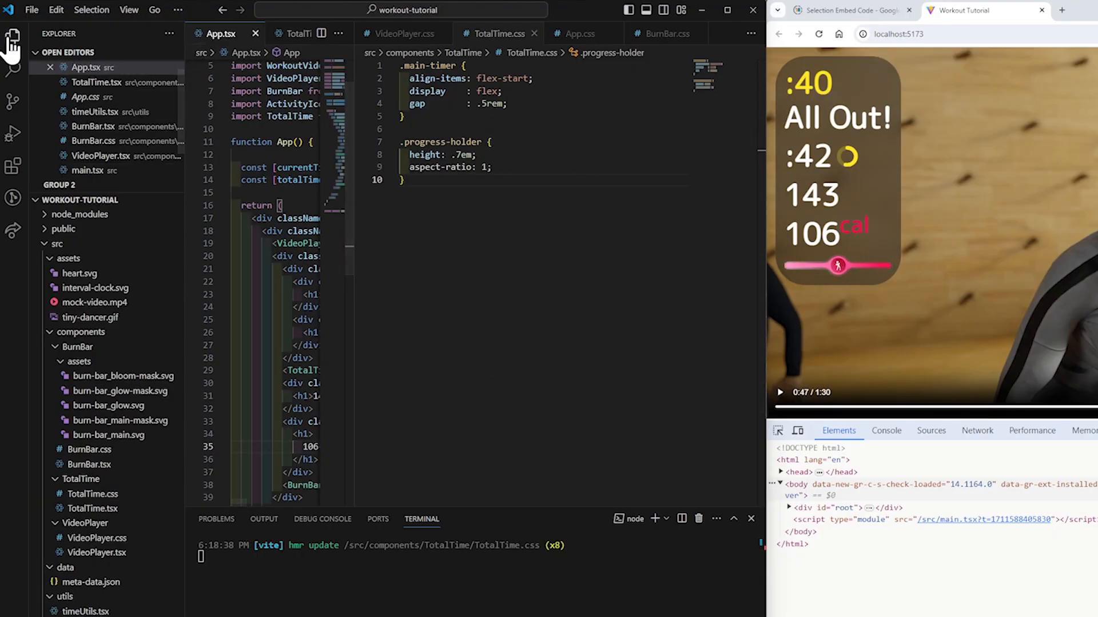
pyautogui.click(12, 36)
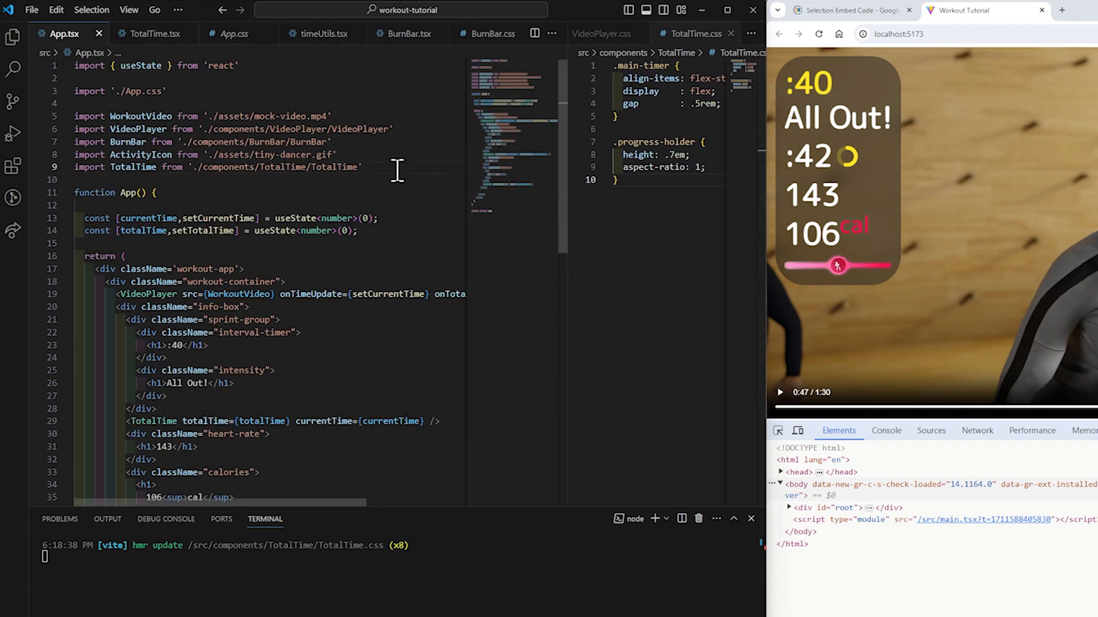
pyautogui.write('im')
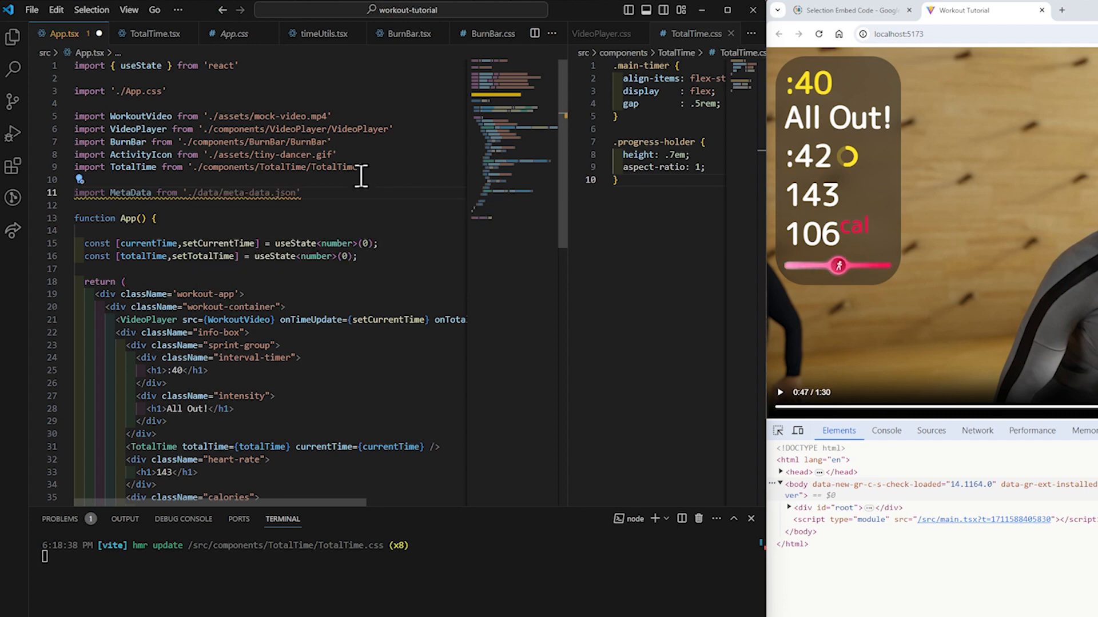
pyautogui.scroll(-3)
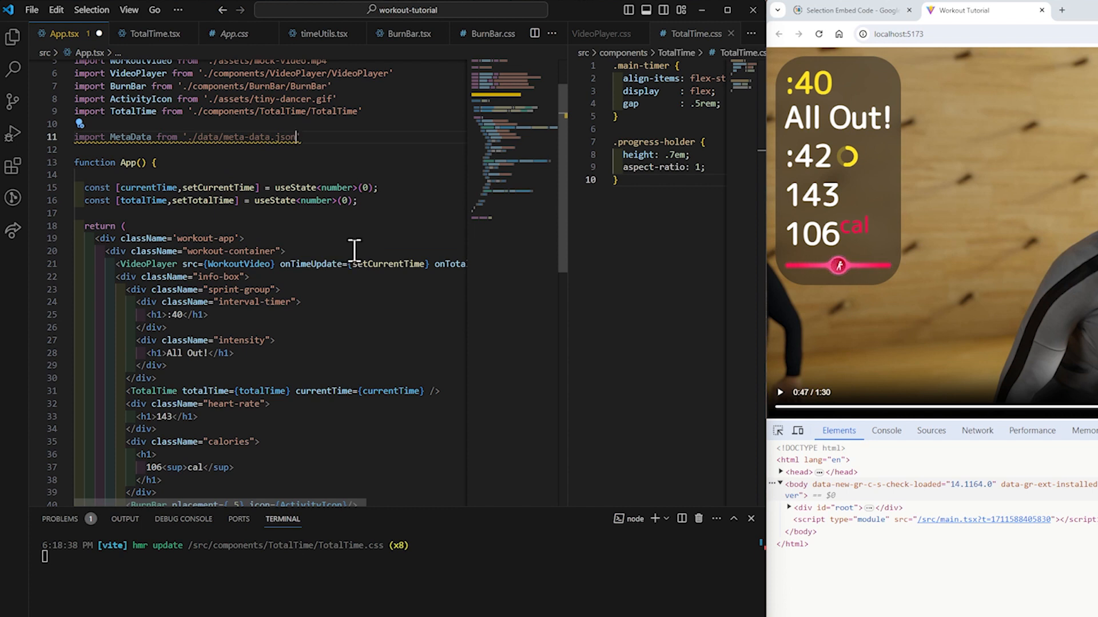
pyautogui.moveTo(403, 183)
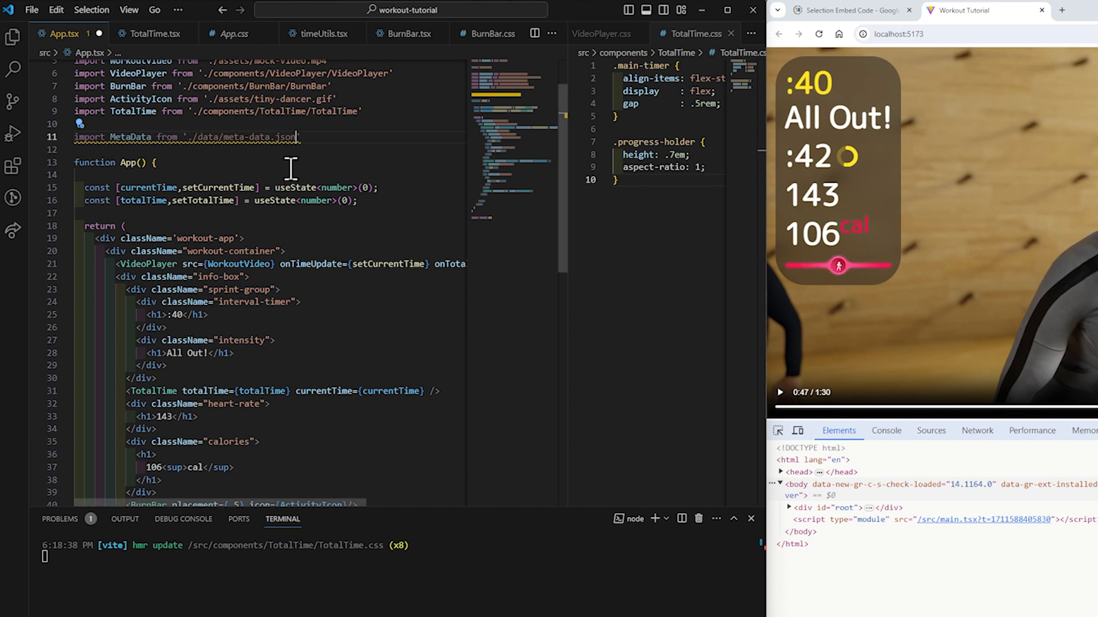
# Step: Start a new line below the import for the MetaData interface declaration
pyautogui.press('Enter')
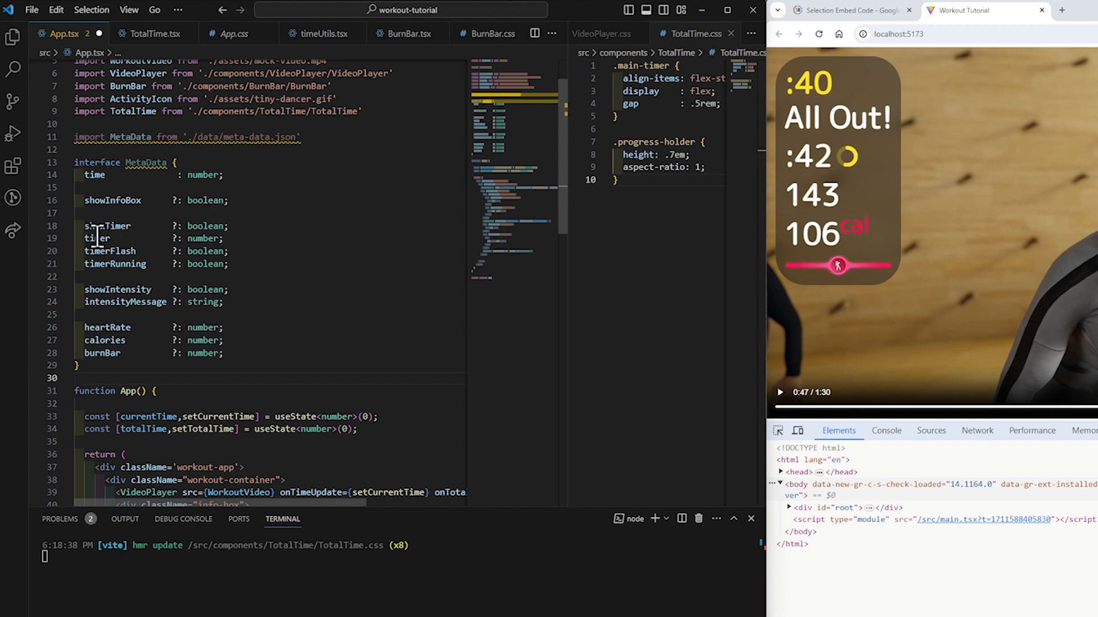
pyautogui.moveTo(105, 264)
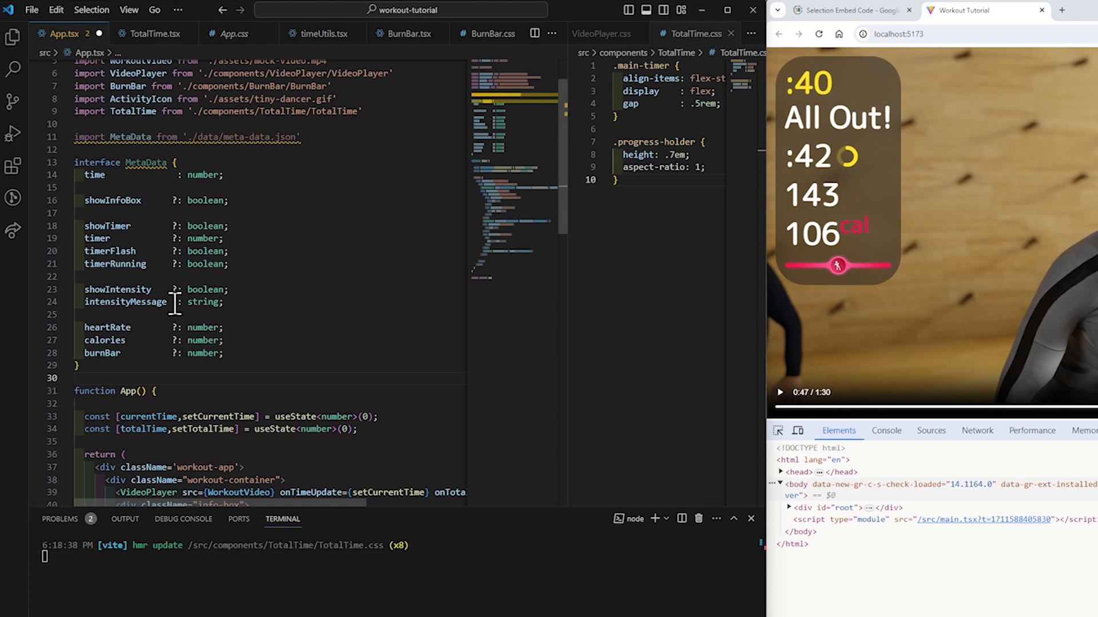
pyautogui.moveTo(287, 429)
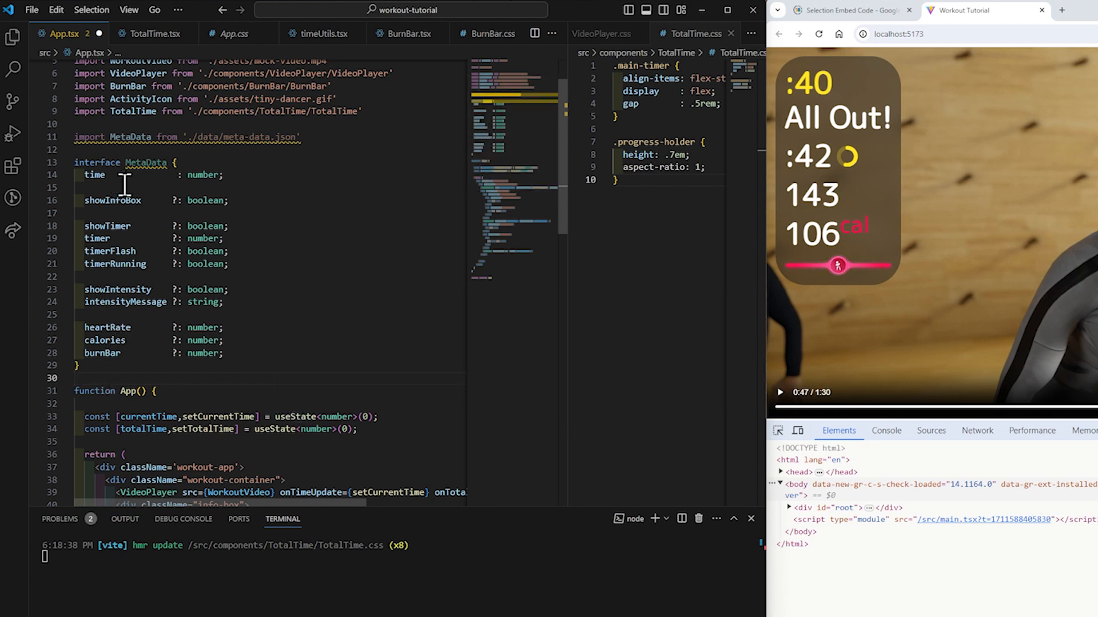
pyautogui.moveTo(250, 356)
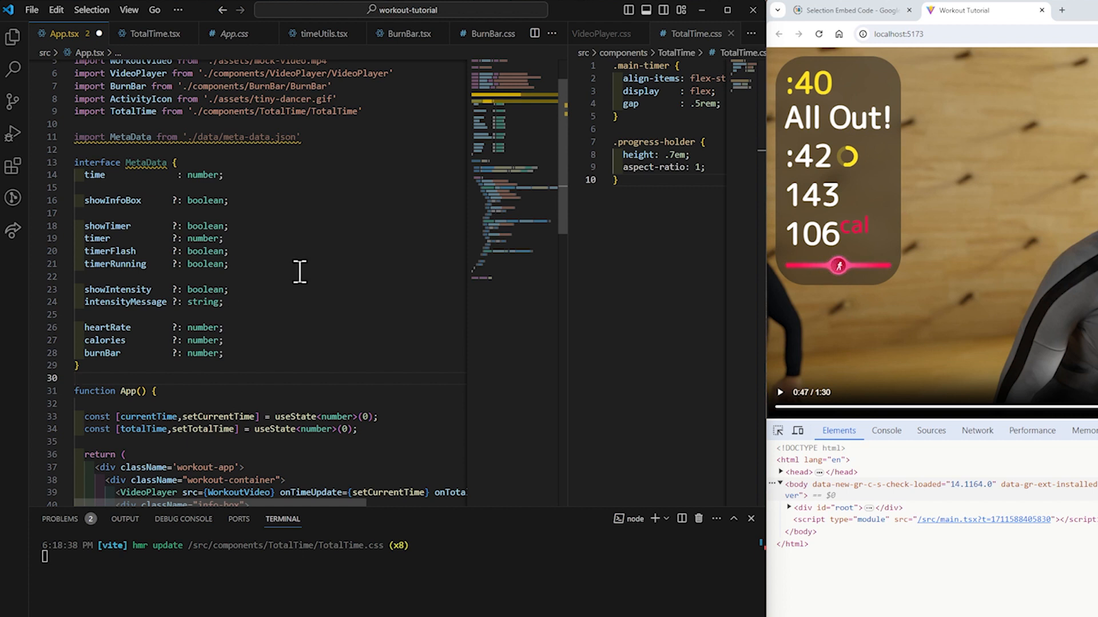
pyautogui.moveTo(335, 255)
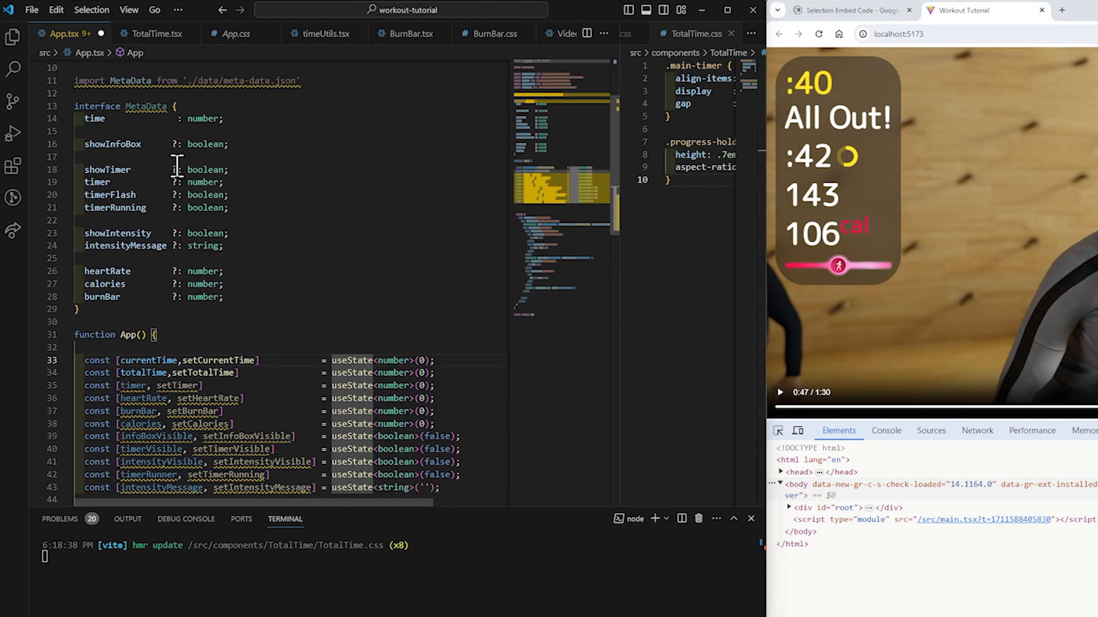
# Step: Insert a blank line after the intensityMessage useState declaration
pyautogui.scroll(-3)
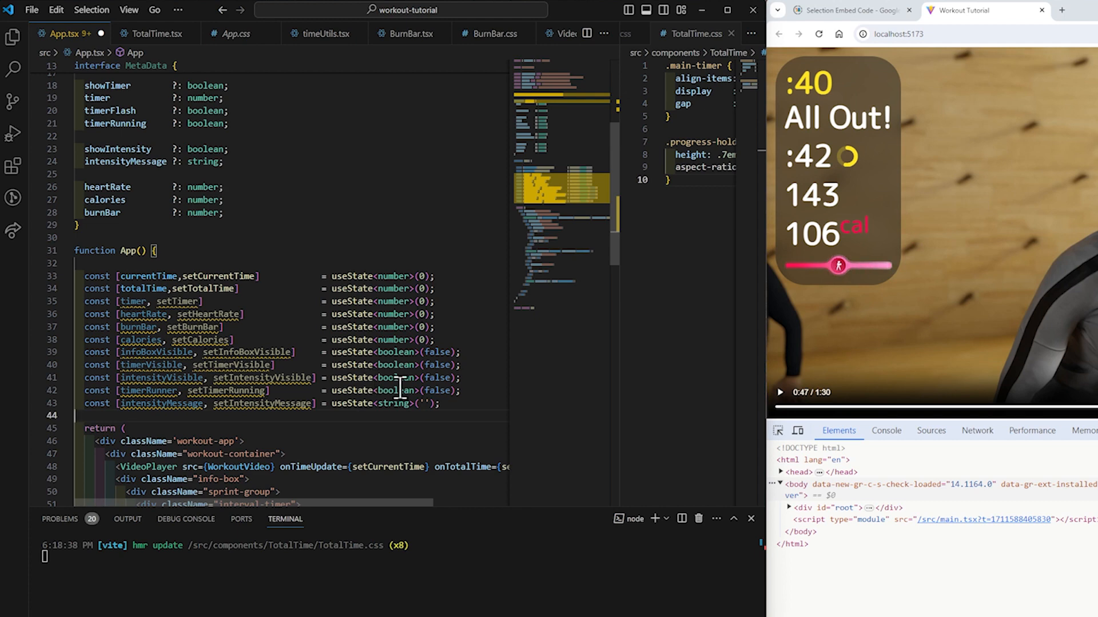
pyautogui.moveTo(308, 467)
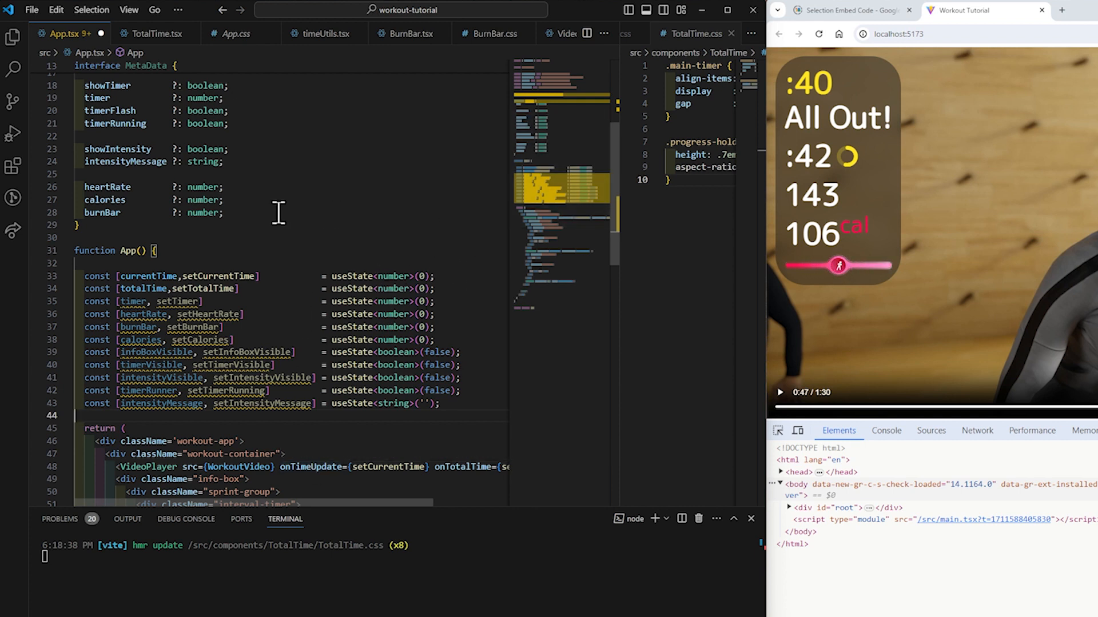
pyautogui.moveTo(494, 319)
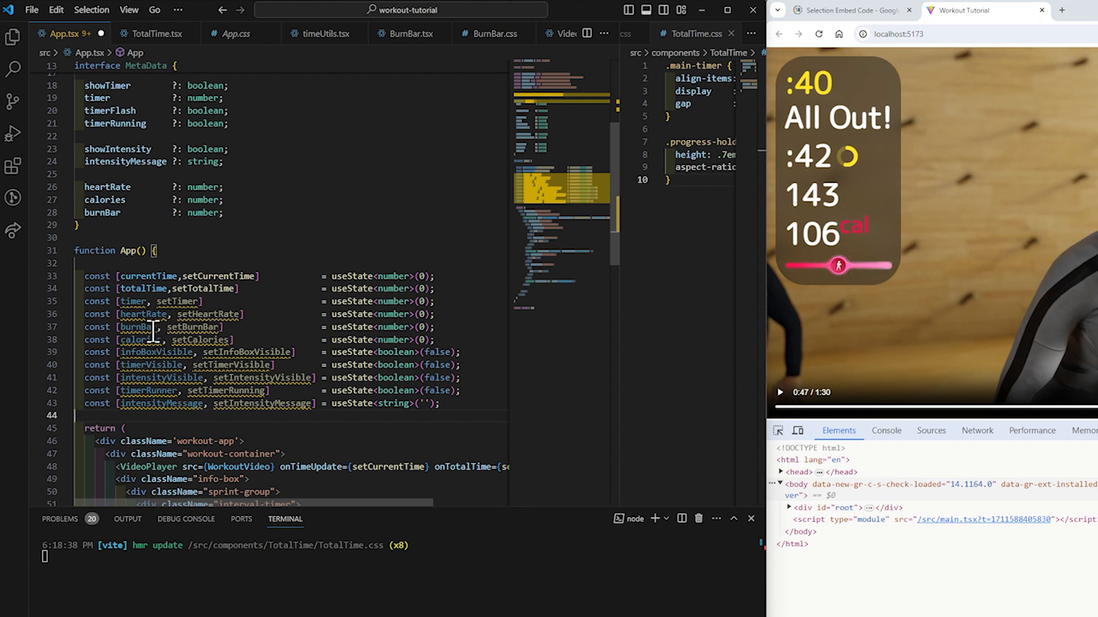
pyautogui.moveTo(144, 313)
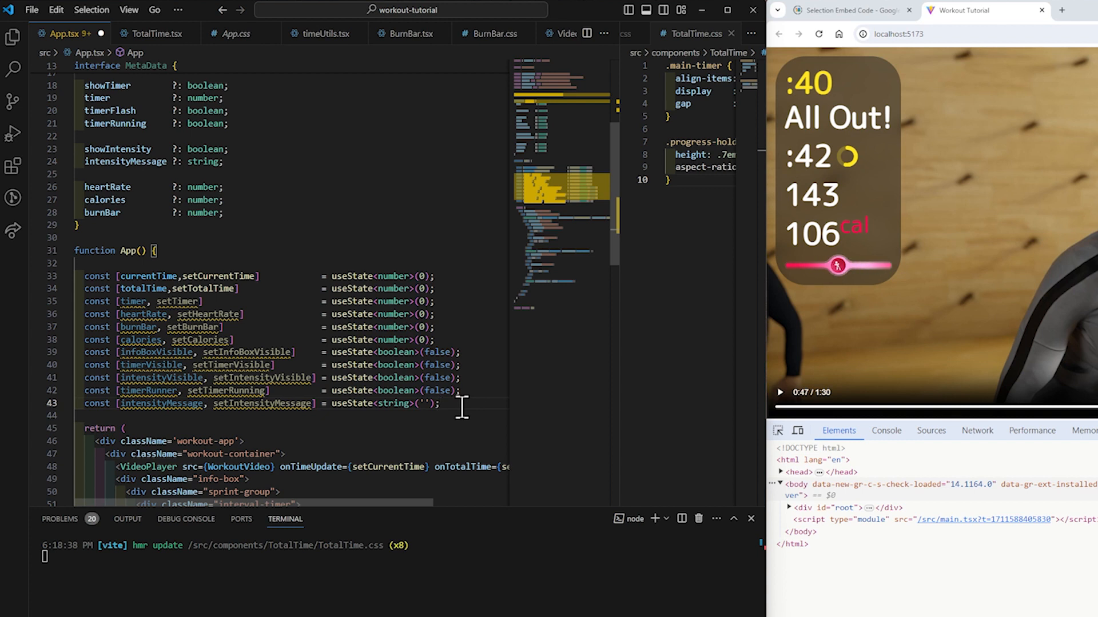
pyautogui.press('Return')
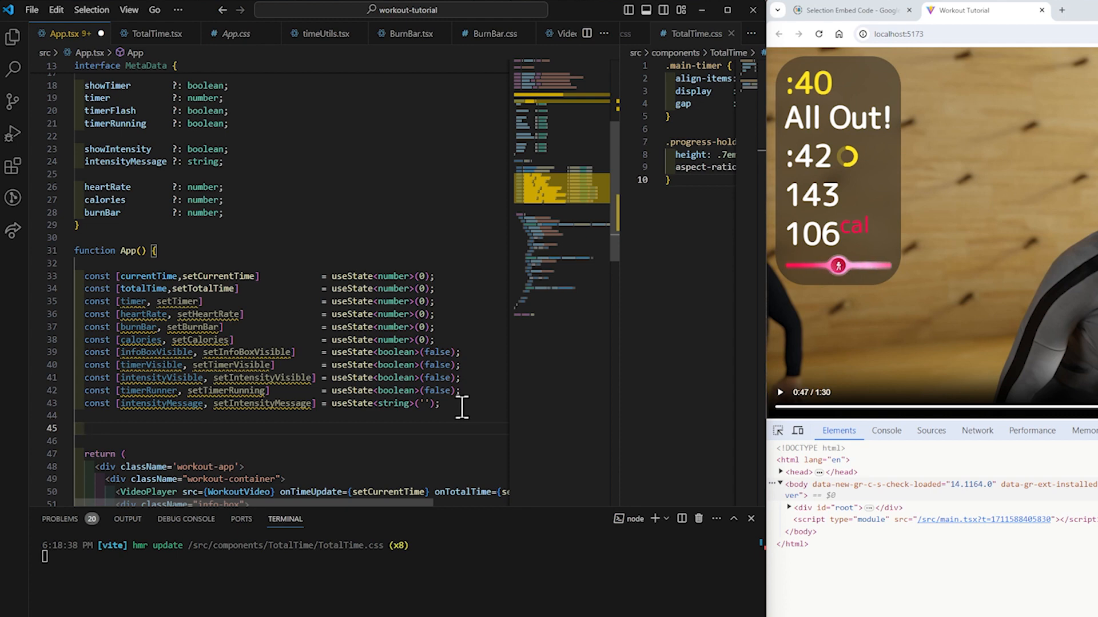
# Step: Begin a useEffect declaring const currentInstruction = MetaData.find(...)
pyautogui.write('USER')
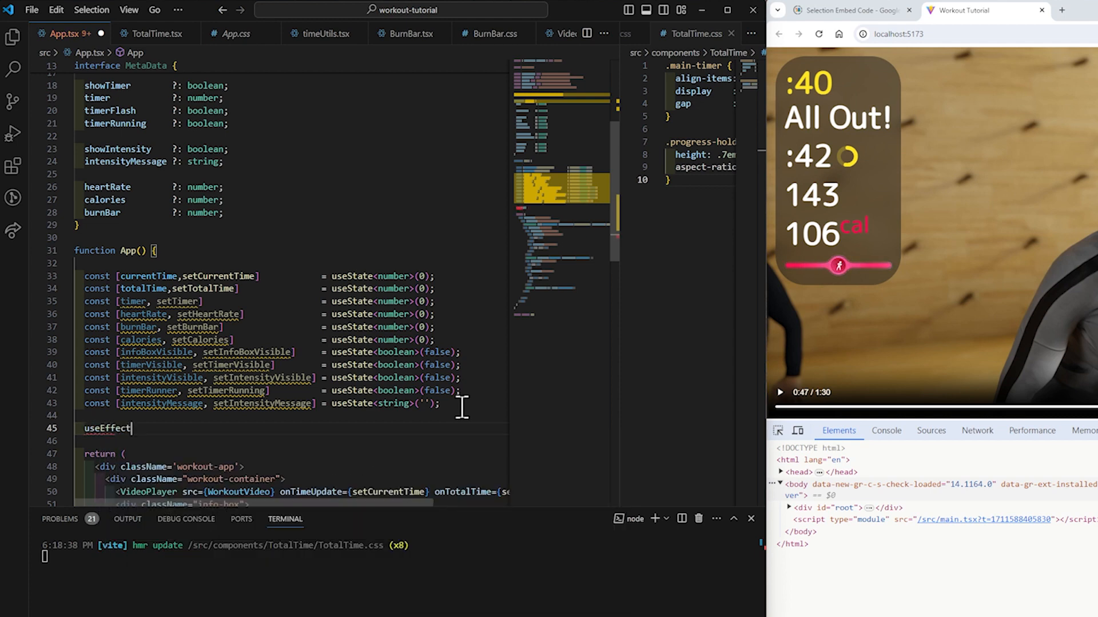
pyautogui.write('(() => {')
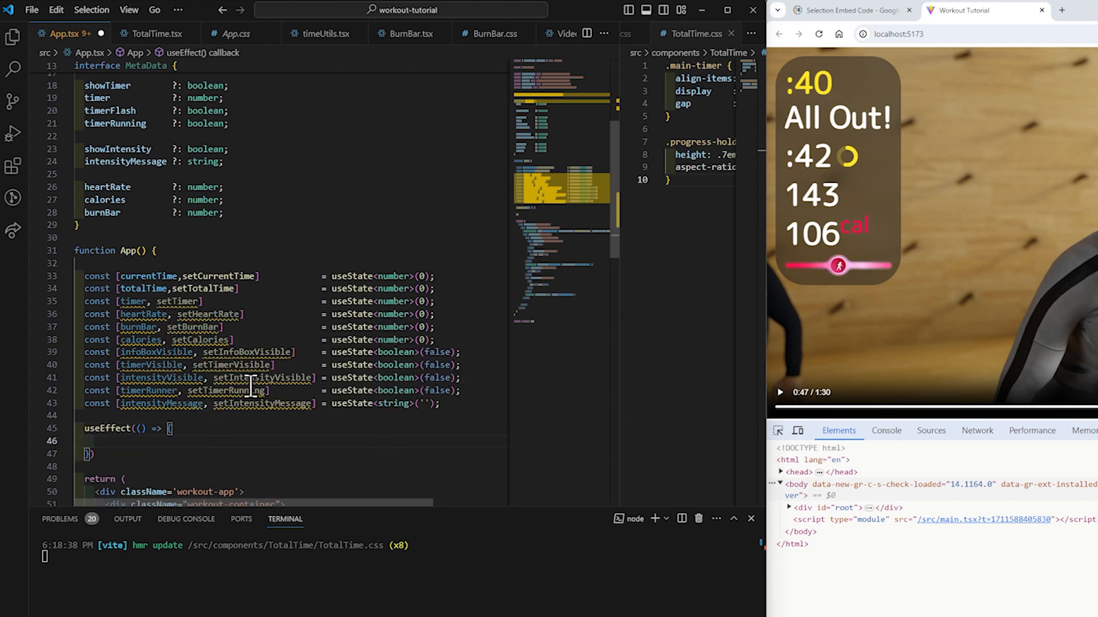
pyautogui.scroll(-3)
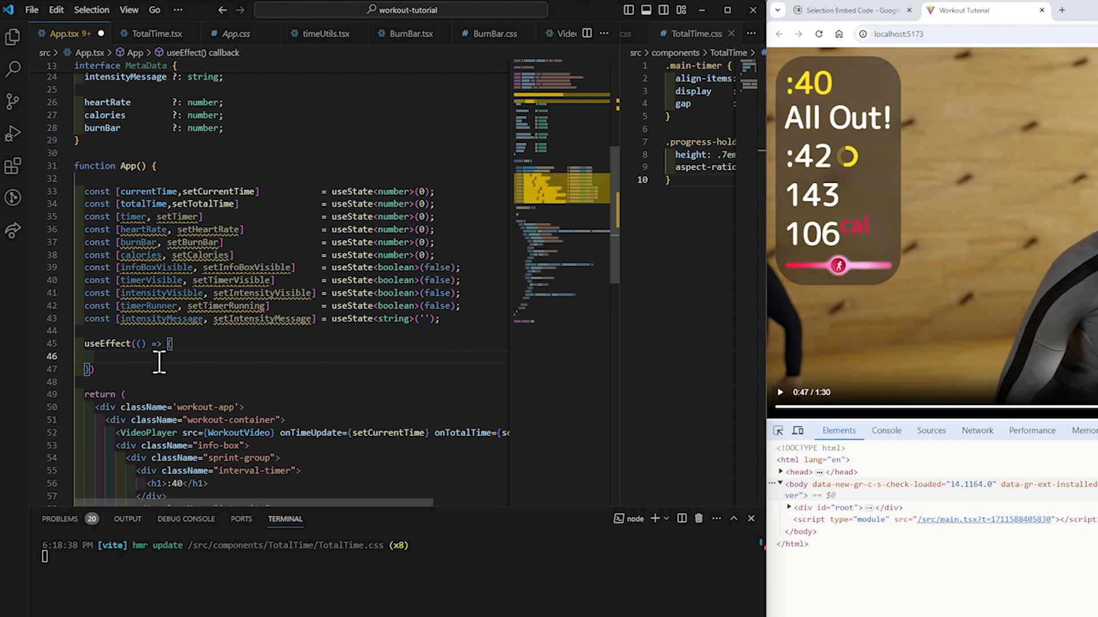
pyautogui.write('const')
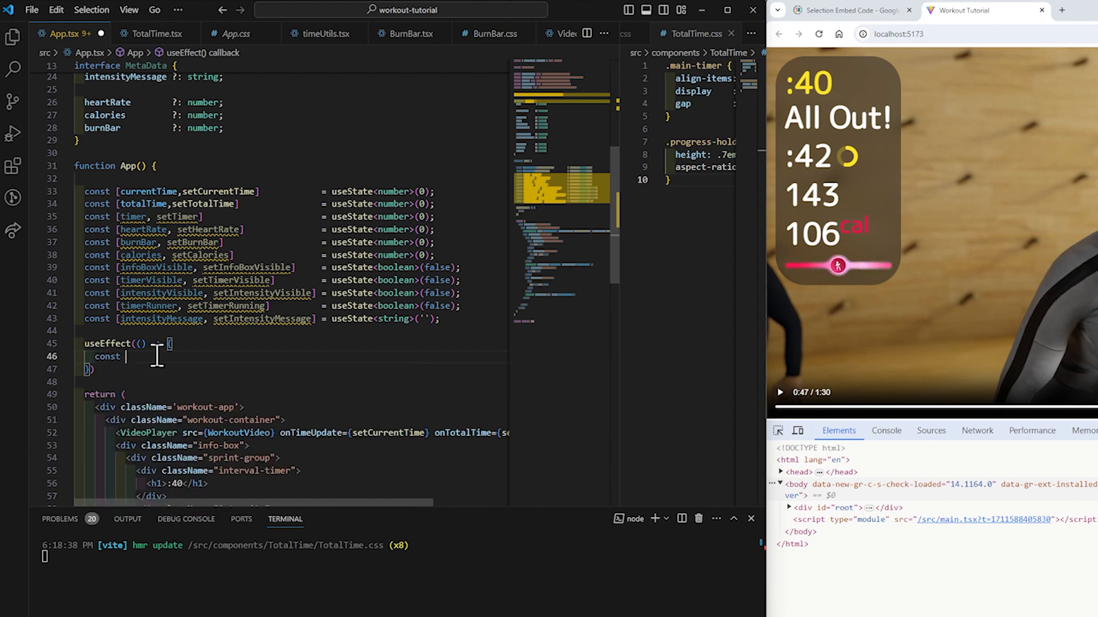
pyautogui.write('curre')
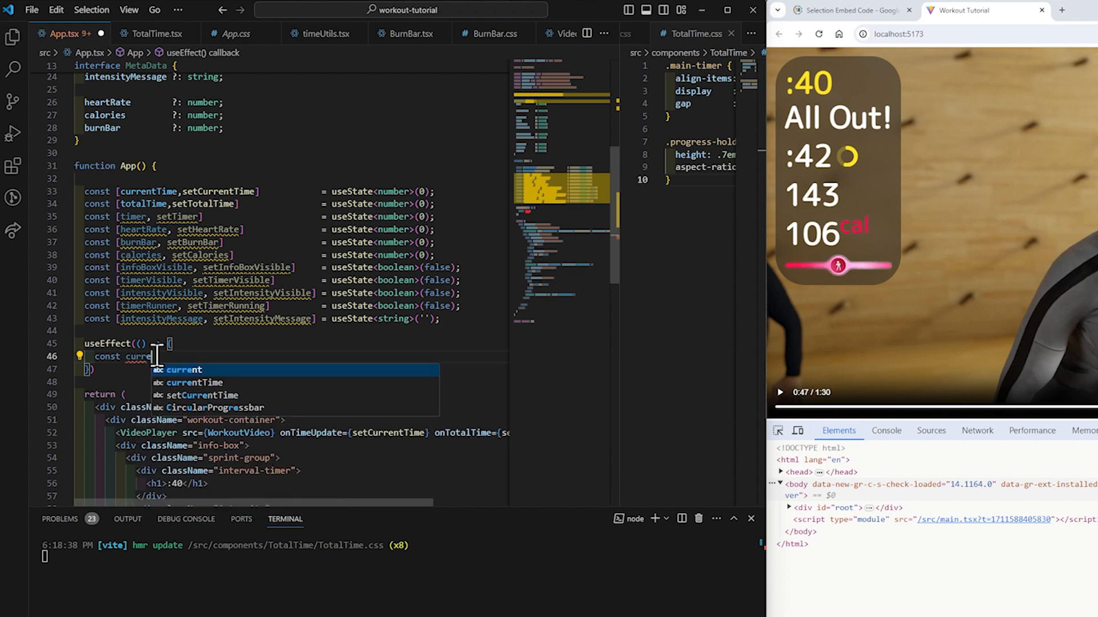
pyautogui.write(':Instr')
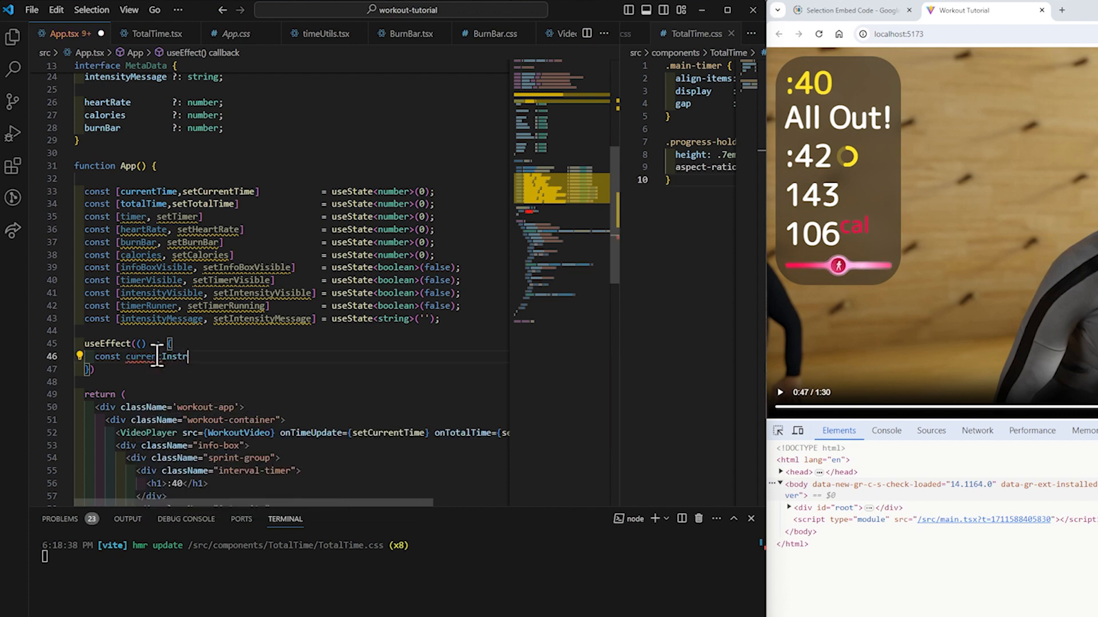
pyautogui.write('uction = Meta')
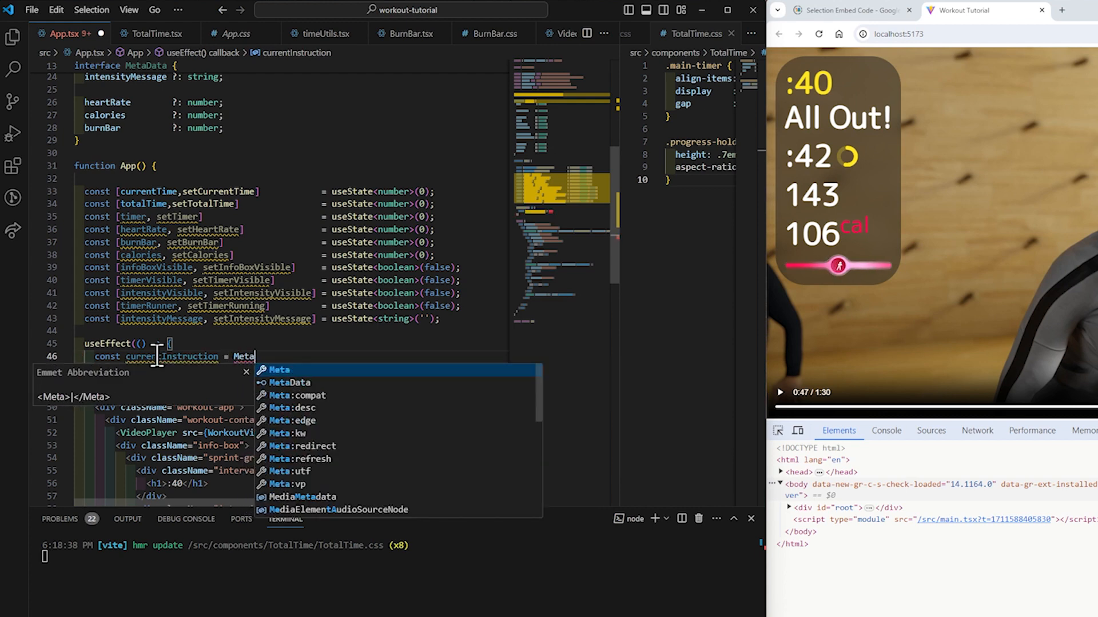
pyautogui.write('Data.find')
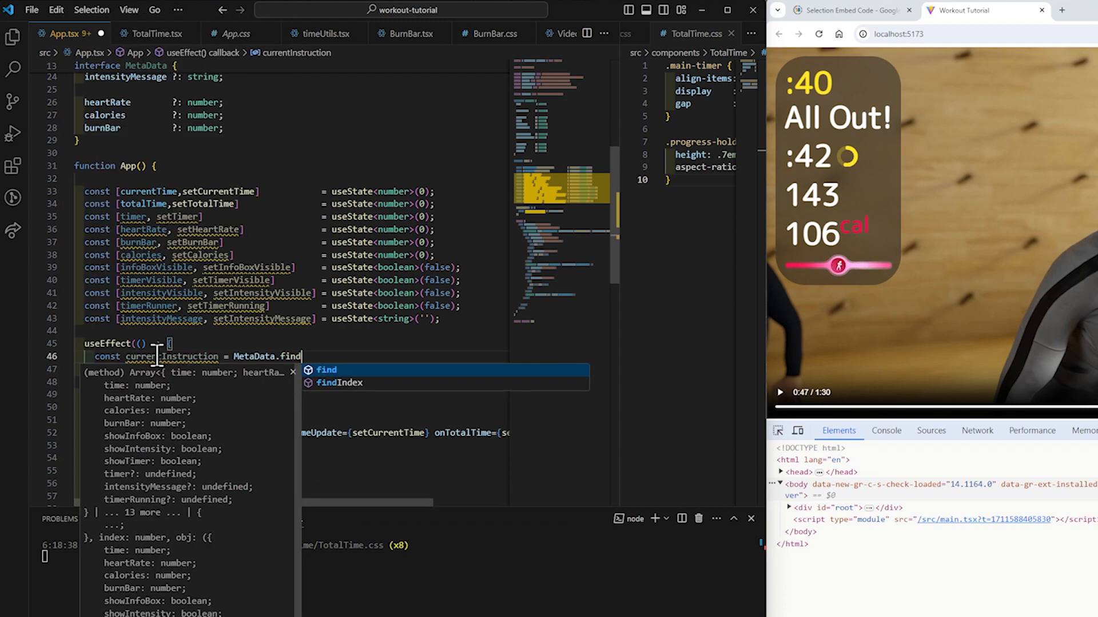
pyautogui.press('Escape')
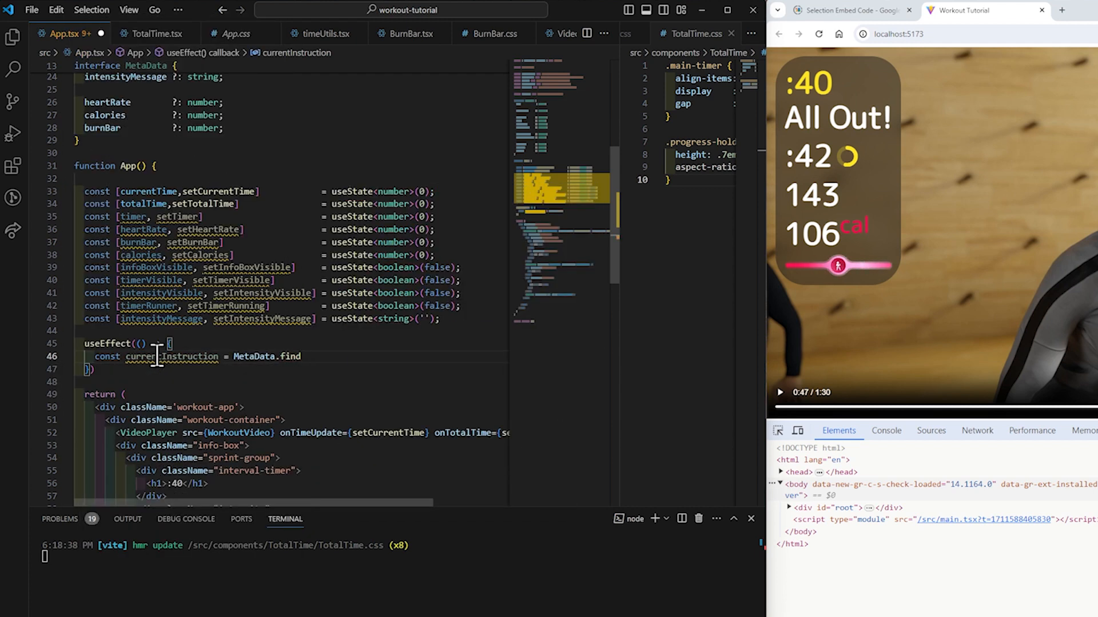
# Step: Write the find callback inst => Math.floor(currentTime) === inst.time
pyautogui.write('()')
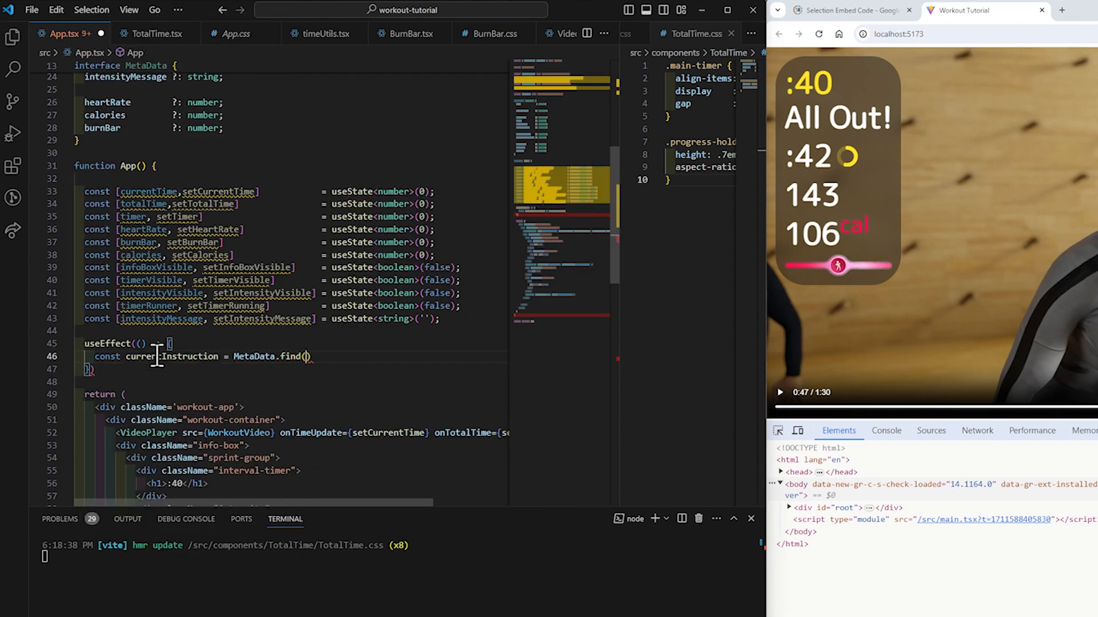
pyautogui.write('inst =')
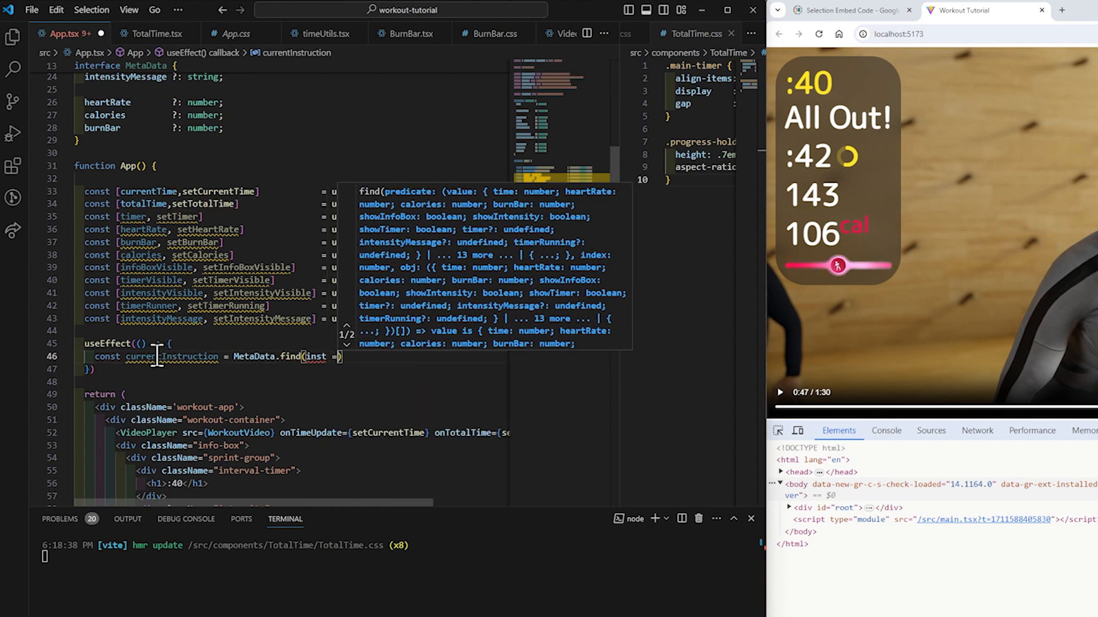
pyautogui.write('Math')
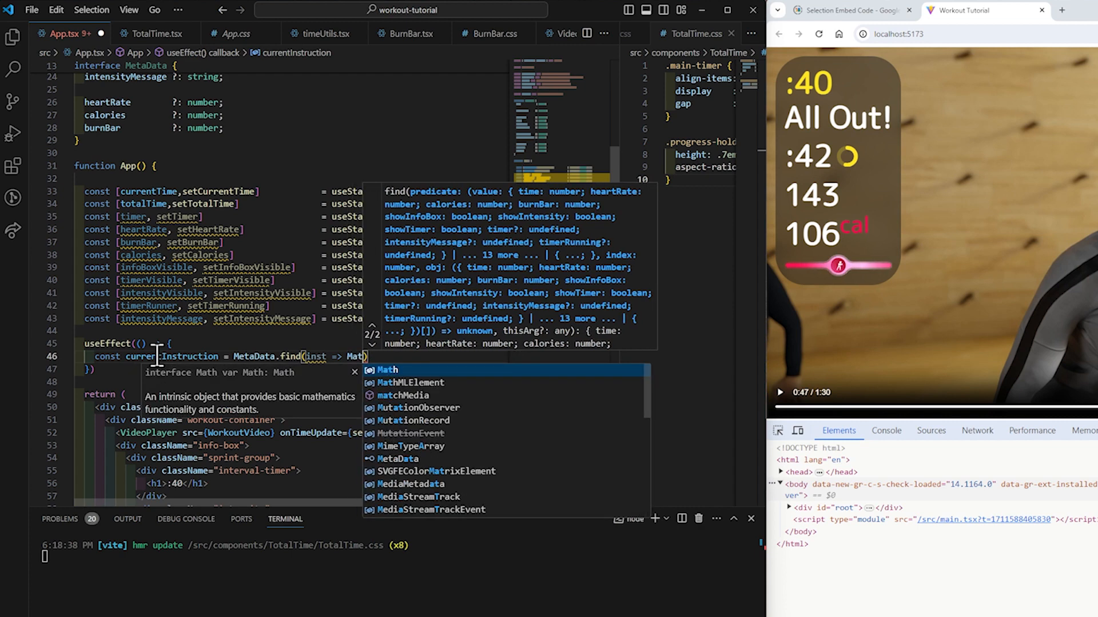
pyautogui.write('.floor')
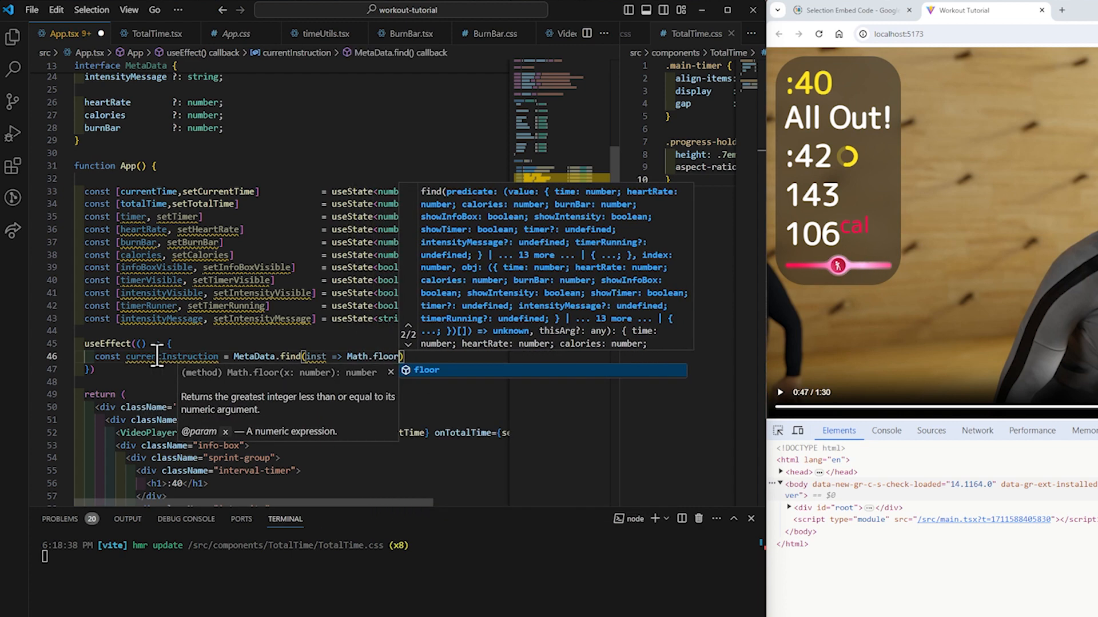
pyautogui.write('currentTime')
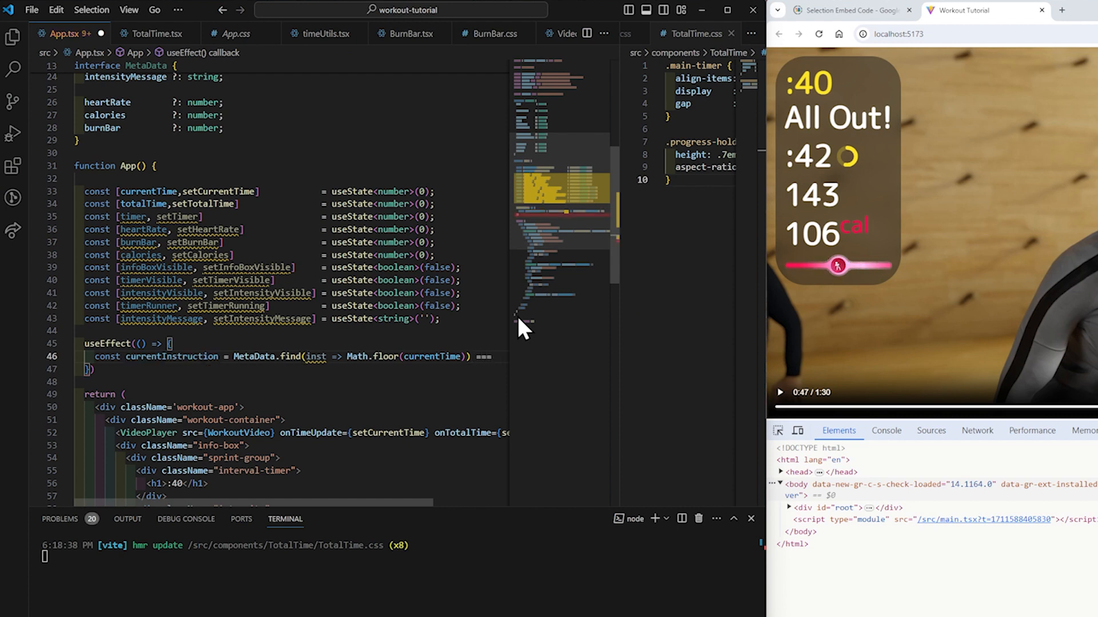
pyautogui.write('instanceof.')
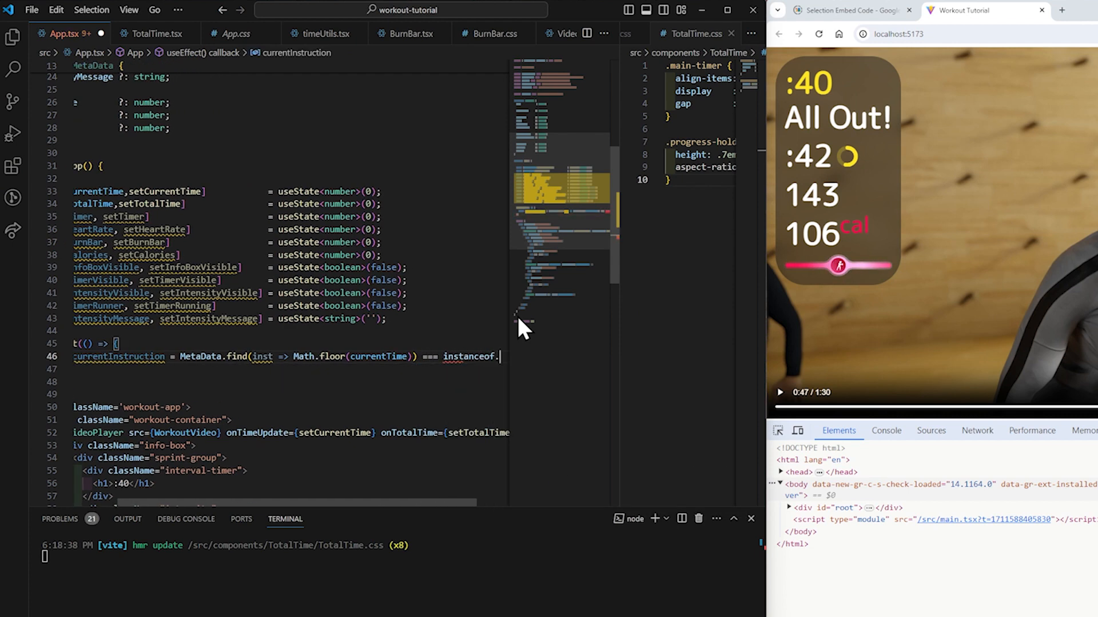
pyautogui.write('.time')
pyautogui.click(292, 369)
pyautogui.write(',[')
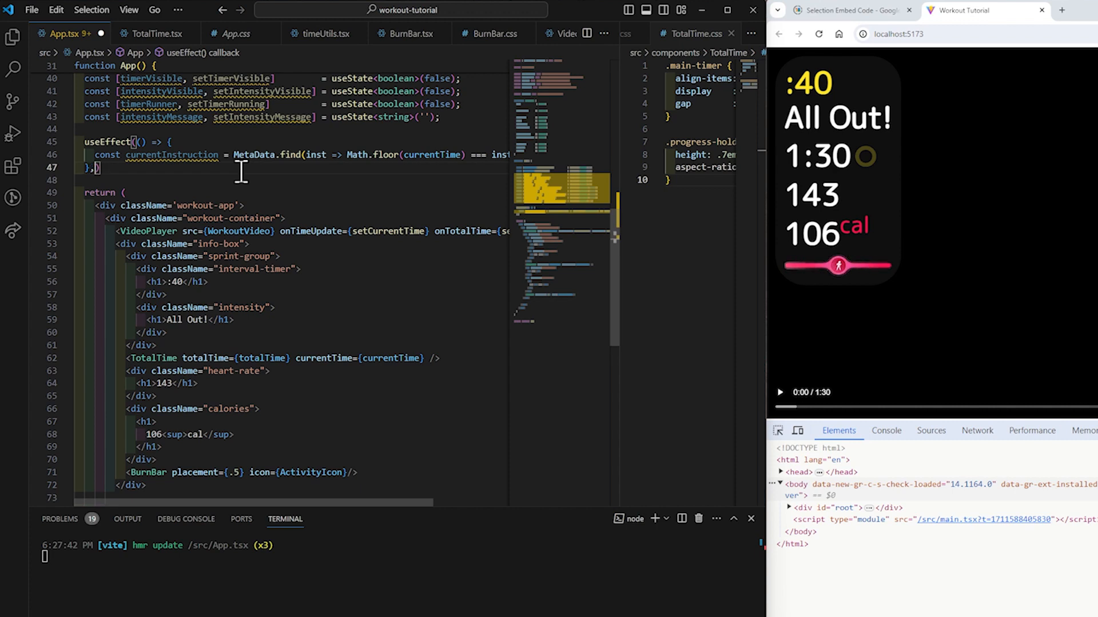
# Step: Add [currentTime] as the dependency array and console.log(currentInstruction) in the callback
pyautogui.write('currentTime]')
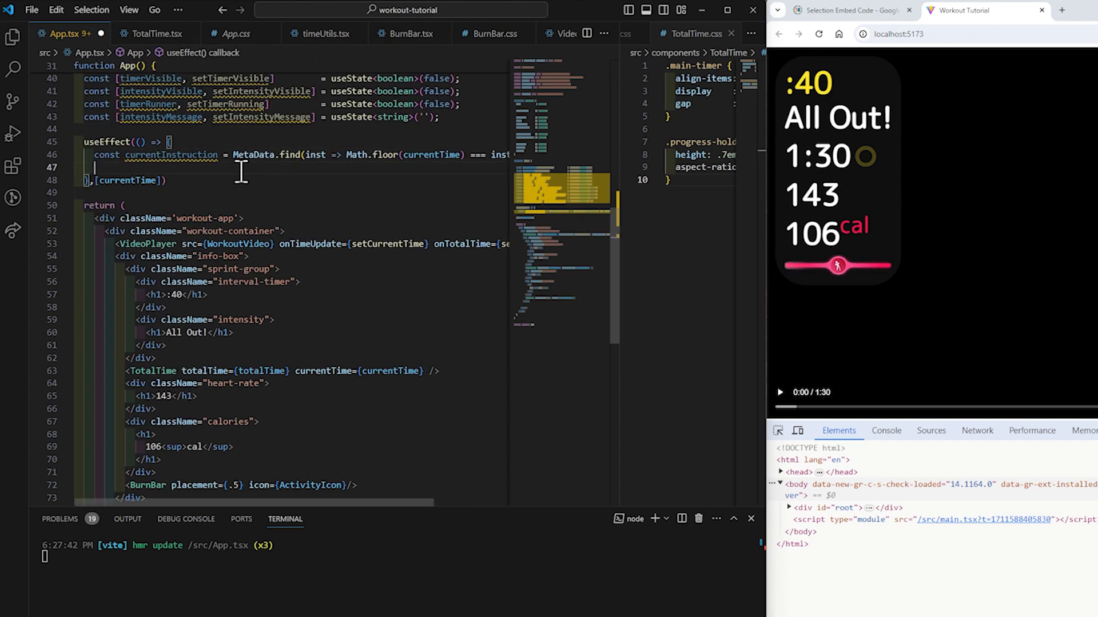
pyautogui.write('console.log*')
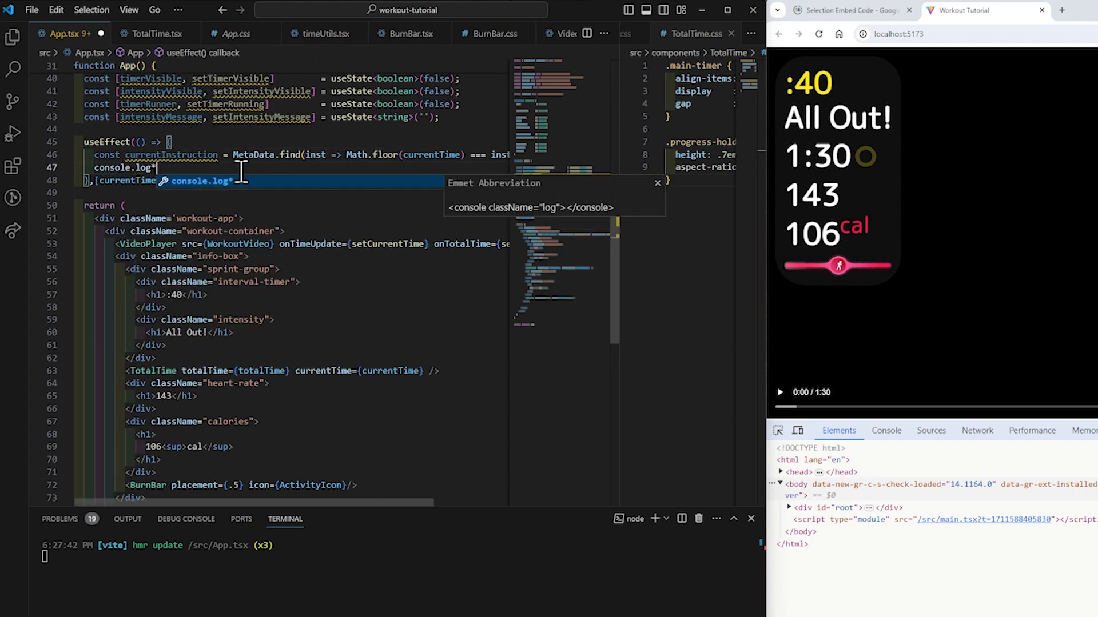
pyautogui.write('currentInstruction)')
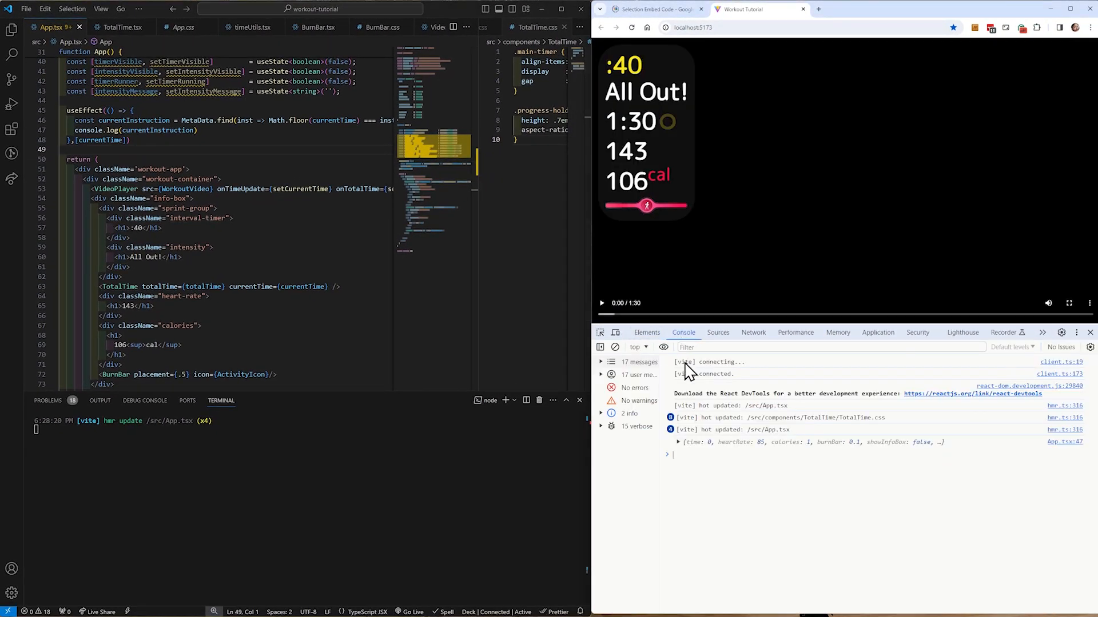
# Step: Clear the console, play the workout video past 12 seconds, then pause it
pyautogui.click(614, 347)
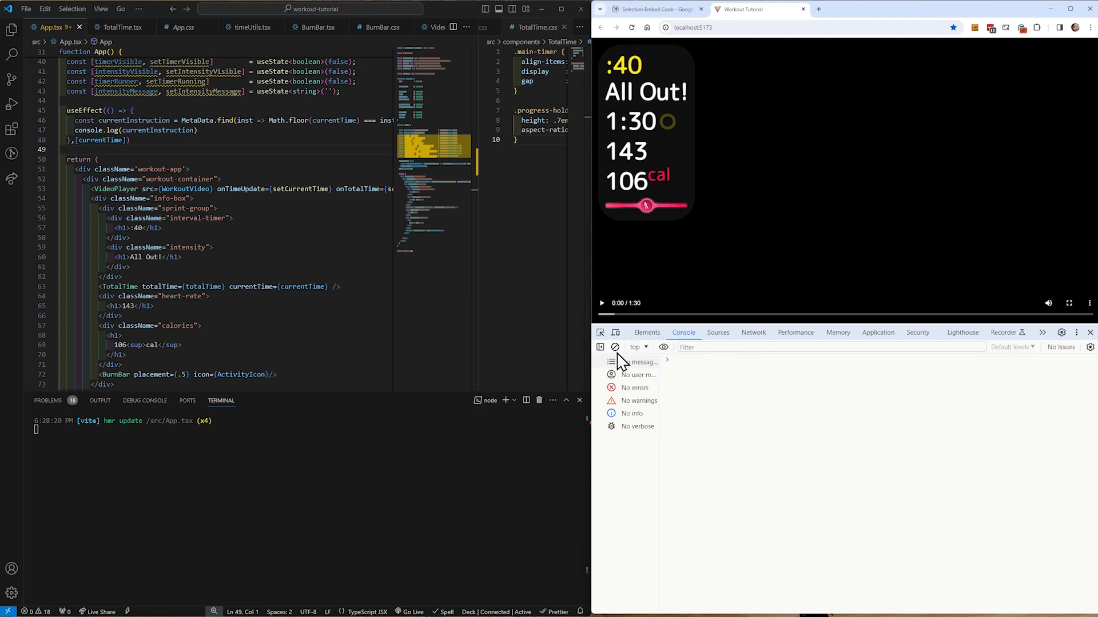
pyautogui.click(600, 302)
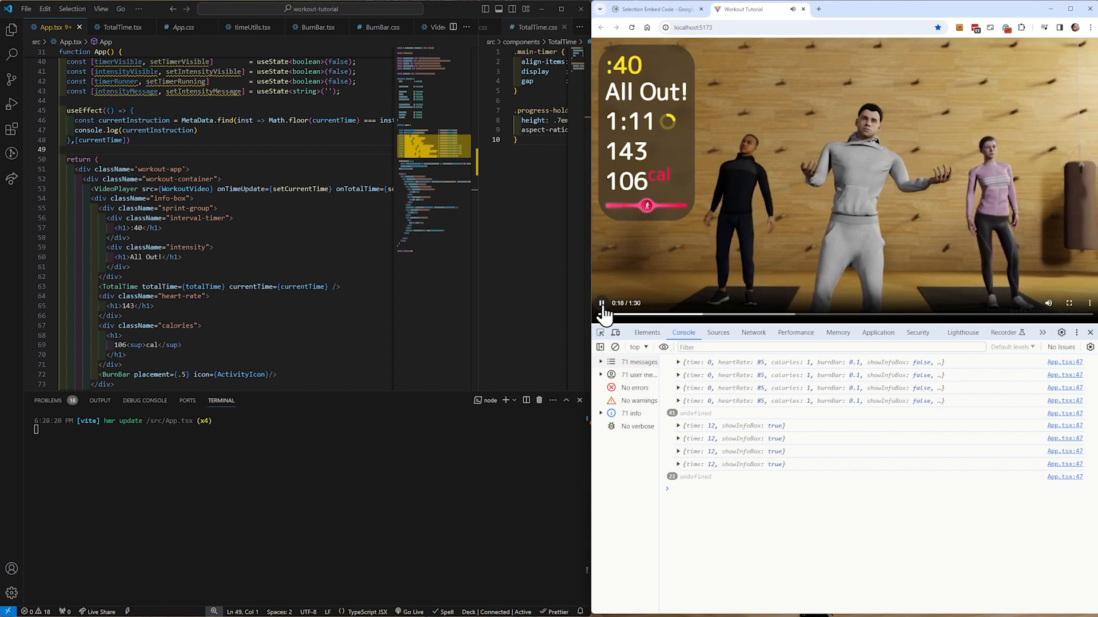
pyautogui.click(600, 303)
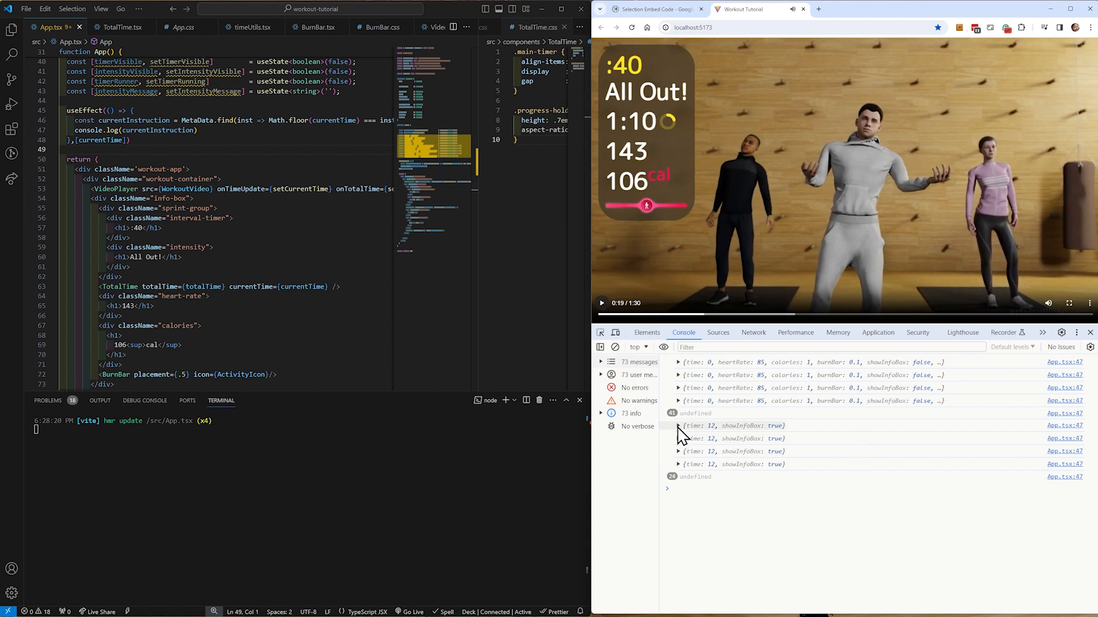
# Step: Expand the logged instruction objects for time 12 and time 0 in the console
pyautogui.click(678, 425)
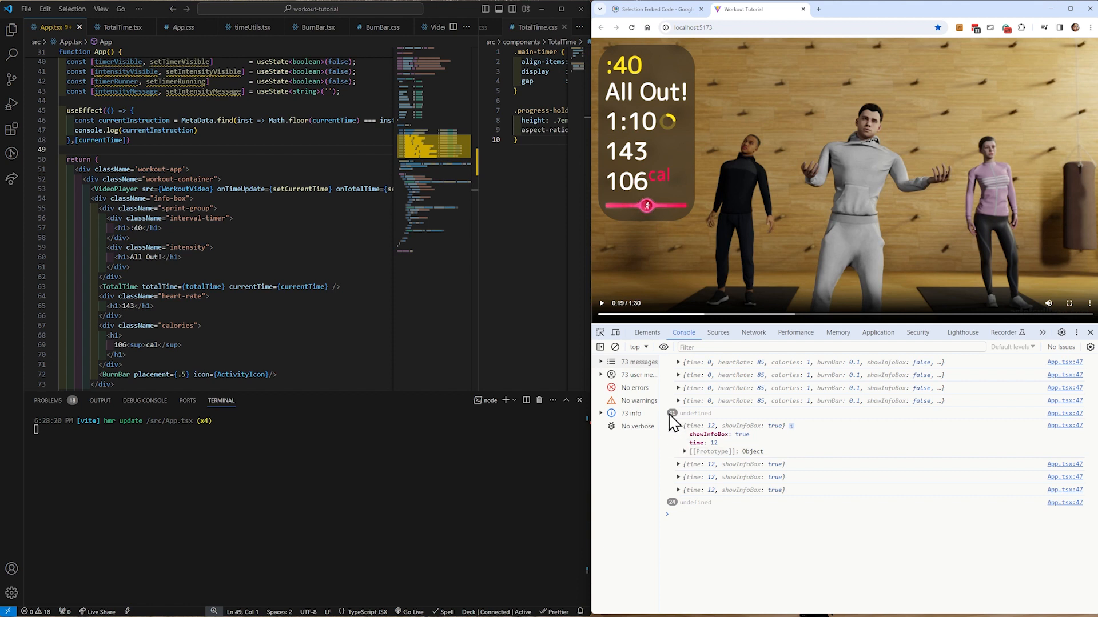
pyautogui.click(677, 401)
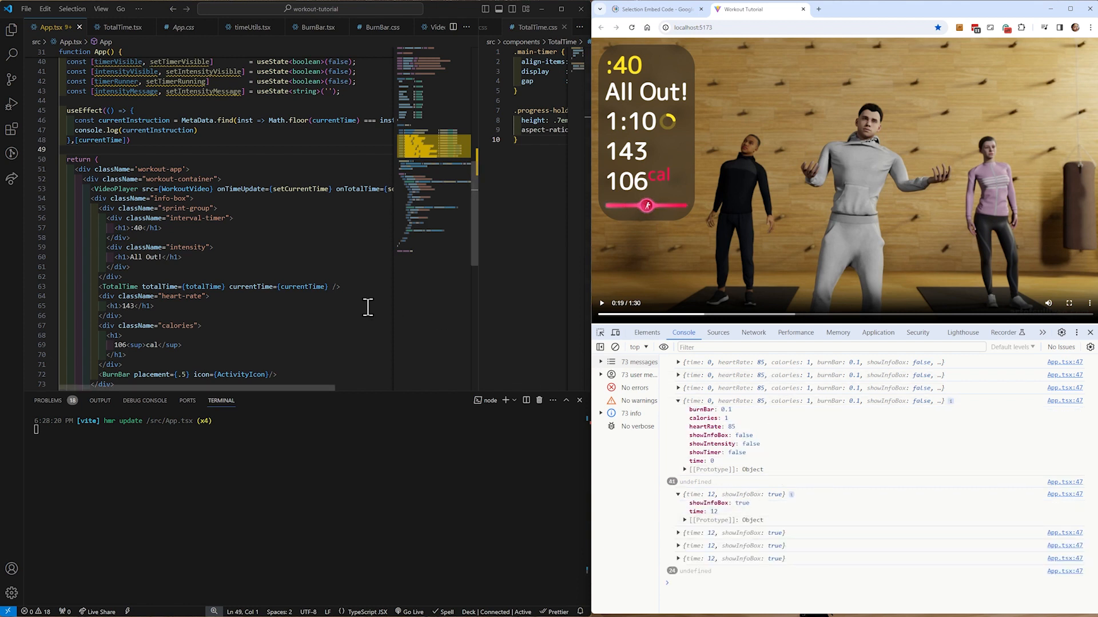
pyautogui.click(645, 332)
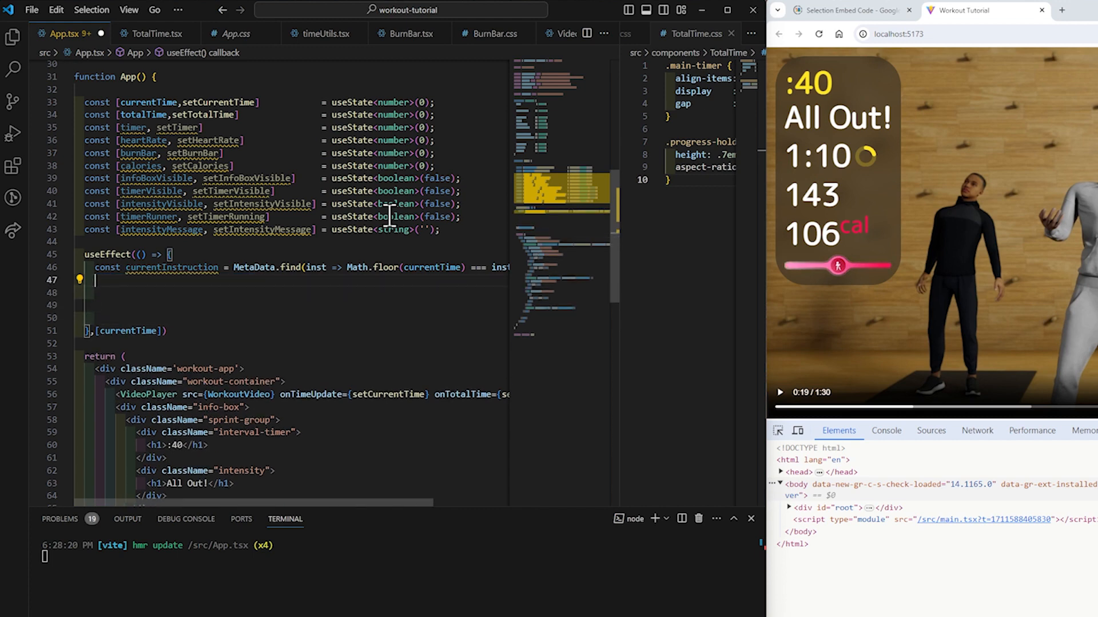
# Step: Write if (currentInstruction) { with type SetterFunction = React.Dispatch<React.SetStateAction<any>>
pyautogui.write('if')
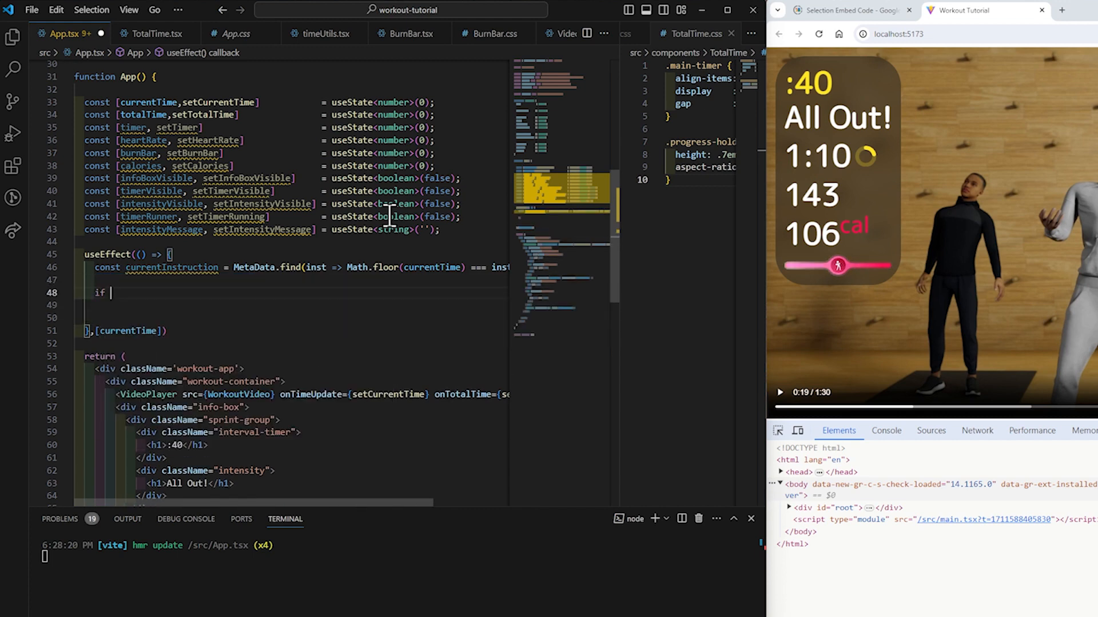
pyautogui.write('()')
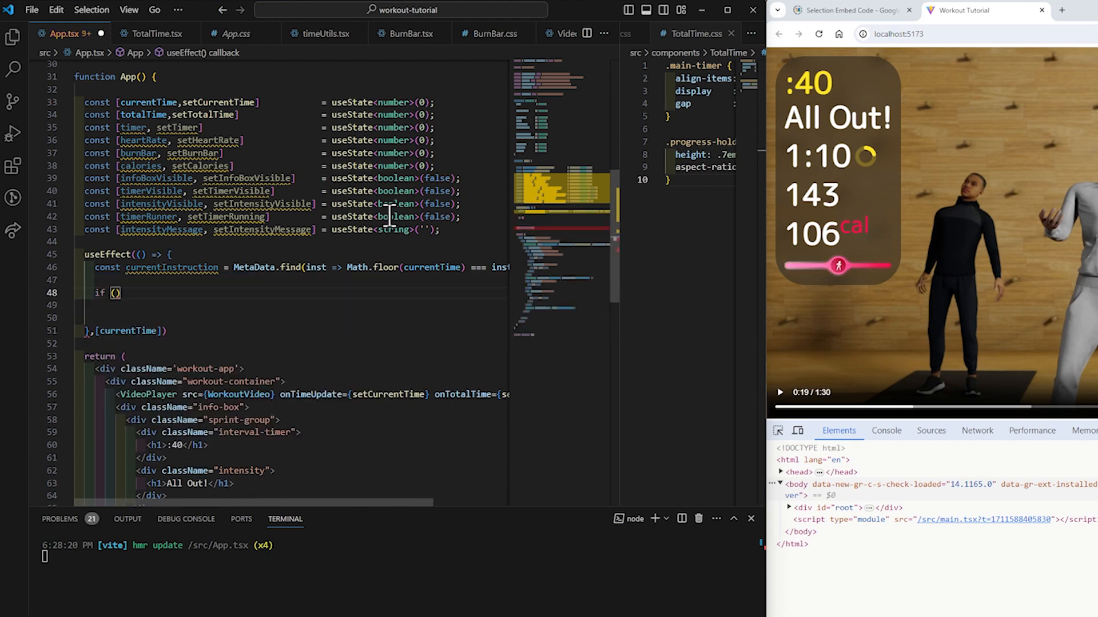
pyautogui.write('cuu')
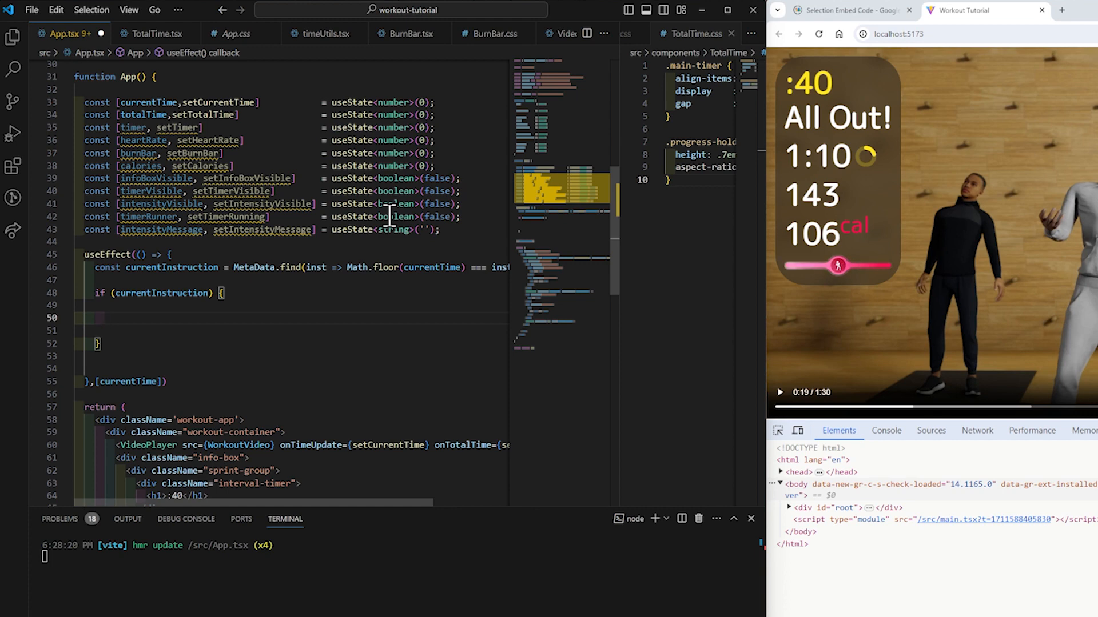
pyautogui.write('type SetterFunction')
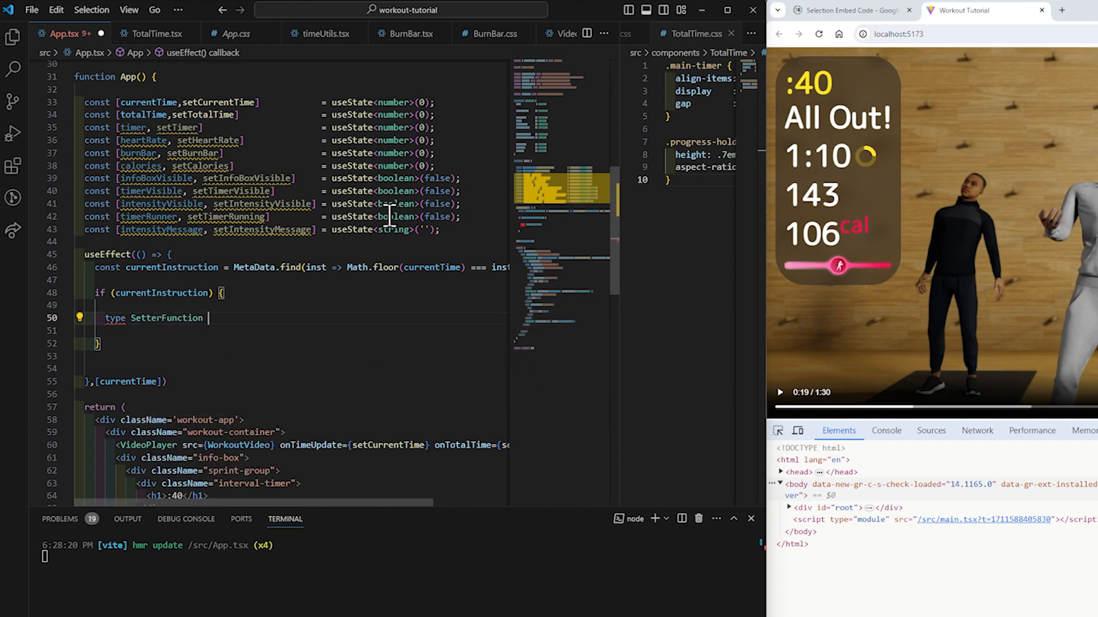
pyautogui.write('=')
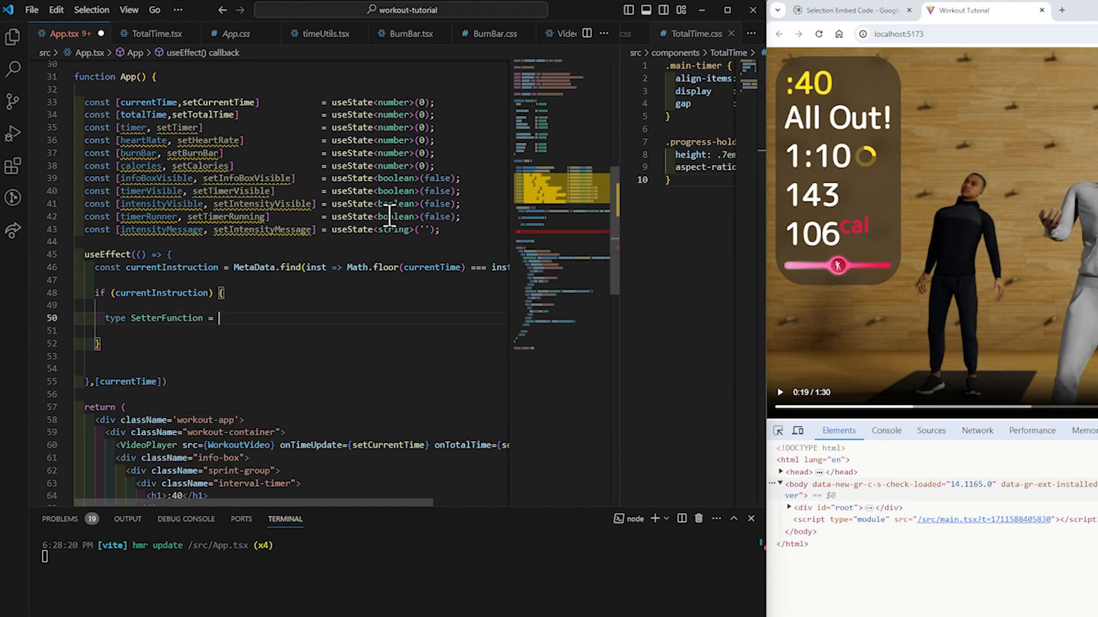
pyautogui.write('React.Dispatch')
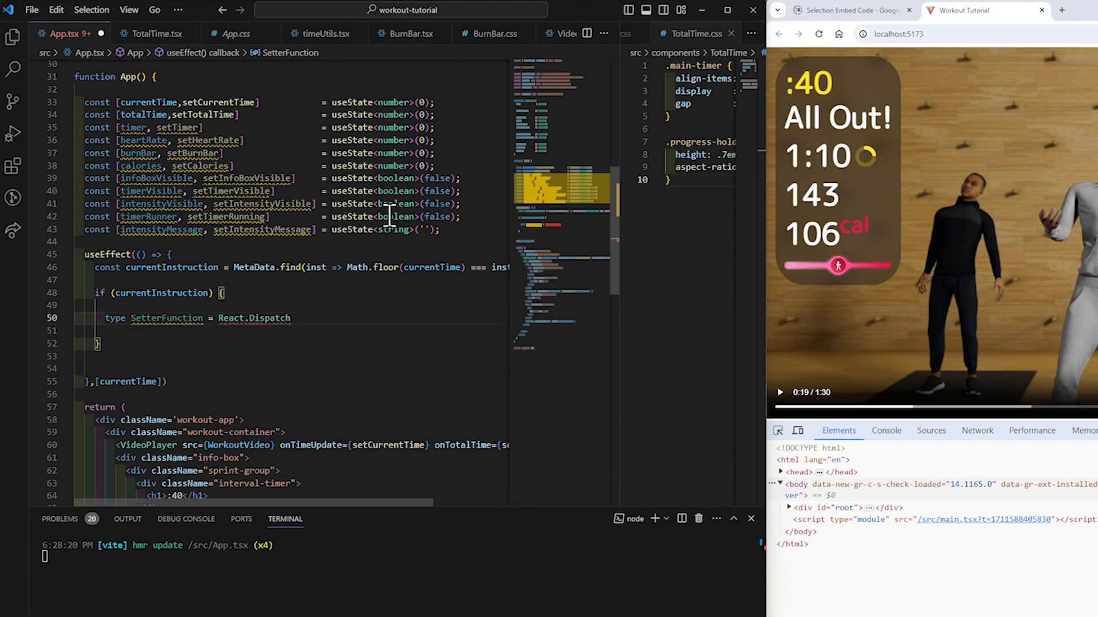
pyautogui.write('React.SetStateAction<any>>;')
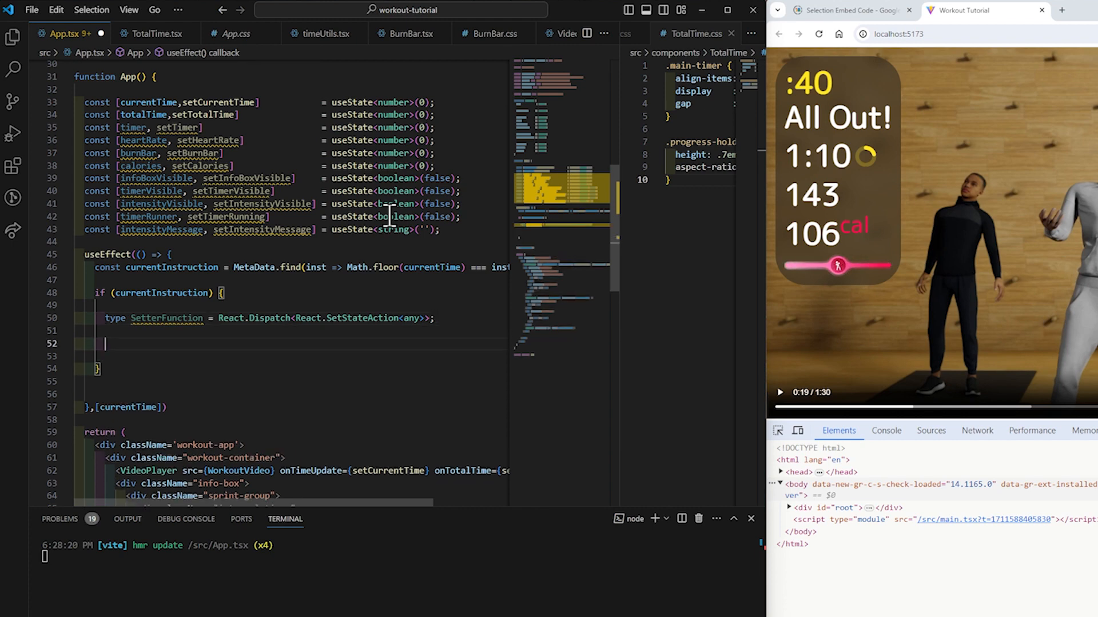
# Step: Declare const setters: Record<string, SetterFunction> = { showInfoBox: setInfoBoxVisible }
pyautogui.write('const setters:')
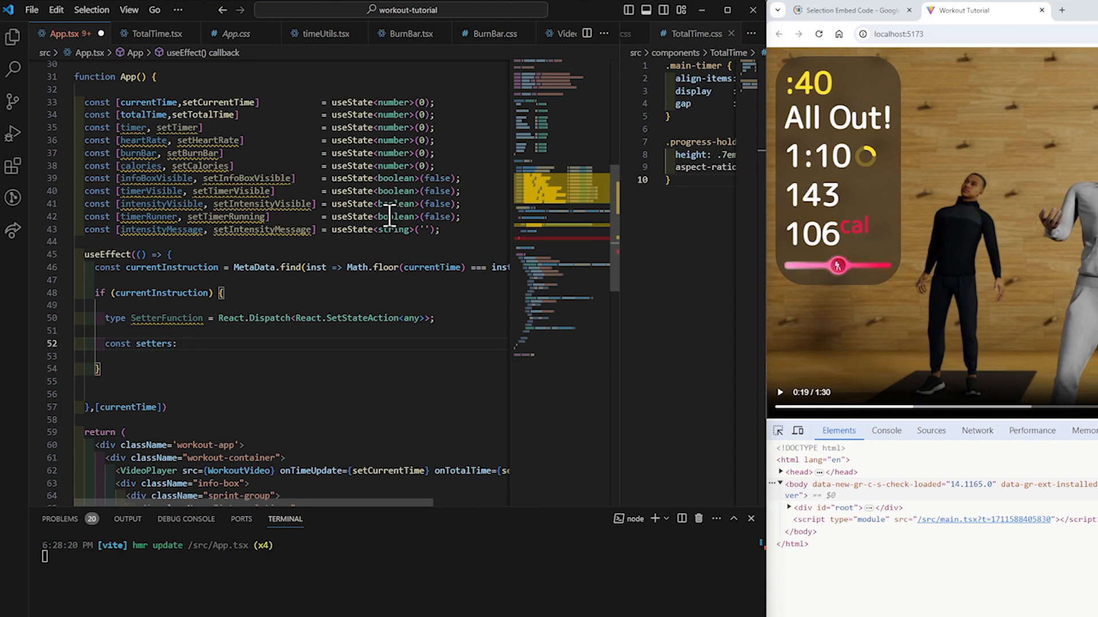
pyautogui.write('Record<string, SetterFunction> =')
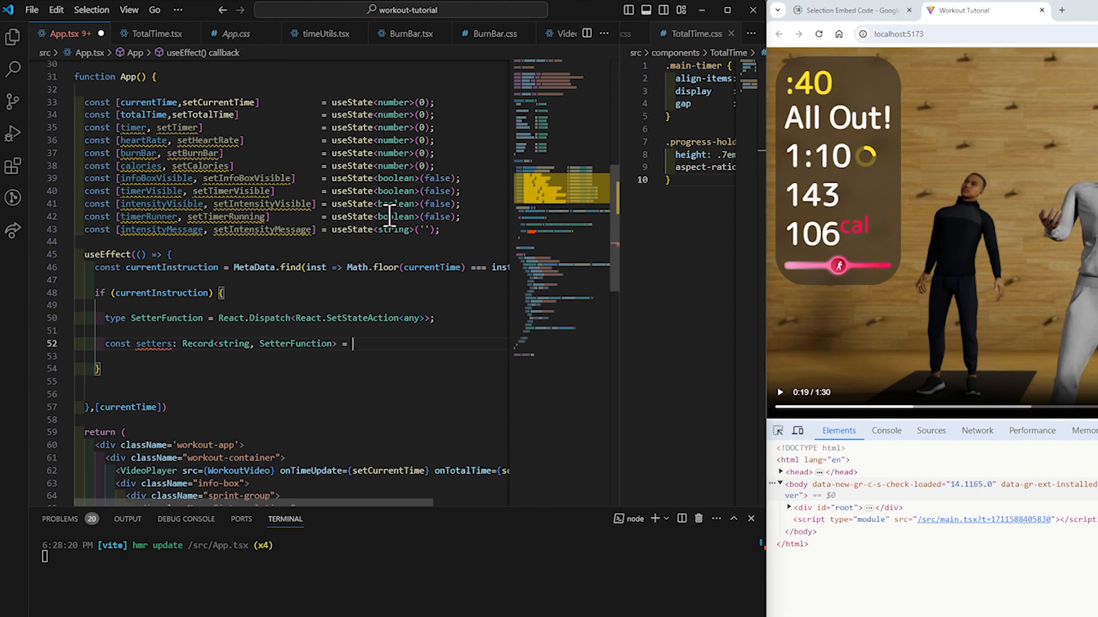
pyautogui.write('{')
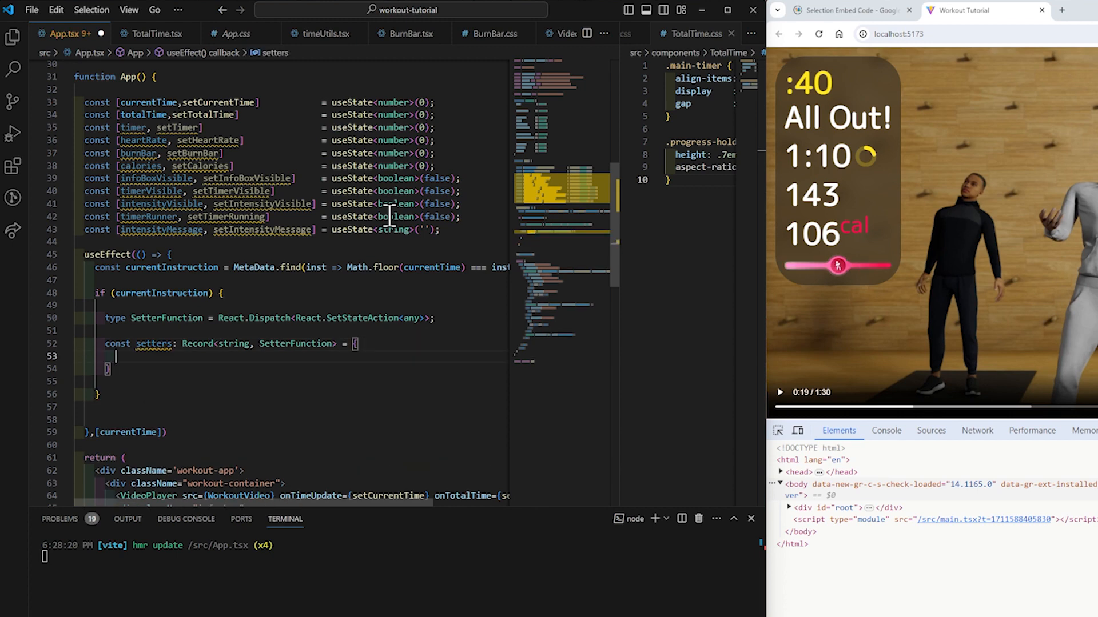
pyautogui.write('showInfoBox:')
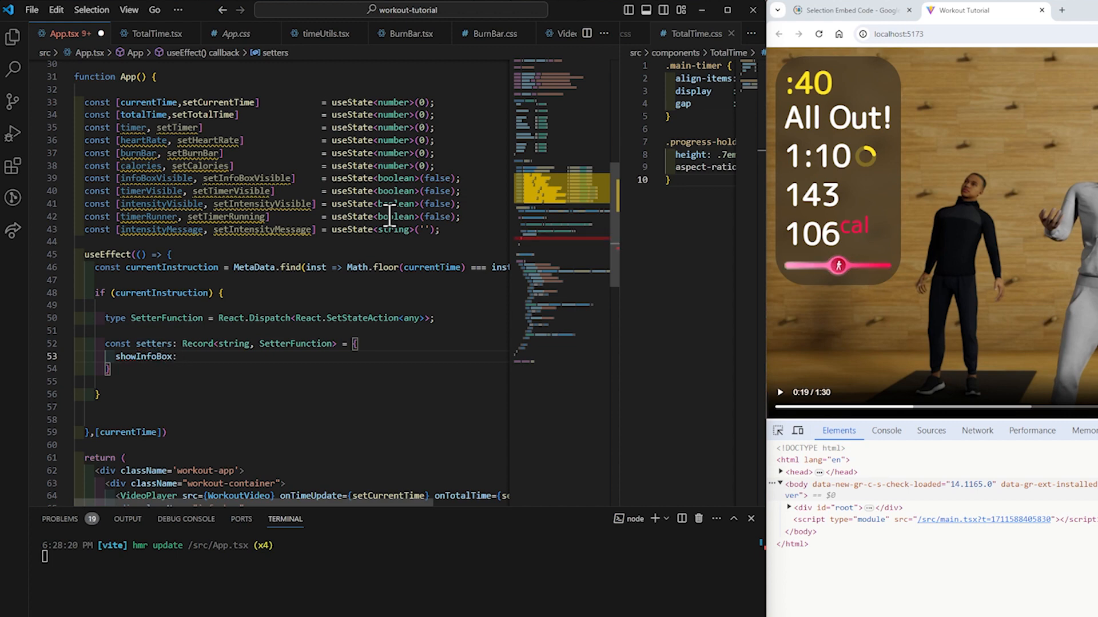
pyautogui.write('setInfoBoxVisible')
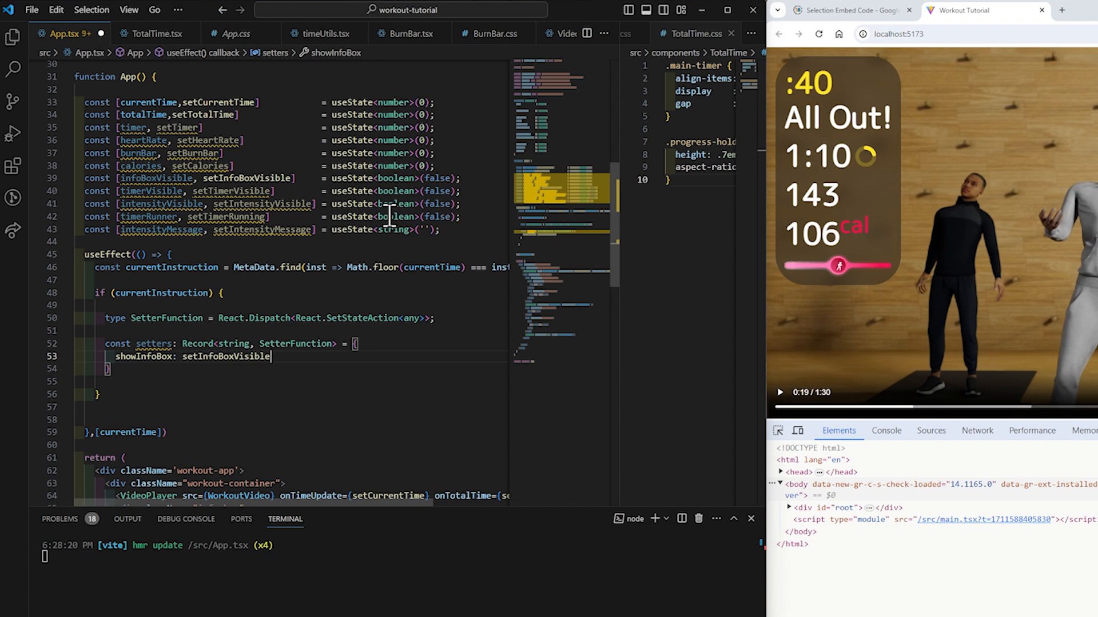
pyautogui.moveTo(146, 314)
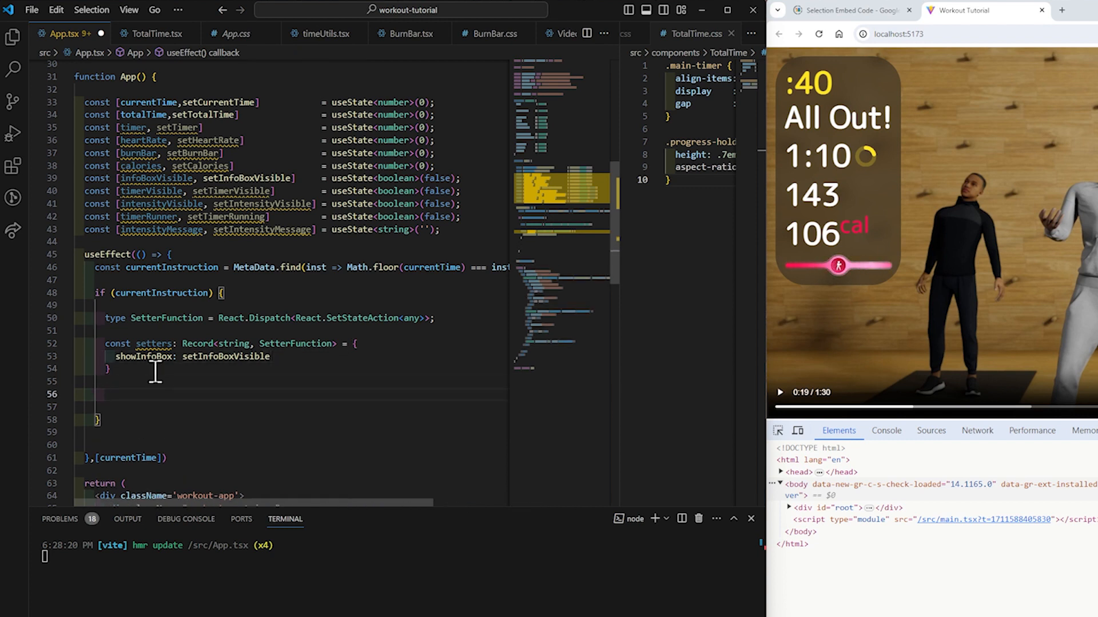
# Step: Loop with Object.entries(currentInstruction).forEach(([key, value]) => { ... })
pyautogui.write('Object.entries(')
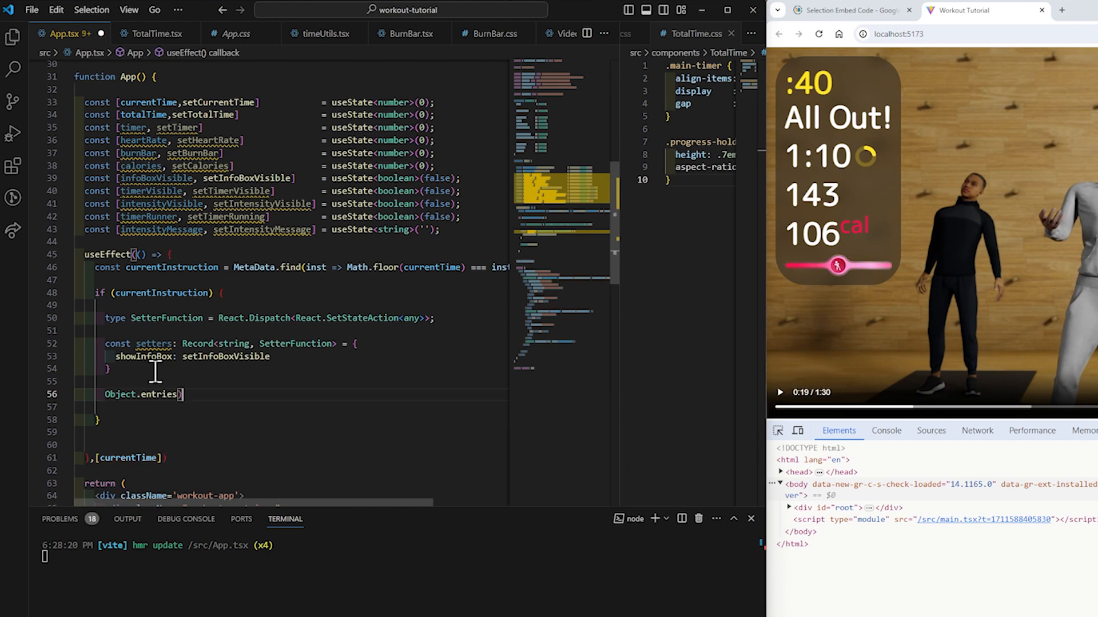
pyautogui.write('currentInstruction')
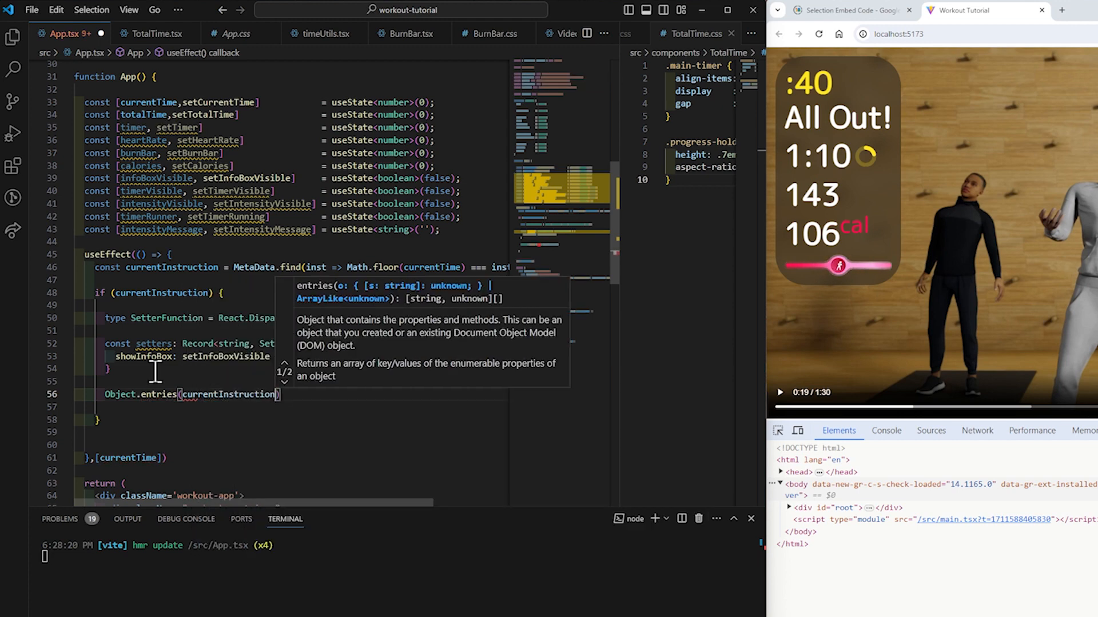
pyautogui.write('.f')
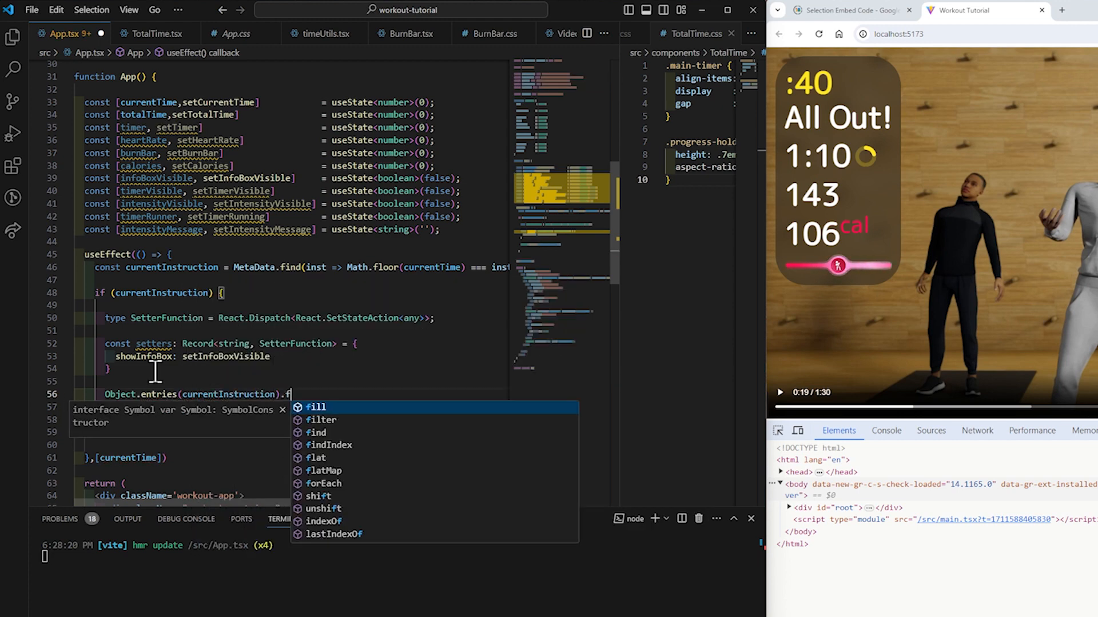
pyautogui.write('orEach((')
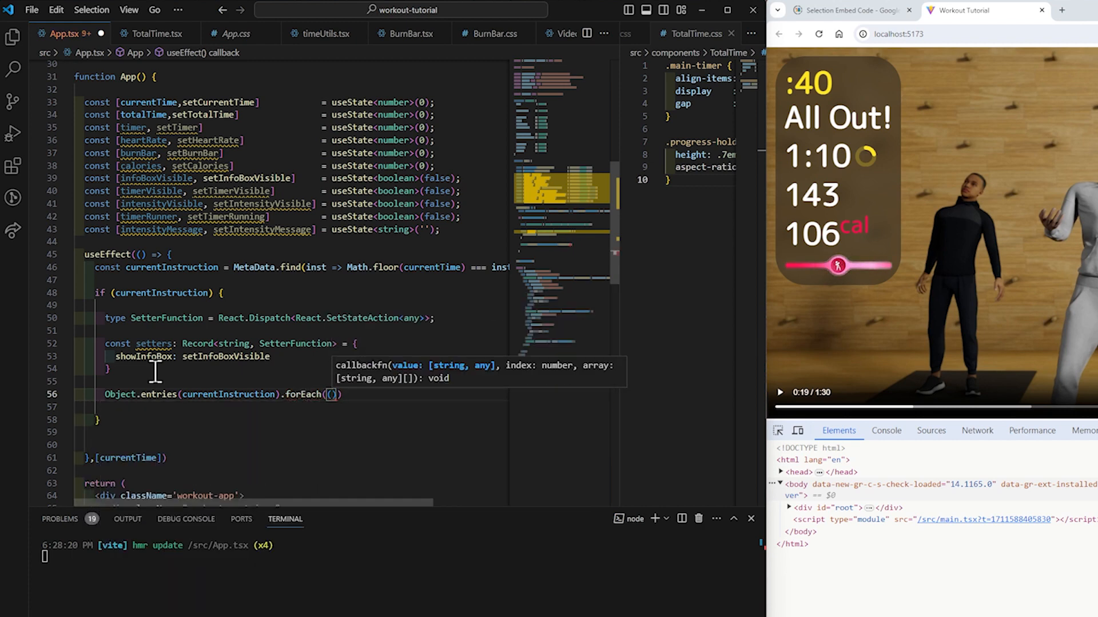
pyautogui.write('key, ]')
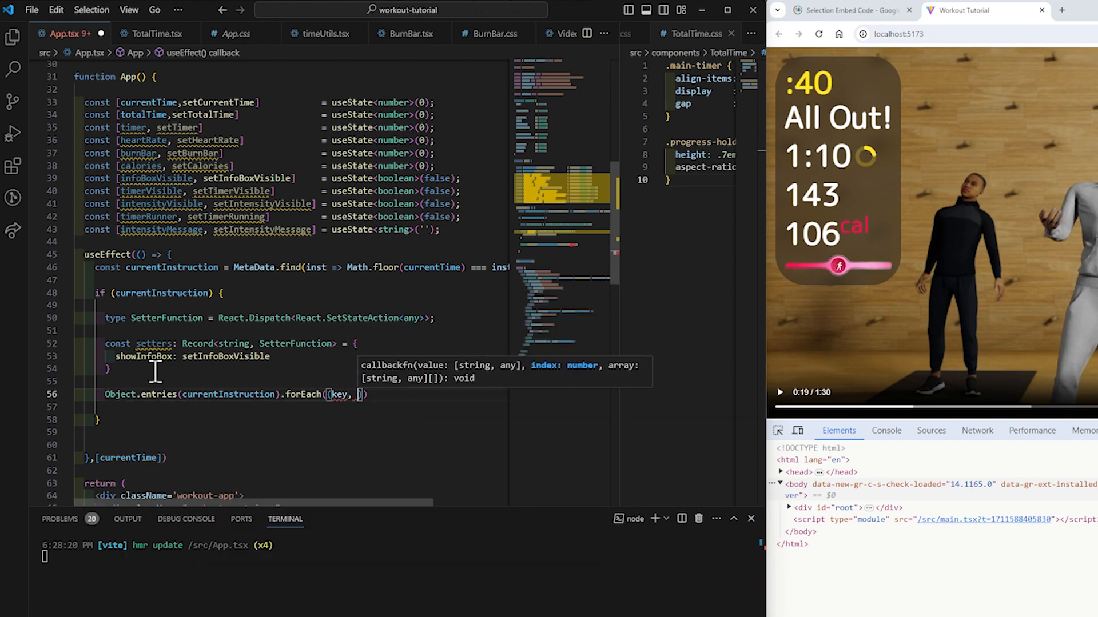
pyautogui.write('val')
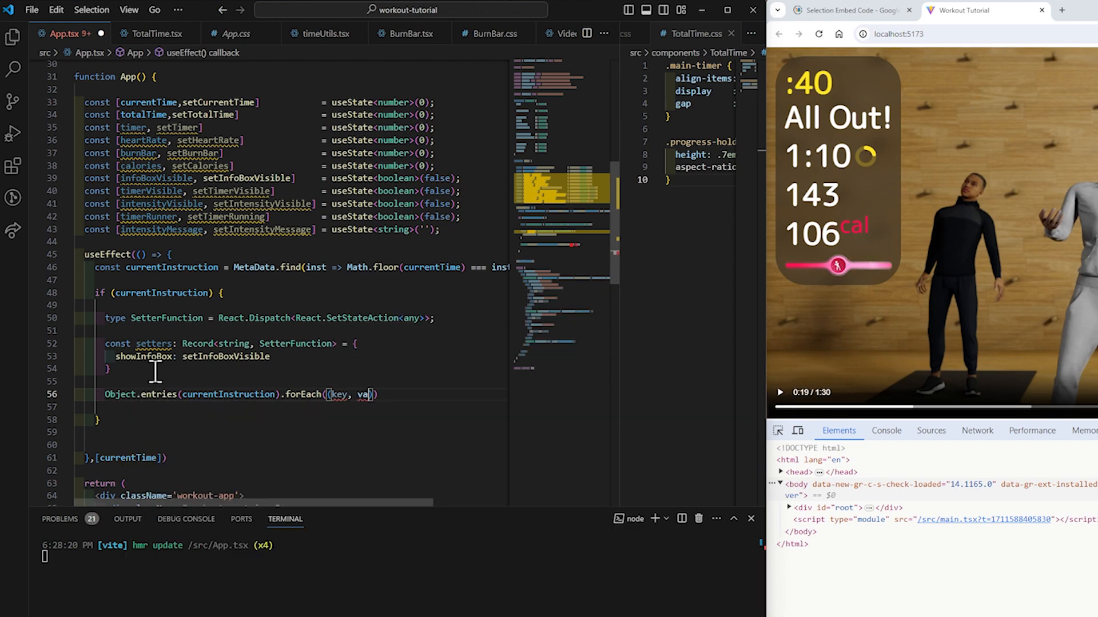
pyautogui.write('lue')
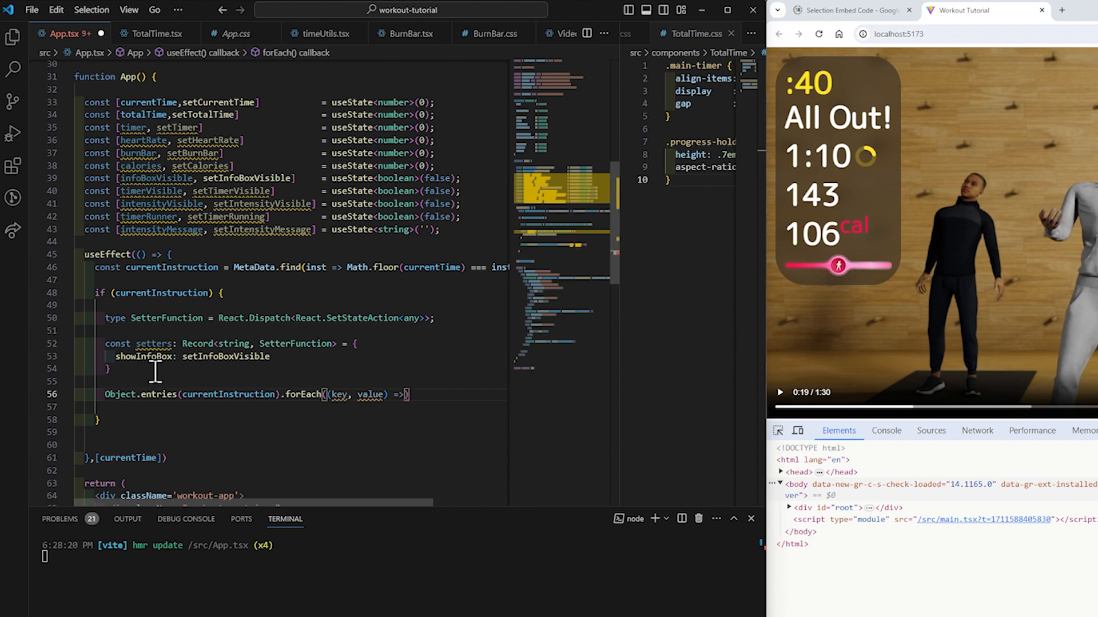
pyautogui.write('{')
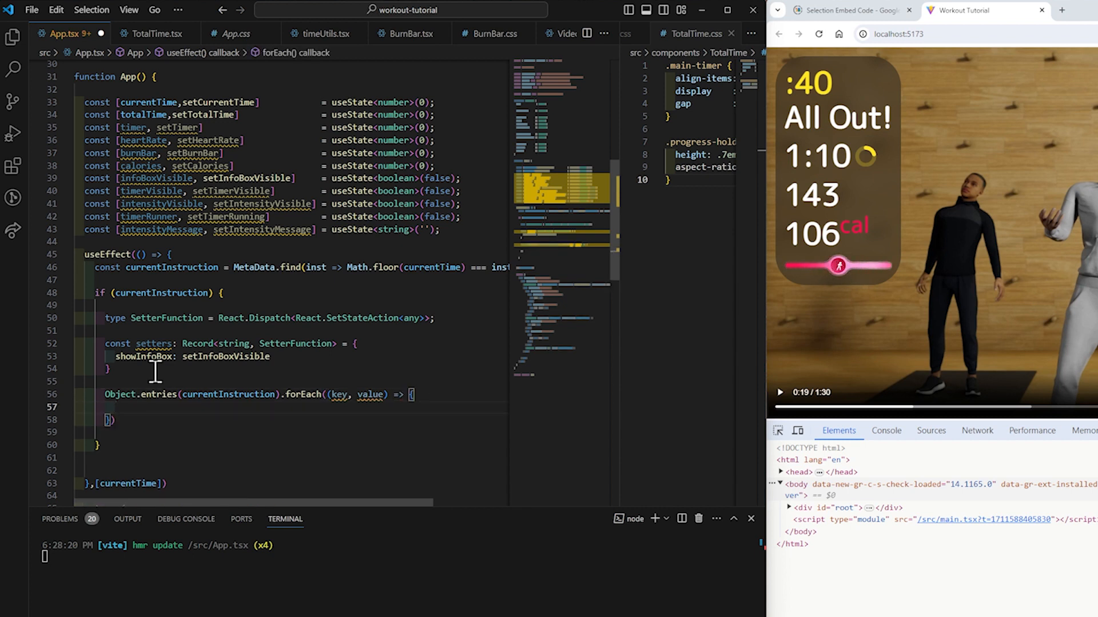
# Step: Inside the loop, add if (key in setters && typeof value !== 'undefined') {}
pyautogui.write('si')
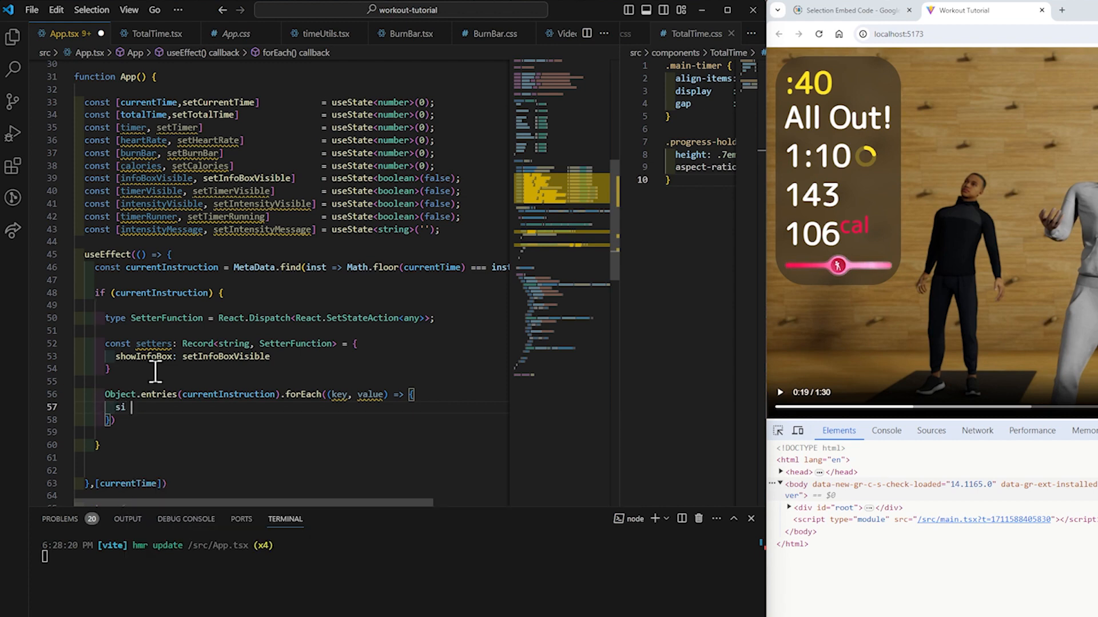
pyautogui.write('if (key in setters &&')
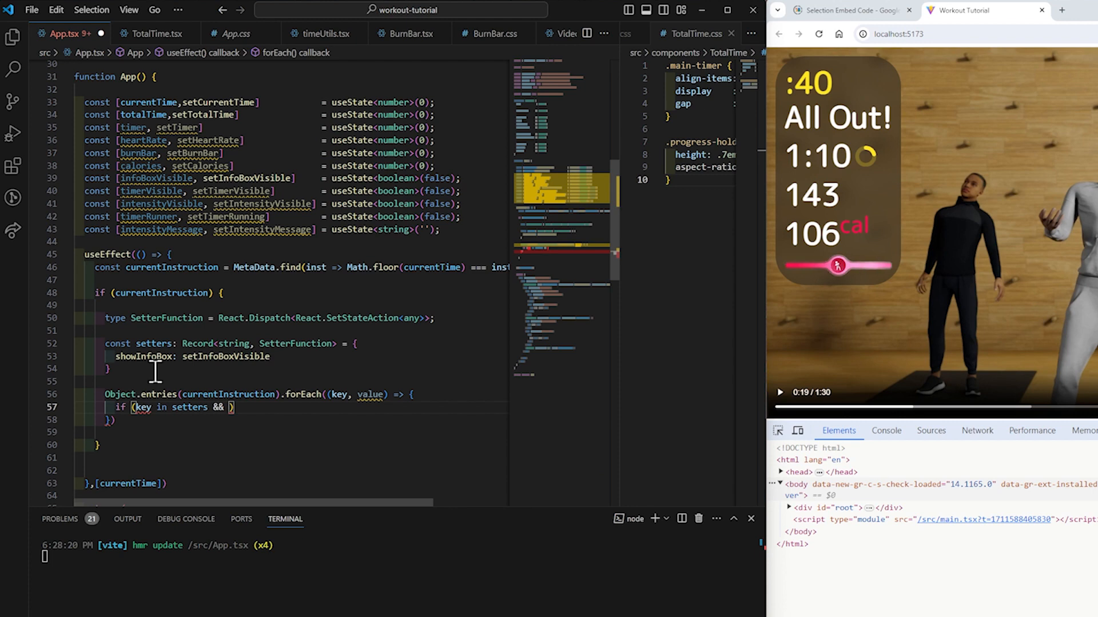
pyautogui.write('ty')
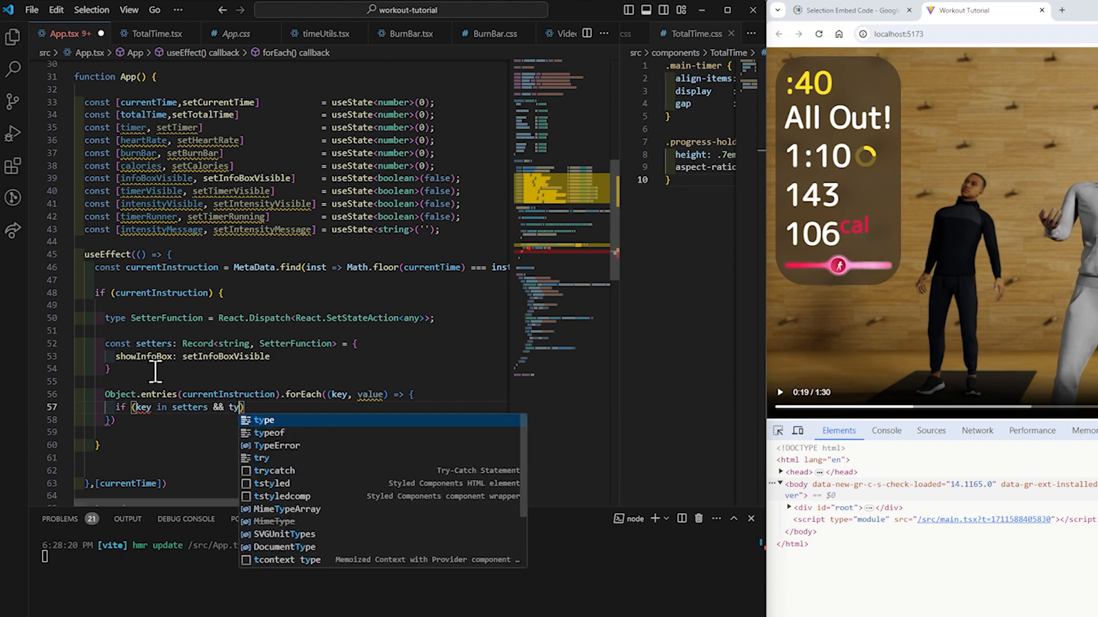
pyautogui.write('peof value !')
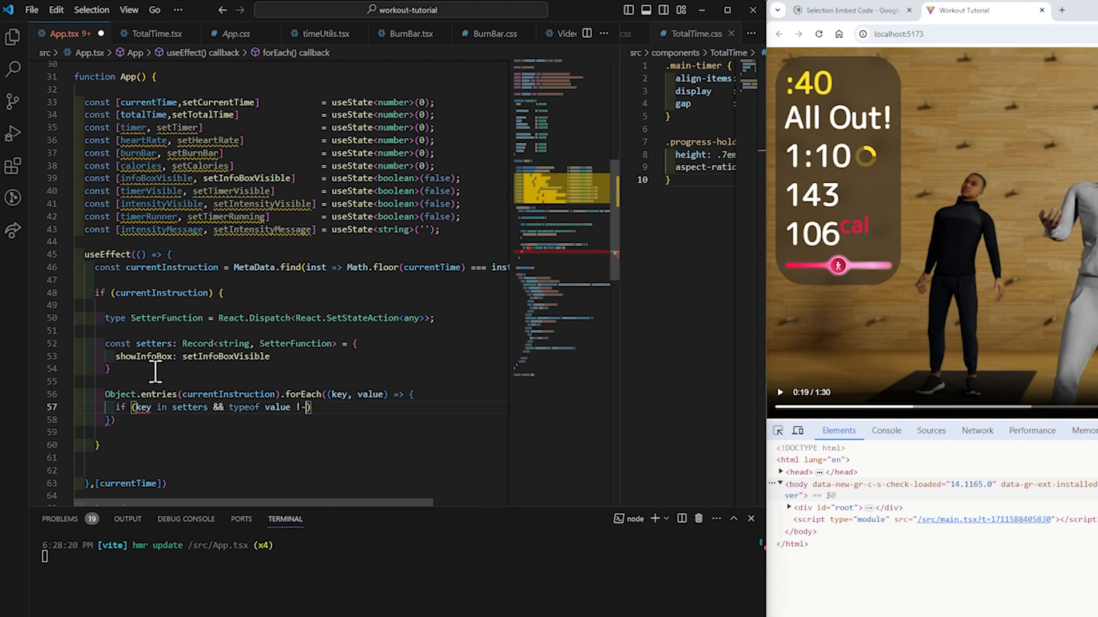
pyautogui.write("== '")
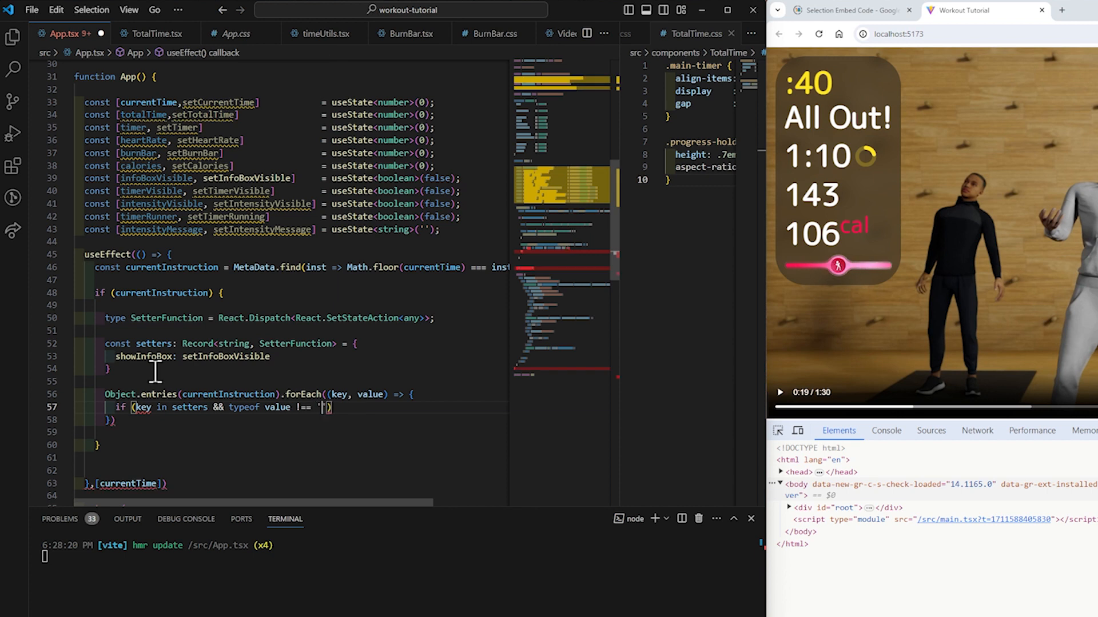
pyautogui.write('undefined')
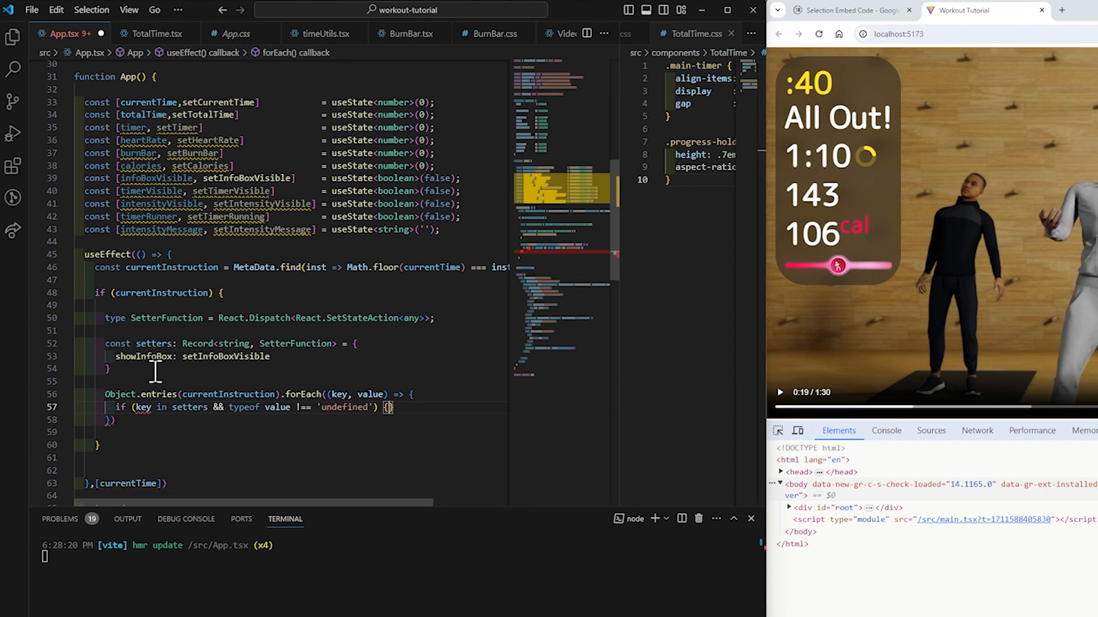
# Step: Assign const SetterFunction = setters[key] and call SetterFunction(value) inside the if block
pyautogui.write('c')
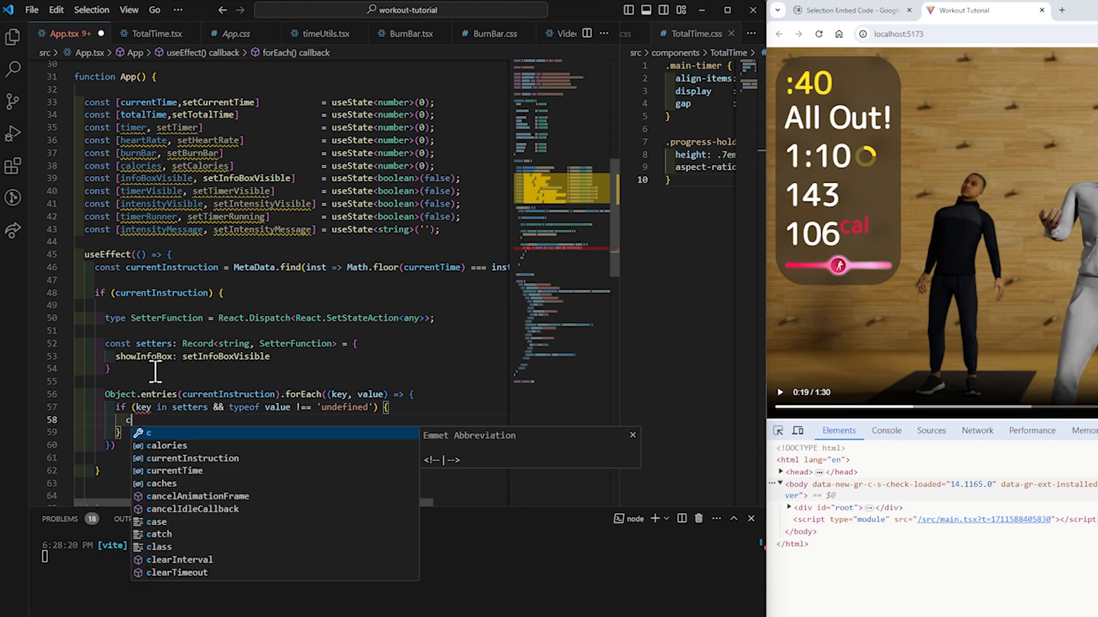
pyautogui.write('onst setterFunction =')
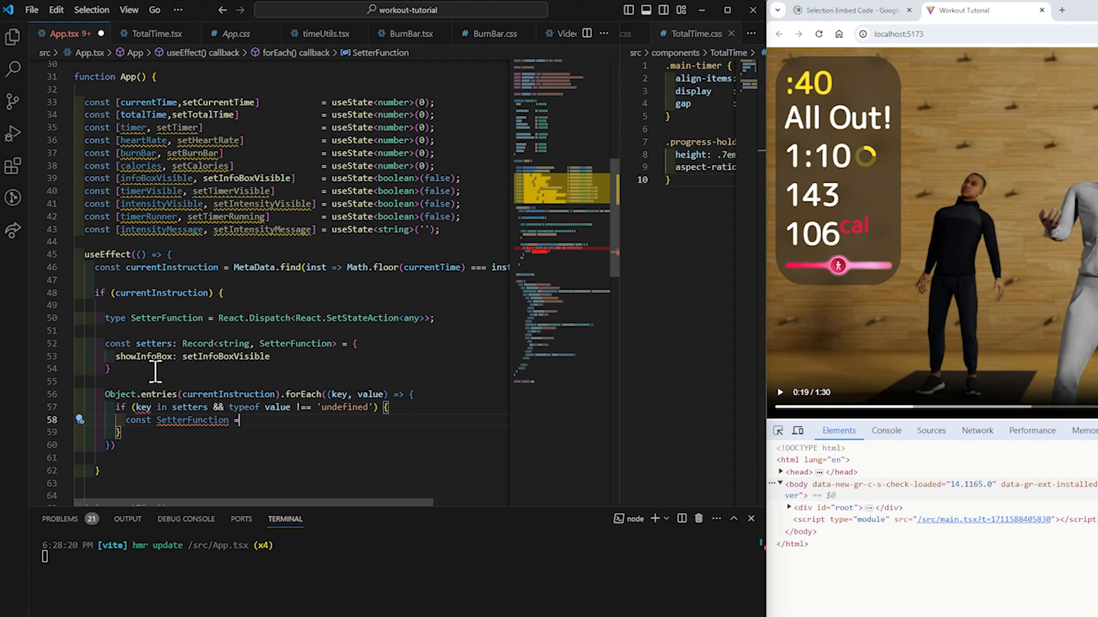
pyautogui.write('setters')
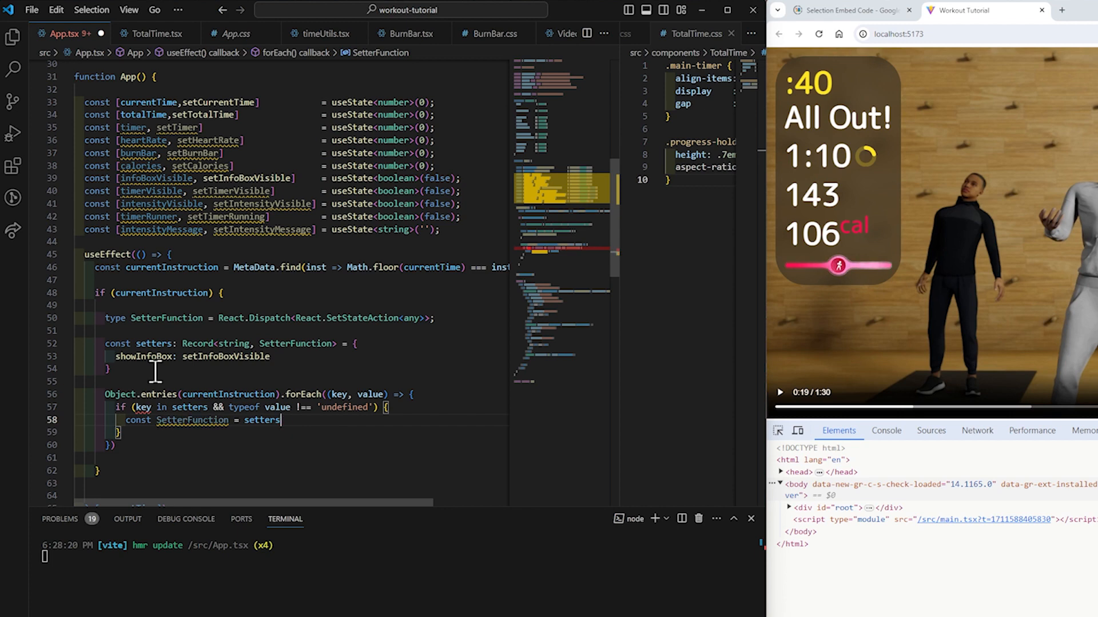
pyautogui.write('[key];')
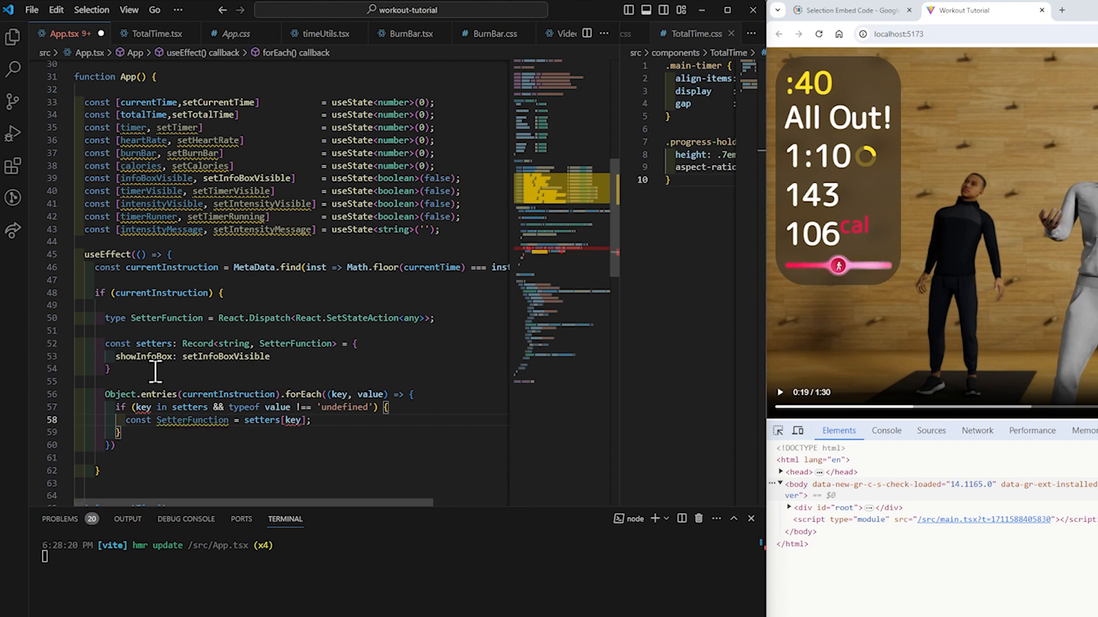
pyautogui.write('s')
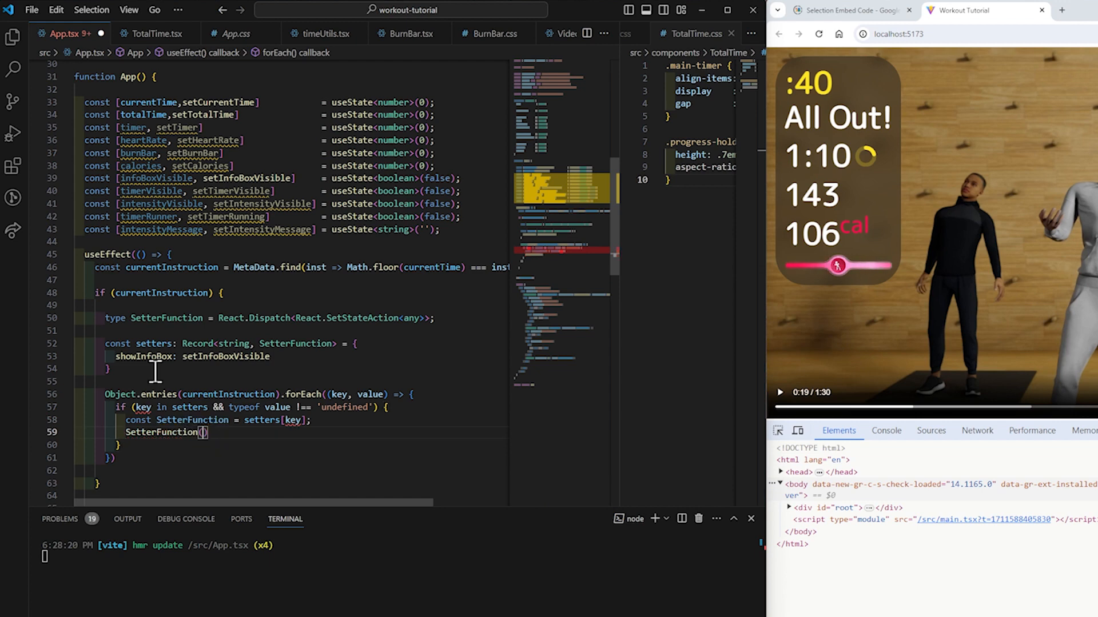
pyautogui.write('value')
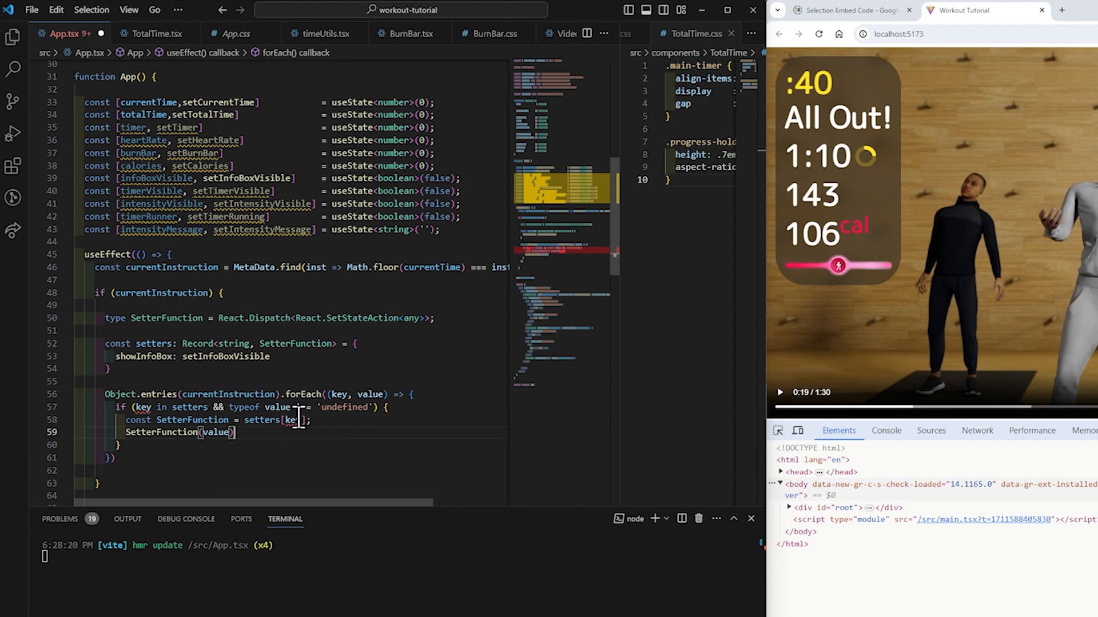
pyautogui.moveTo(294, 420)
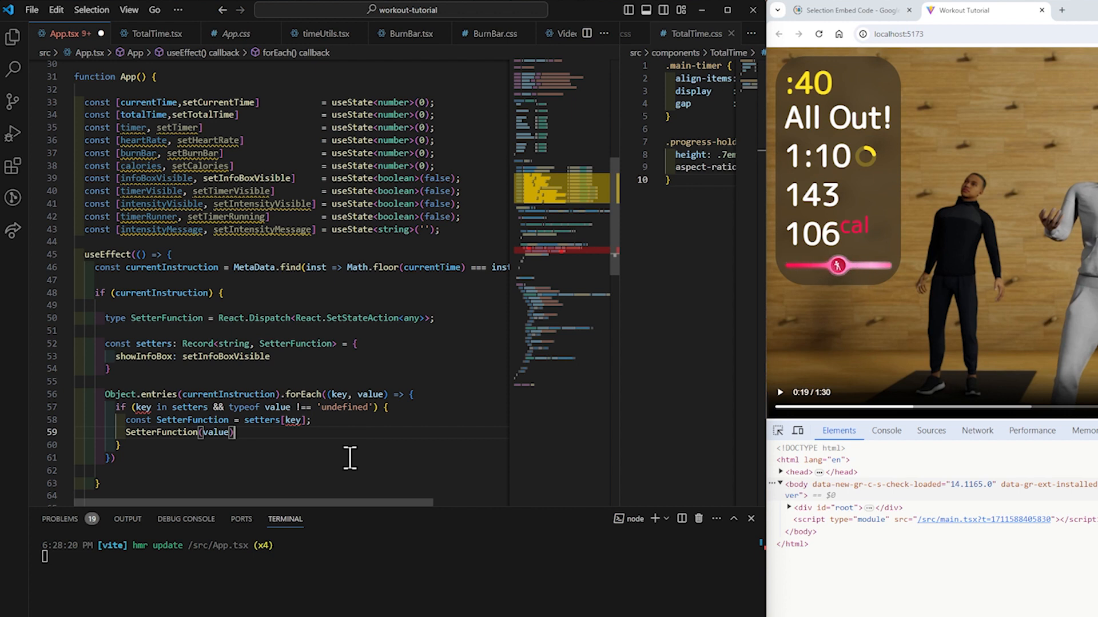
pyautogui.moveTo(322, 434)
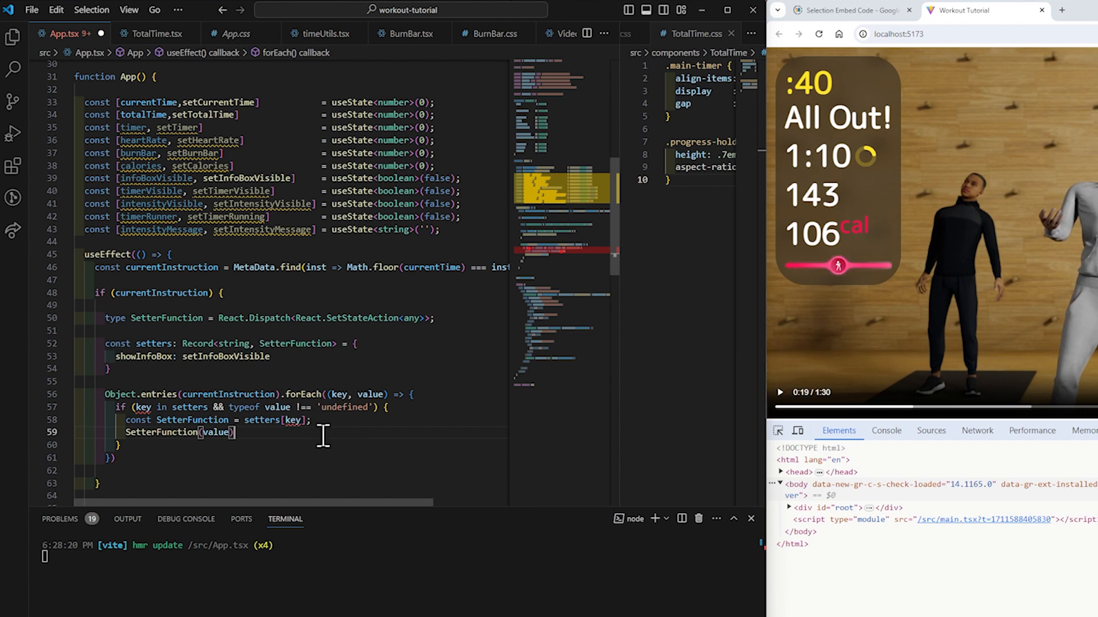
pyautogui.moveTo(364, 407)
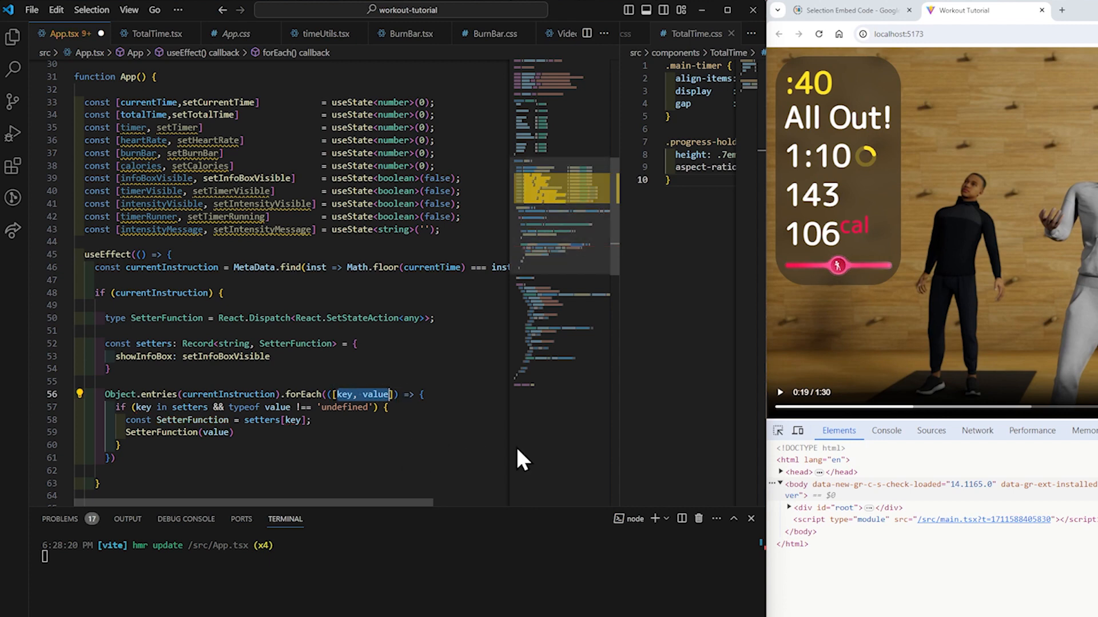
# Step: Review the finished useEffect, trimming blank lines so it closes tightly
pyautogui.scroll(-3)
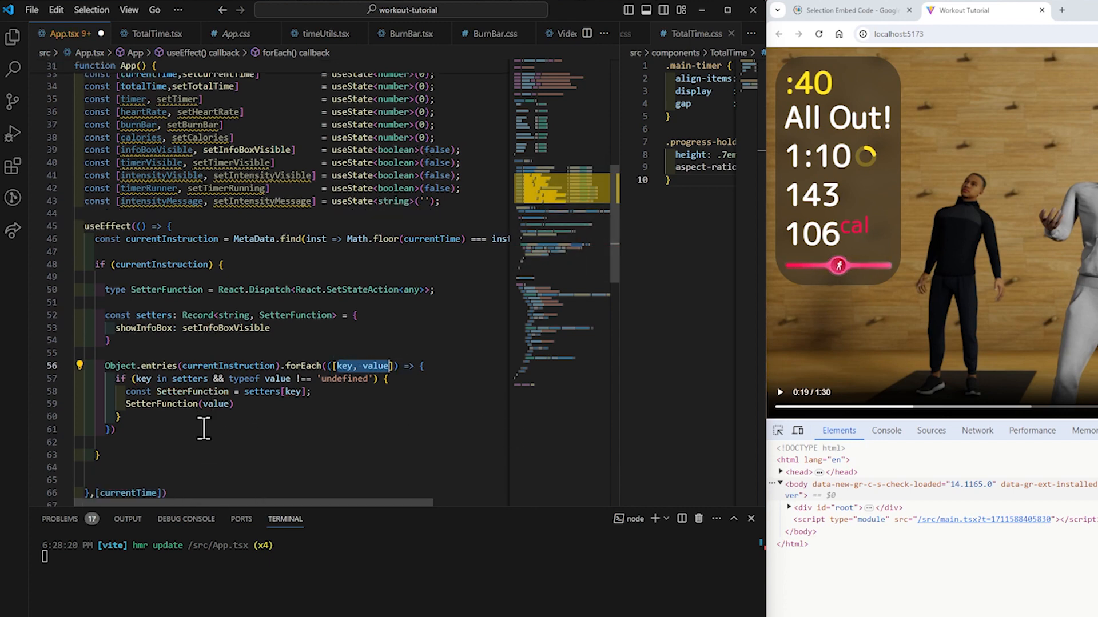
pyautogui.scroll(-3)
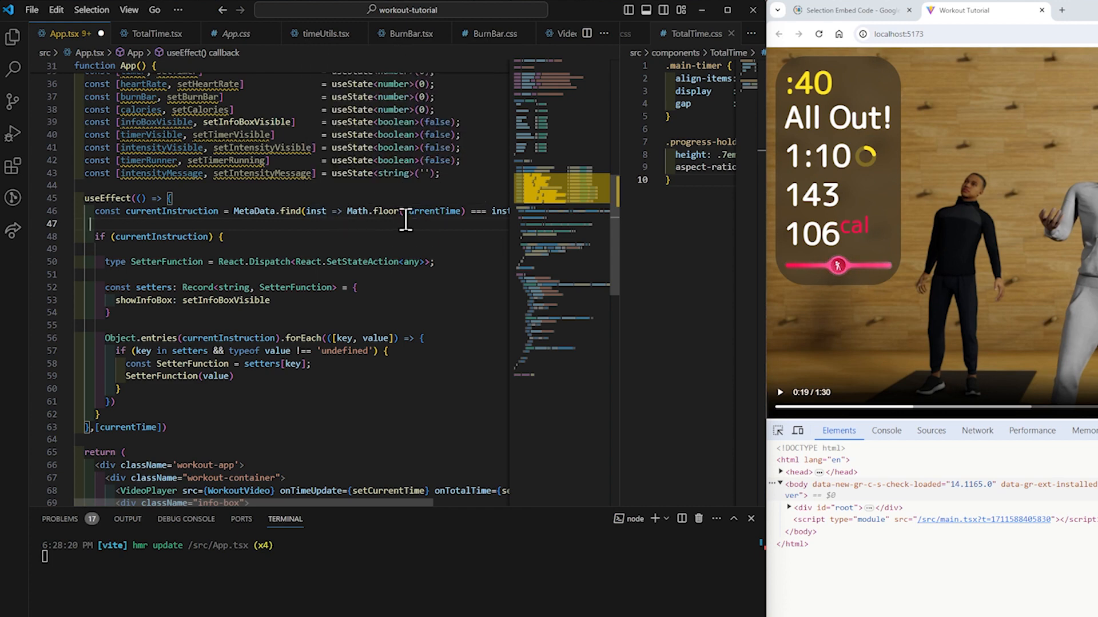
pyautogui.moveTo(434, 211)
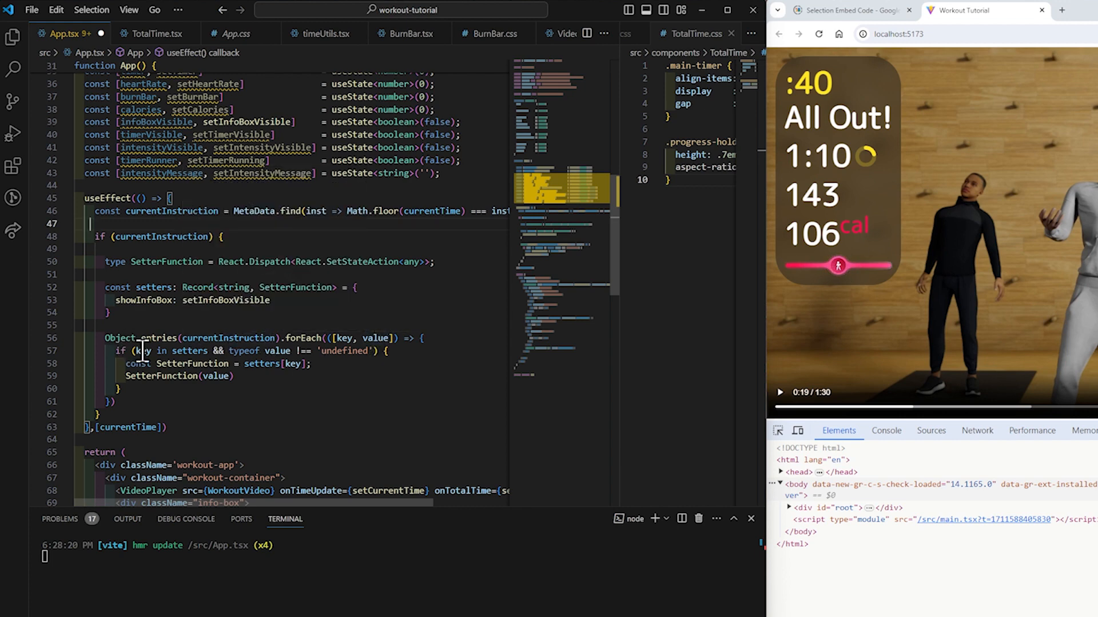
pyautogui.moveTo(151, 299)
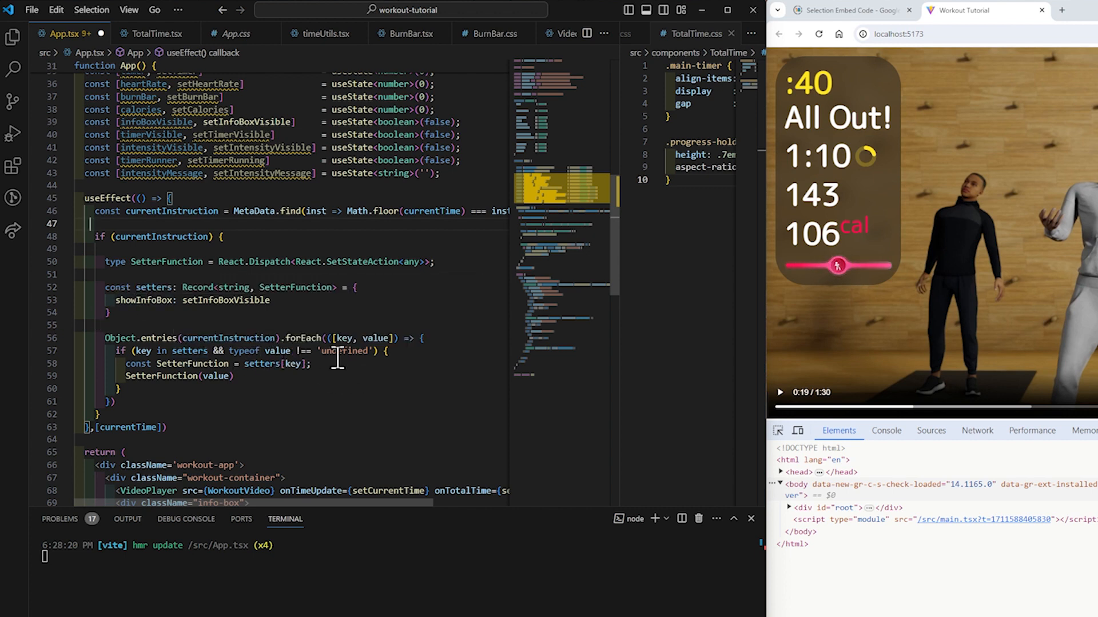
pyautogui.moveTo(375, 360)
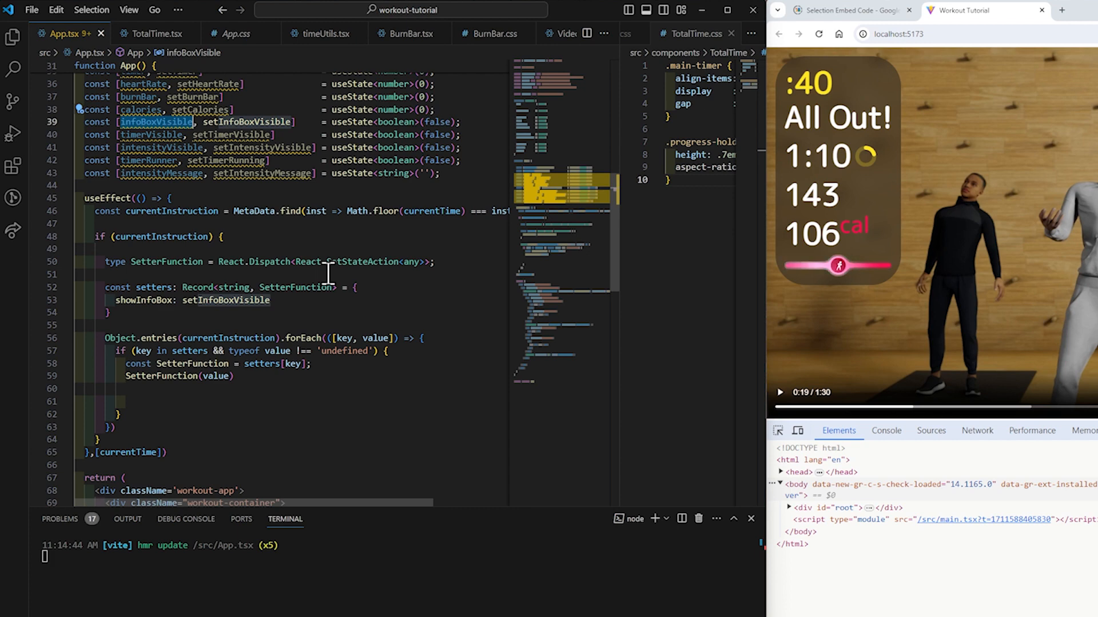
# Step: Wrap the info-box div in {infoBoxVisible && …} below the VideoPlayer element
pyautogui.scroll(-3)
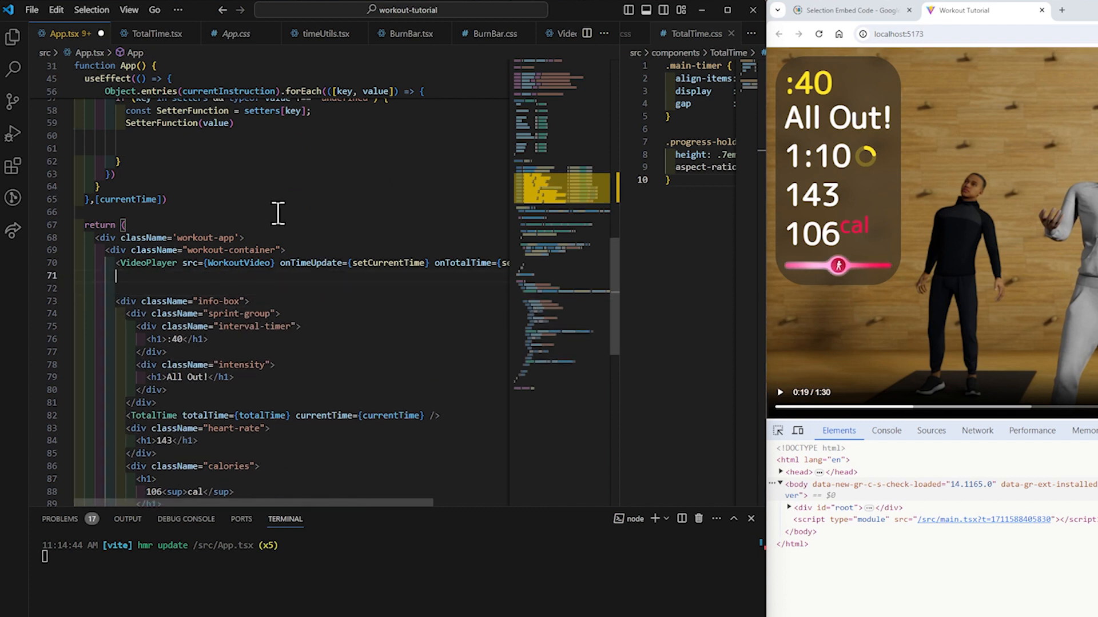
pyautogui.press('Enter')
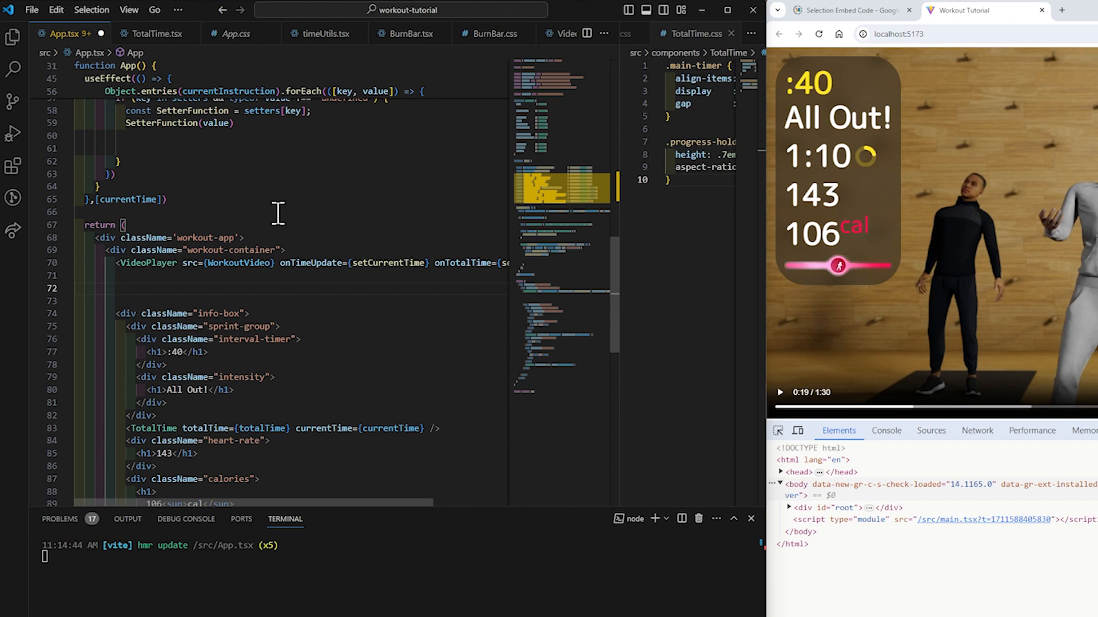
pyautogui.write('{infoBoxVisible}')
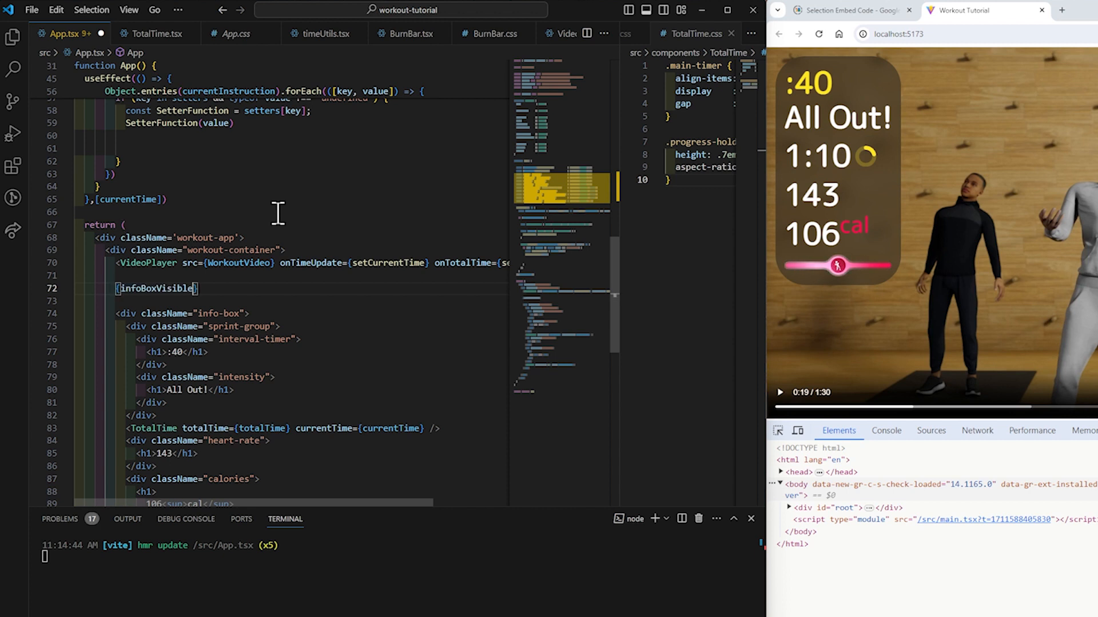
pyautogui.write('%')
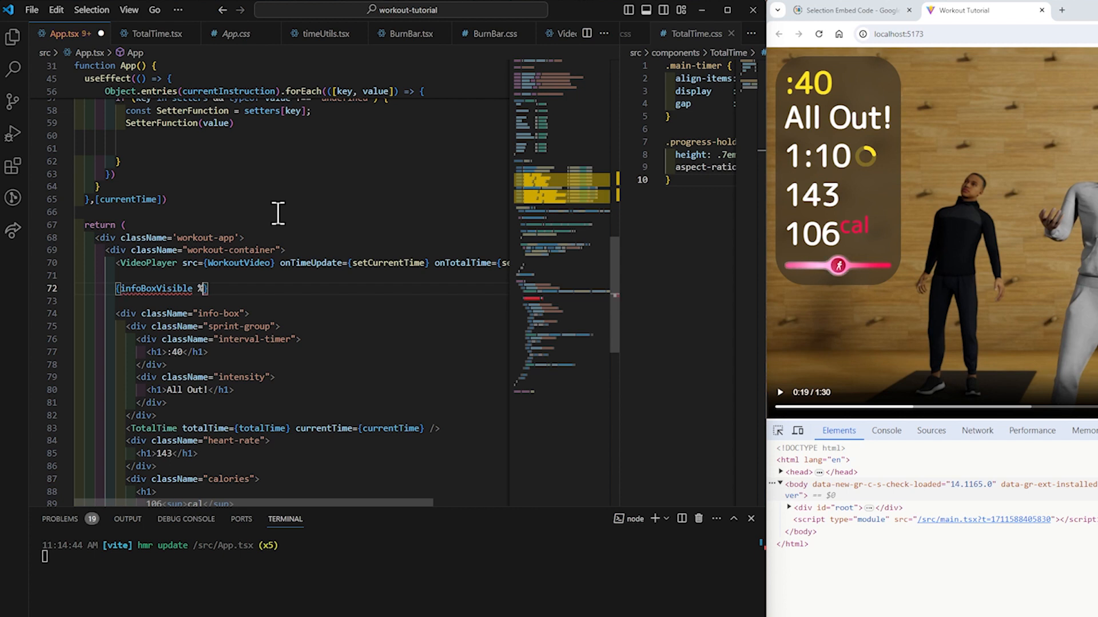
pyautogui.write('&&')
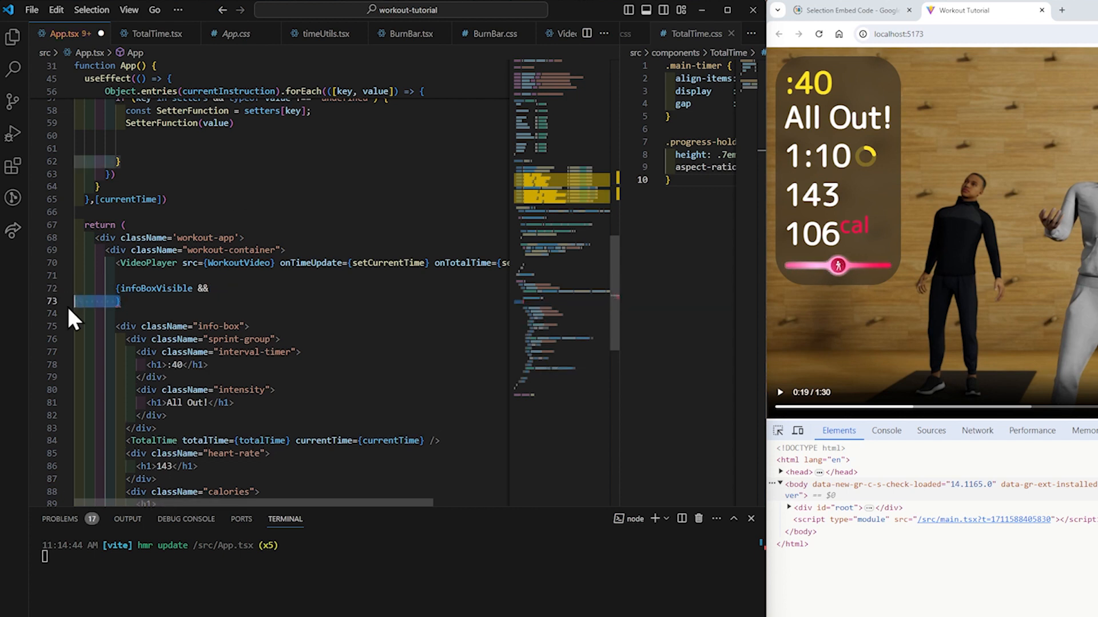
pyautogui.scroll(-3)
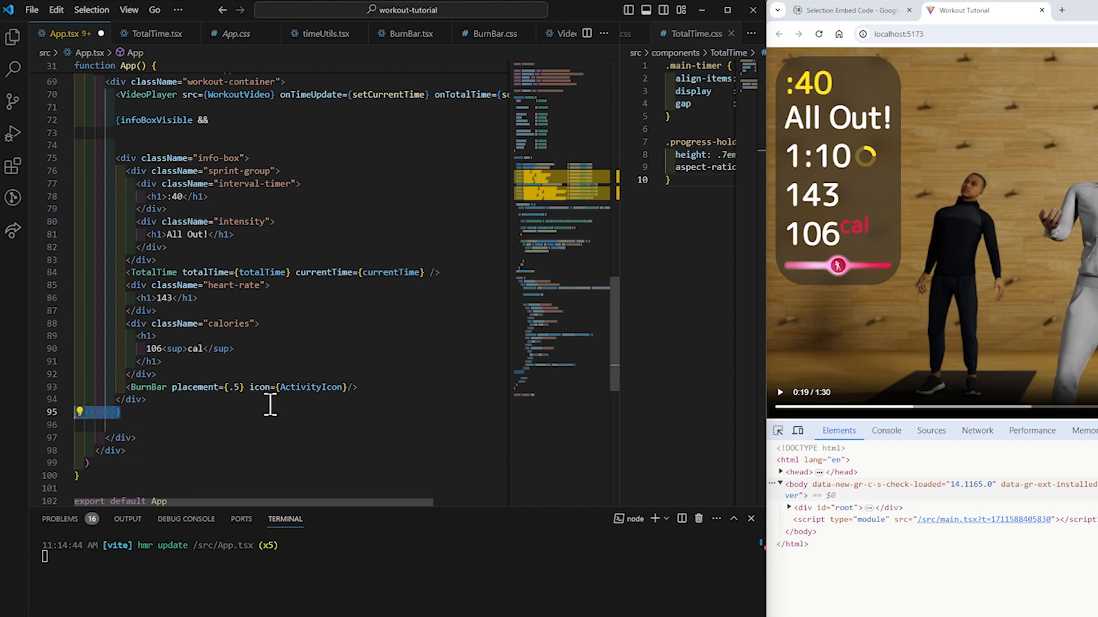
pyautogui.scroll(3)
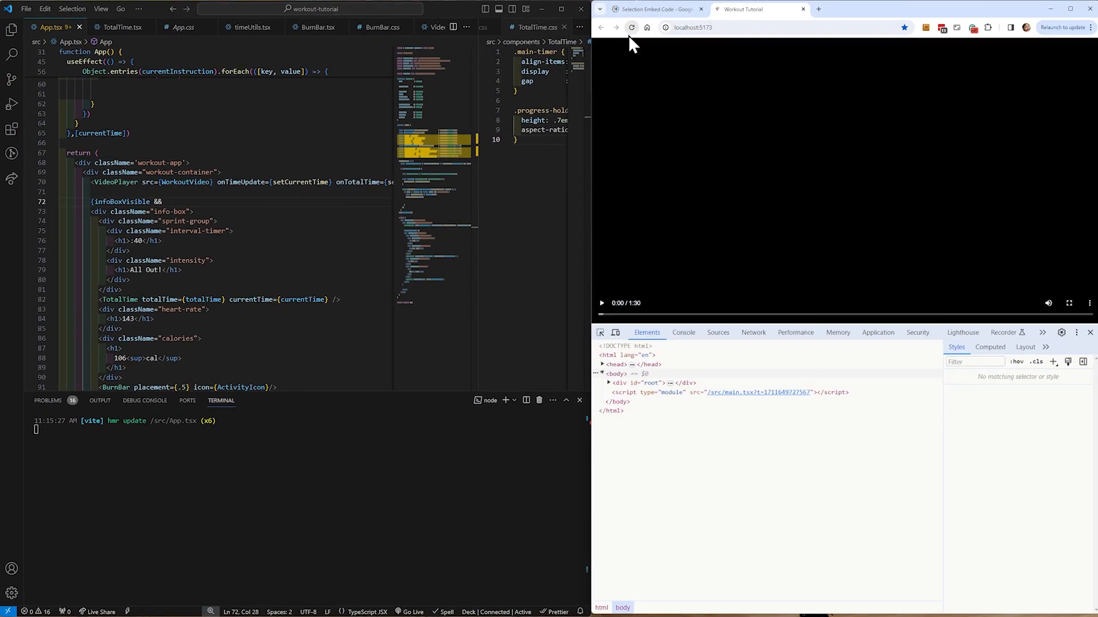
# Step: Reload localhost:5173 and play the video until the info box shows at 0:12
pyautogui.click(601, 302)
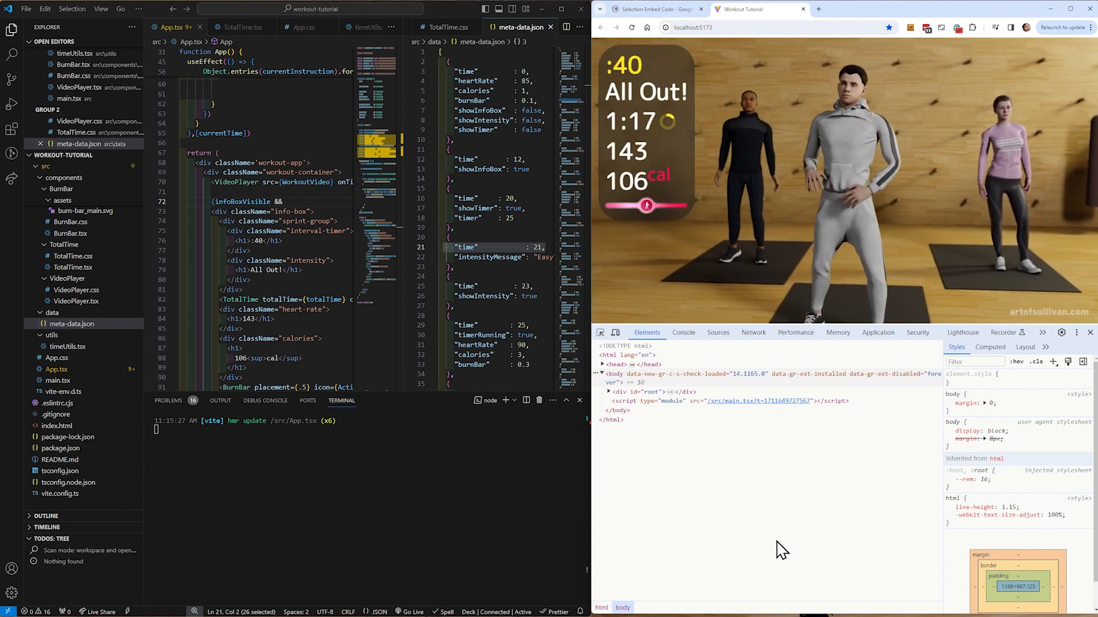
pyautogui.click(770, 175)
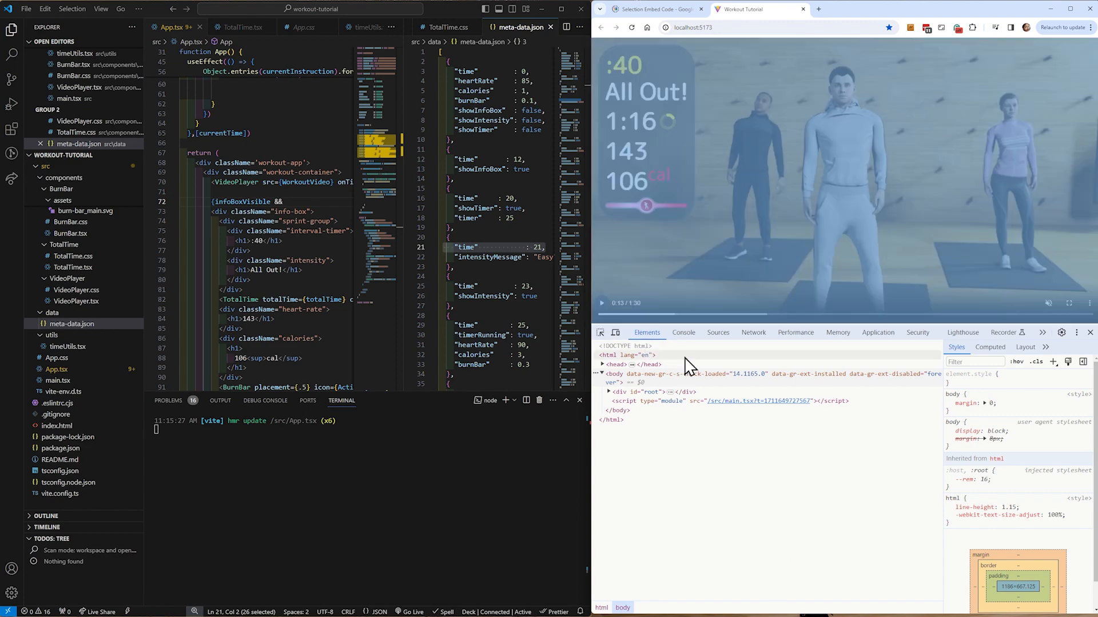